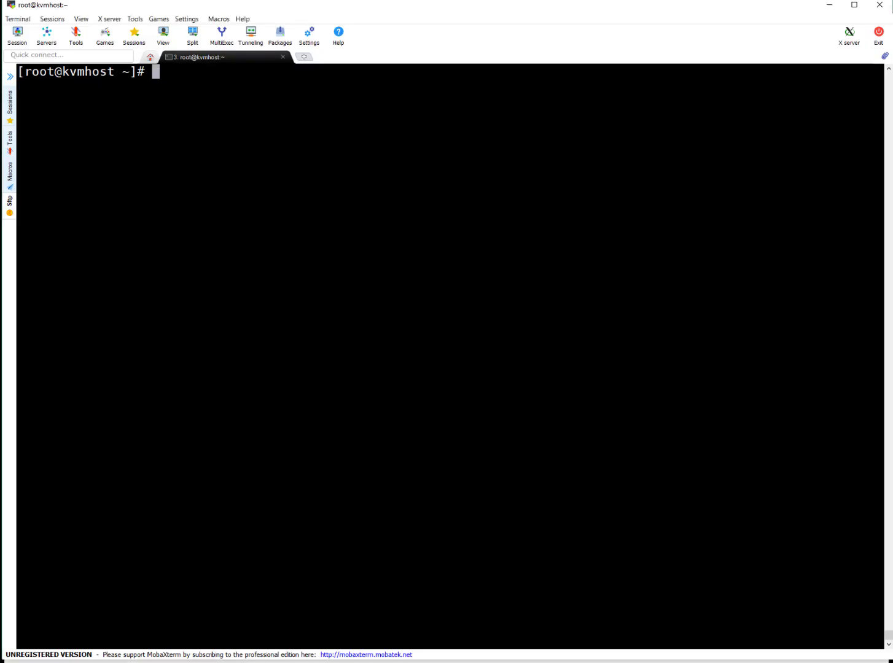
Run 'virsh list' and 'virsh list --all', showing testvm1 and testwin7 running.
text(virsh list)
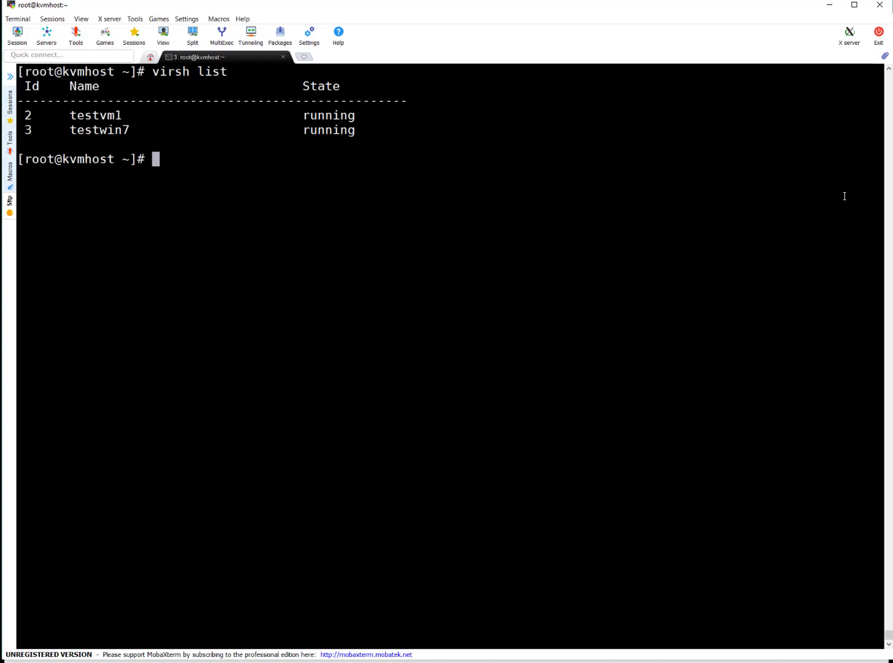
text(virsh list)
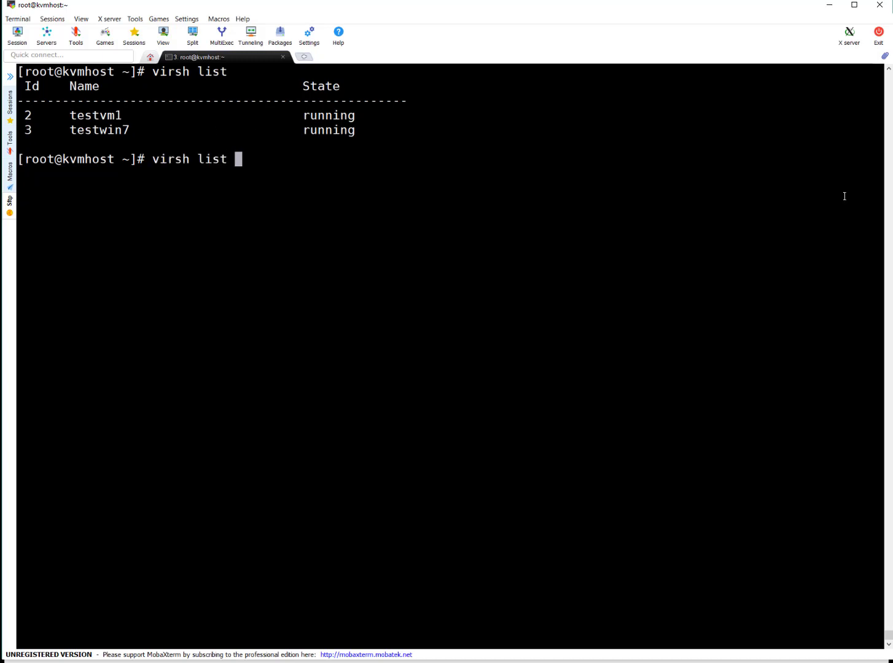
text(--all)
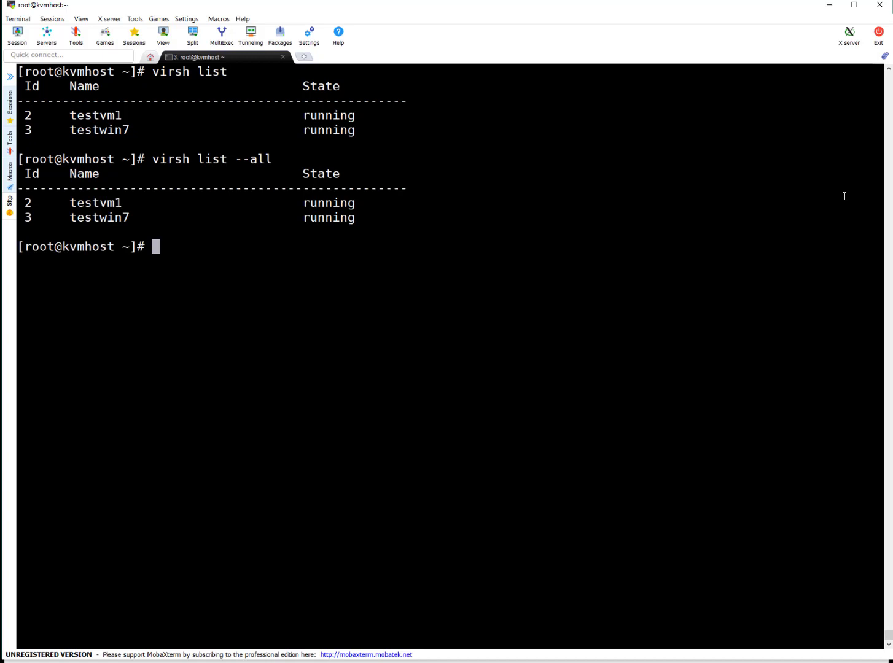
text(vi)
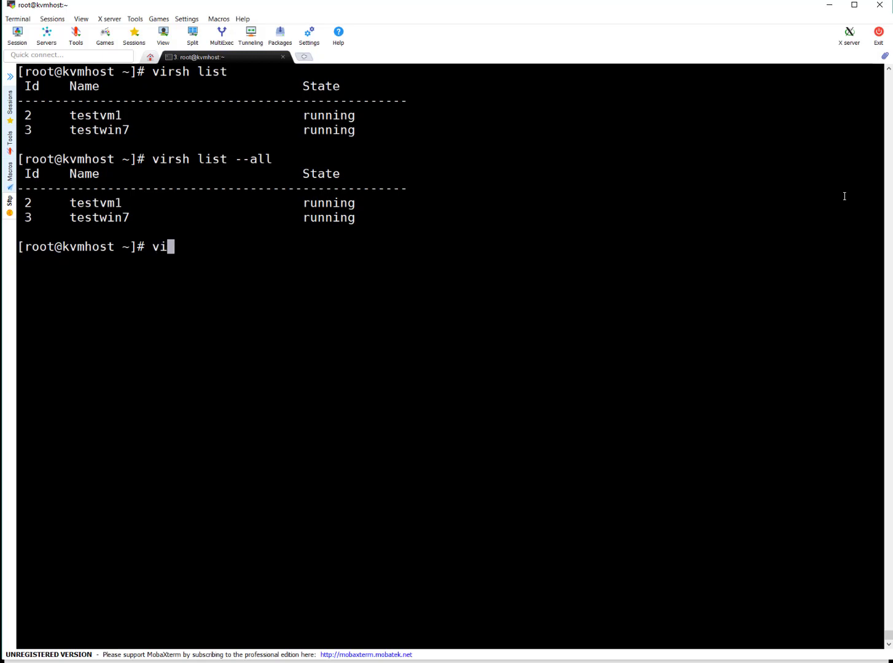
text(rsh testvm1)
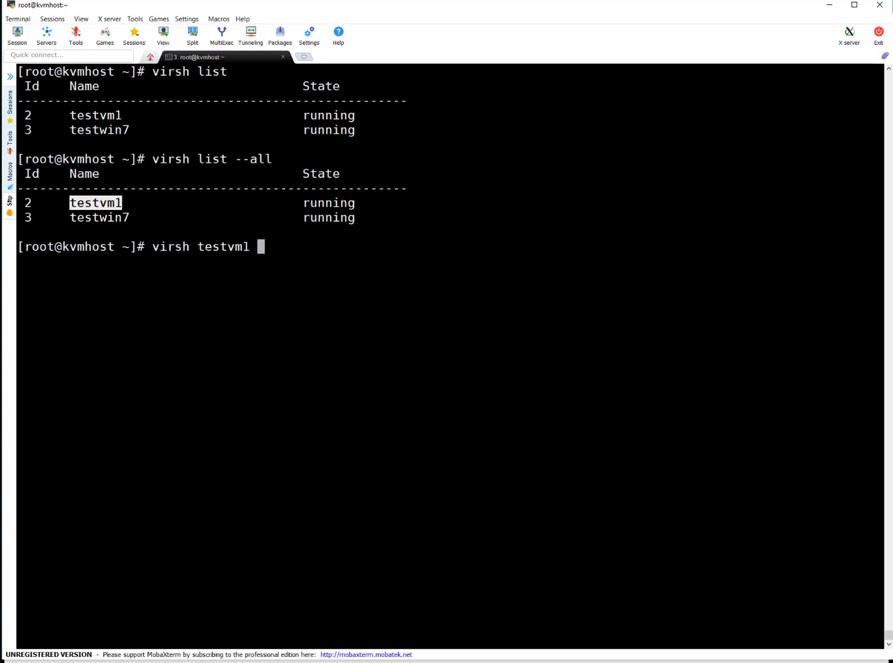
key(BackSpace)
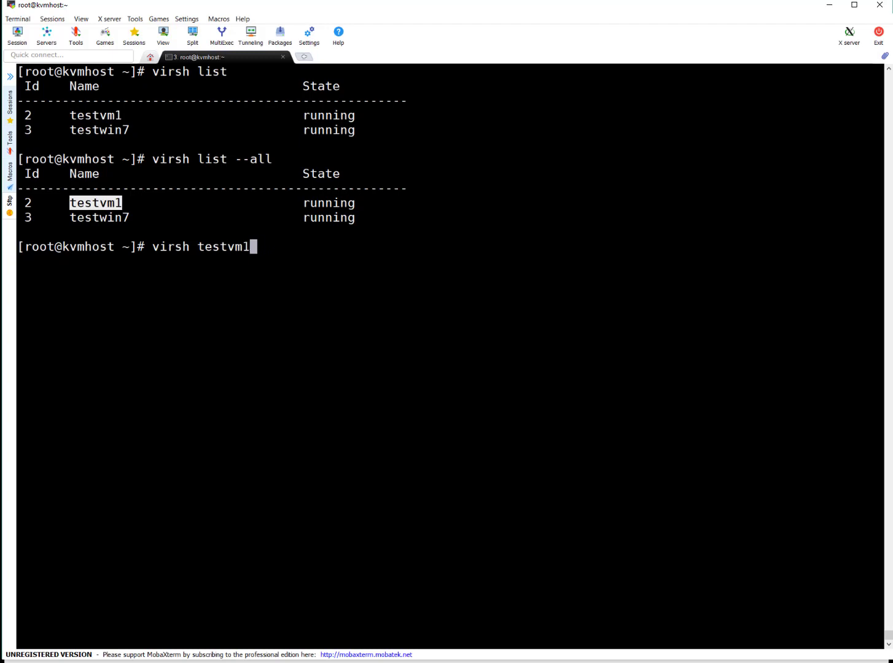
Run 'virsh shutdown testvm1', then recheck both lists showing testvm1 shut off.
text(shutdown)
text(virsh list)
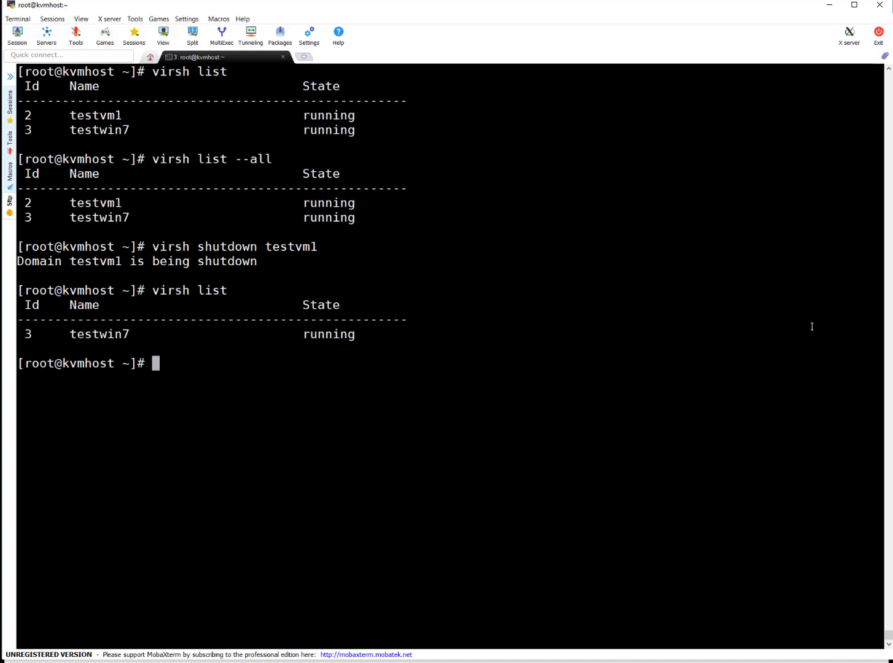
double_click(99, 334)
text(virsh list --all)
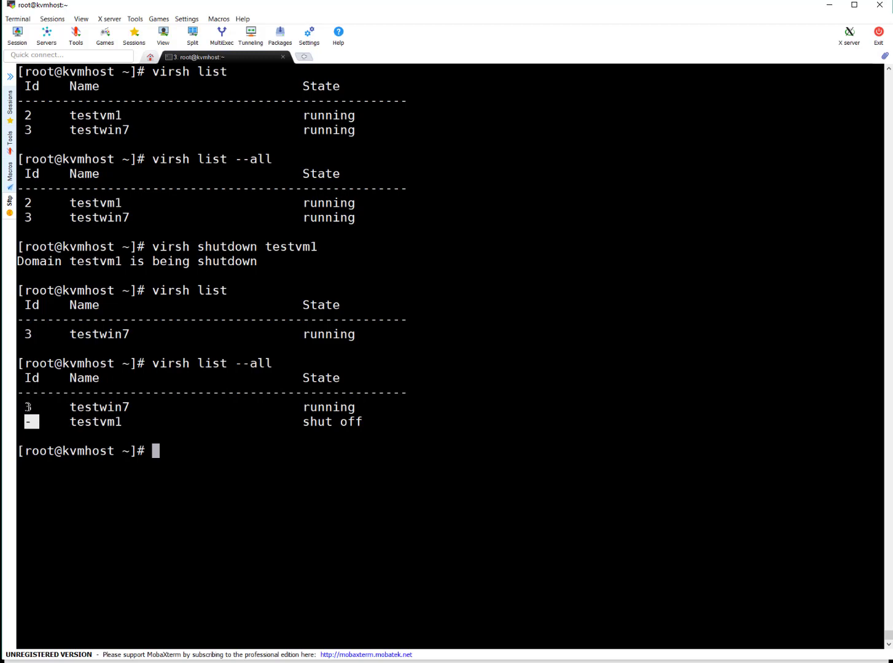
mouse_move(705, 532)
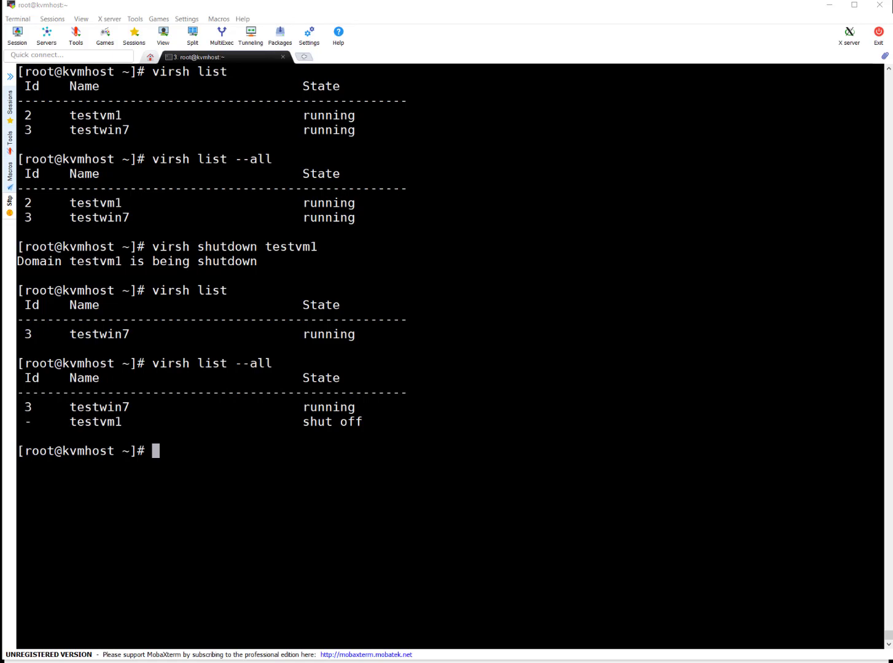
Reboot domain 3 (testwin7) with 'virsh reboot 3', recheck the list, and clear the screen.
text(v)
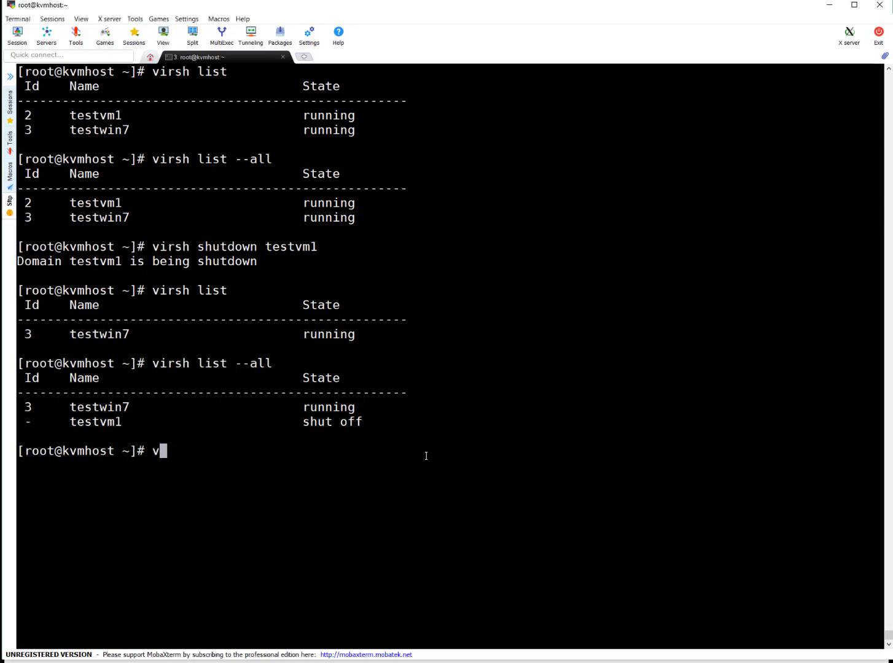
text(irsh reboot)
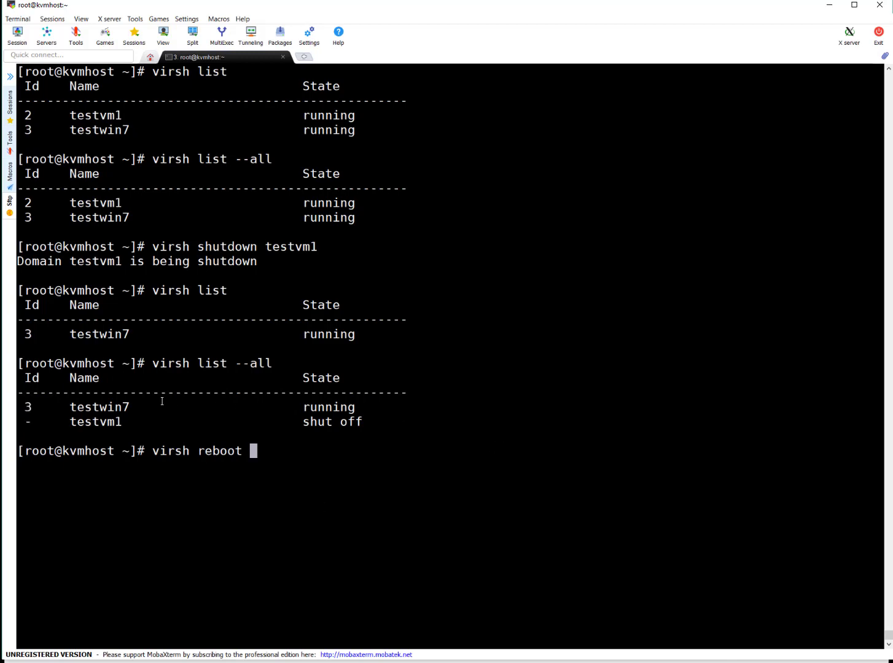
text(3)
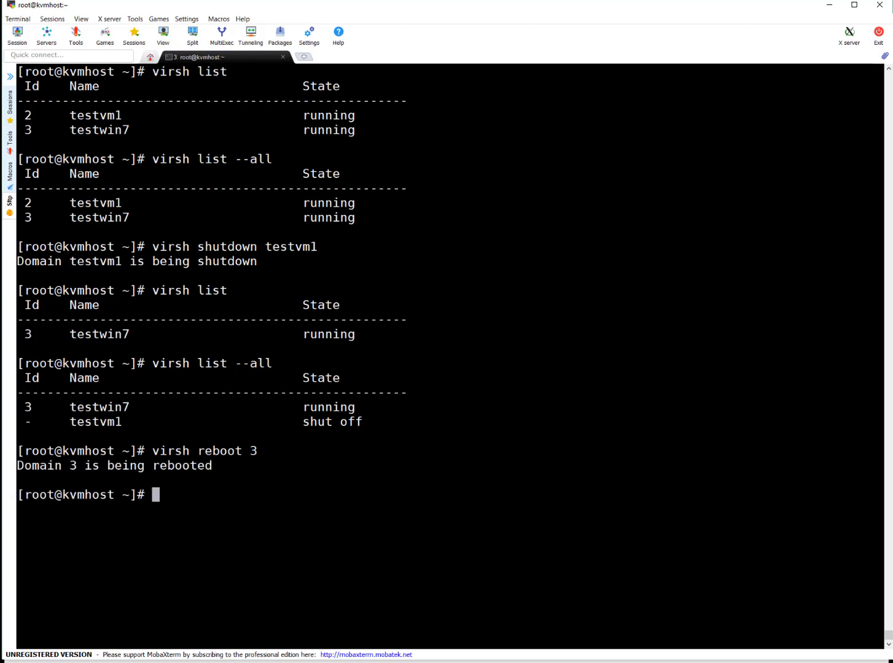
mouse_move(402, 509)
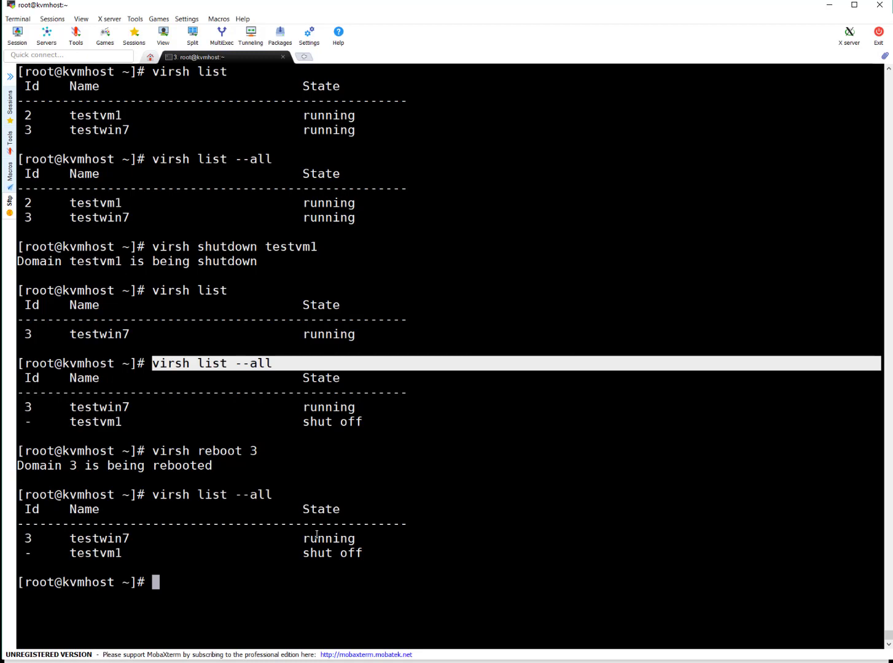
mouse_move(42, 539)
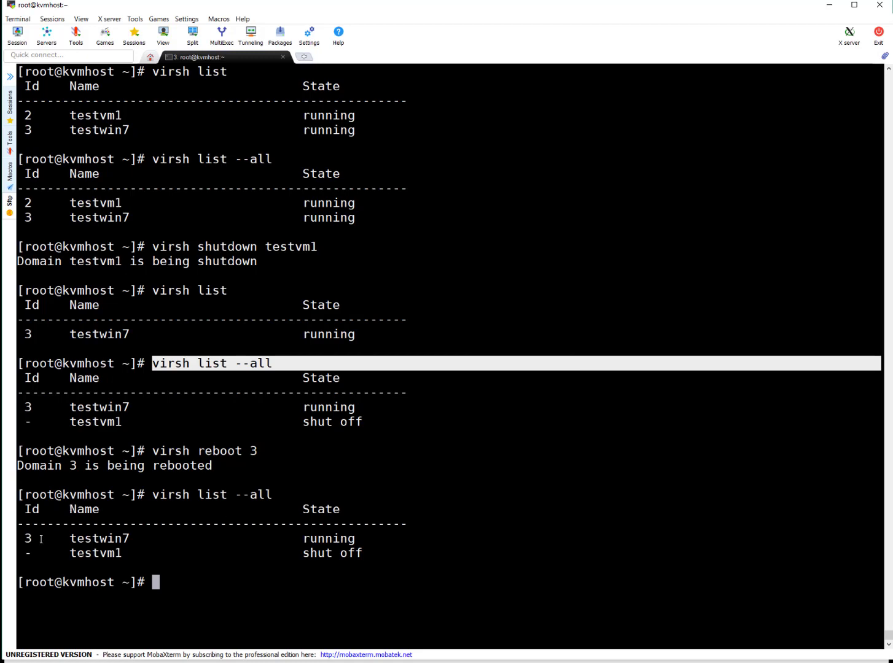
mouse_move(32, 538)
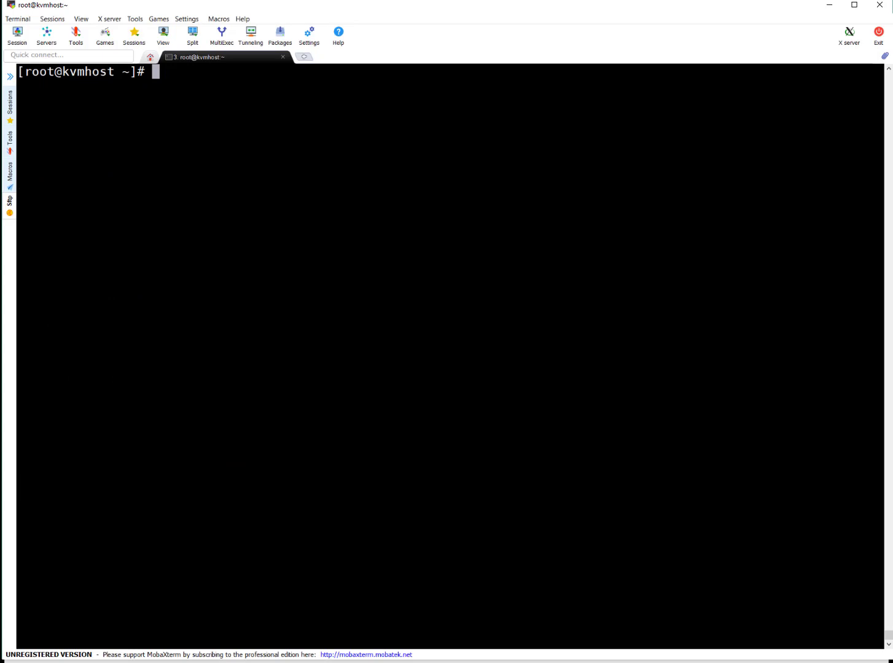
Try 'virsh suspend testvm1', which fails because the VM isn't running.
text(virsh)
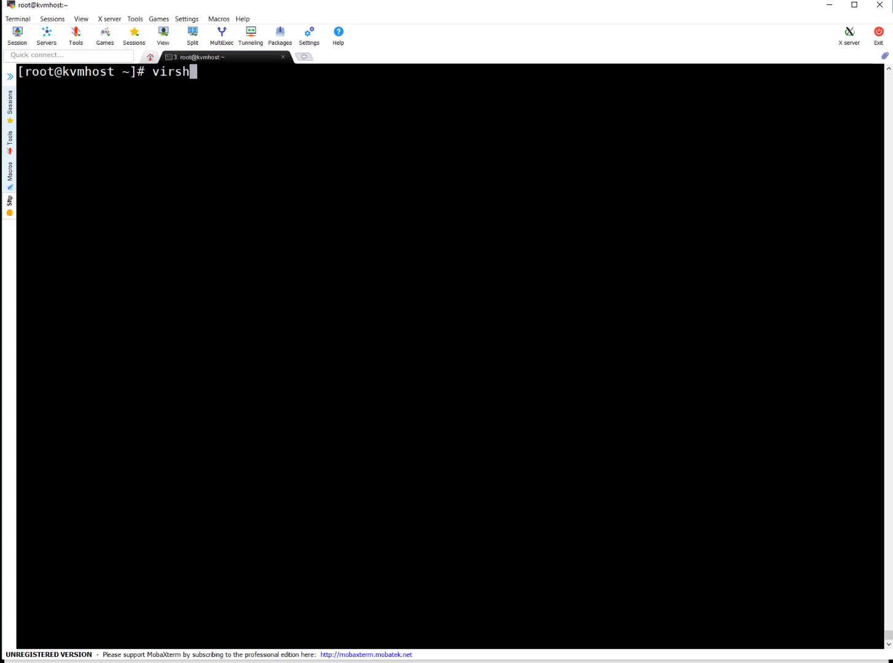
text(suspe)
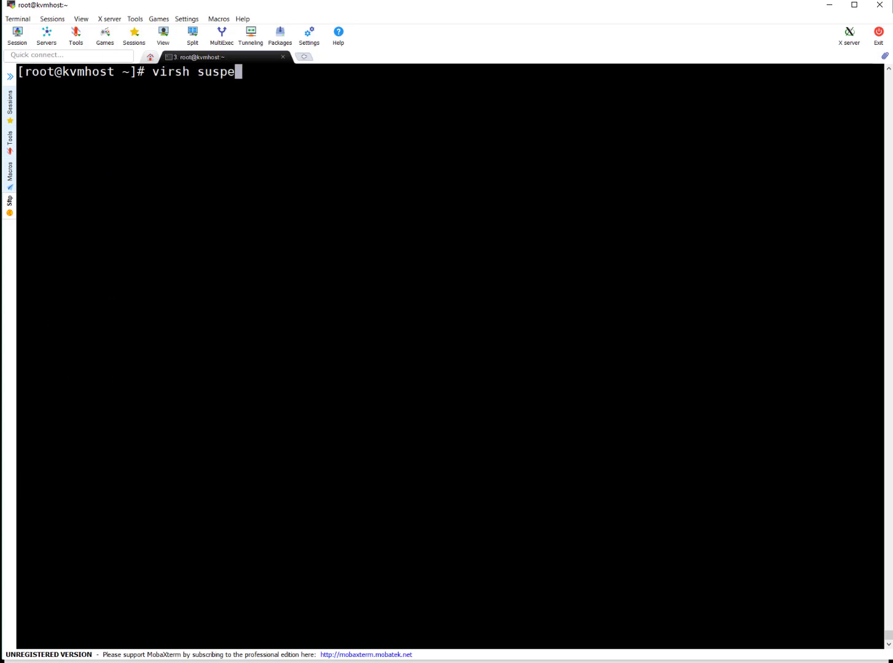
text(nd)
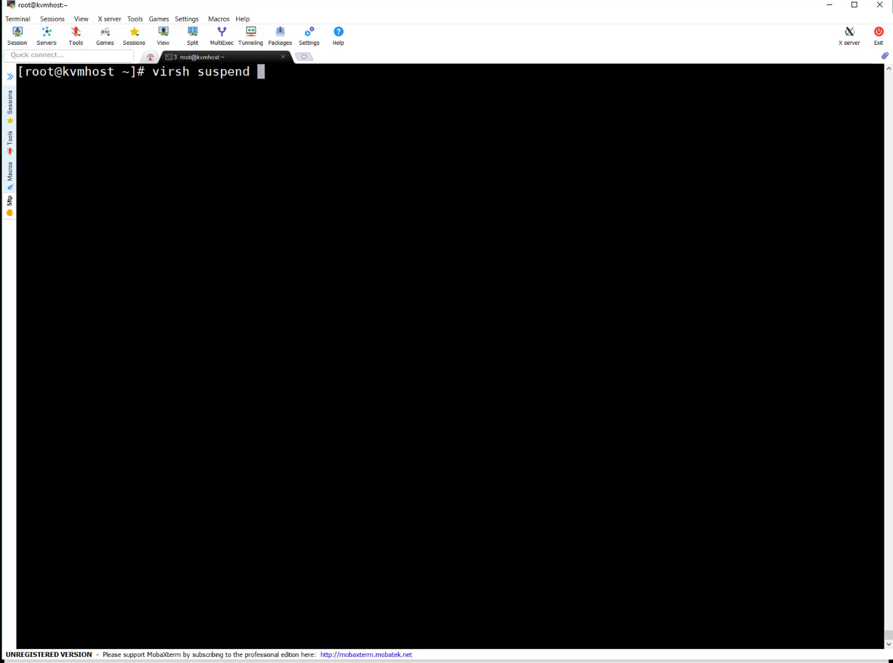
text(testv)
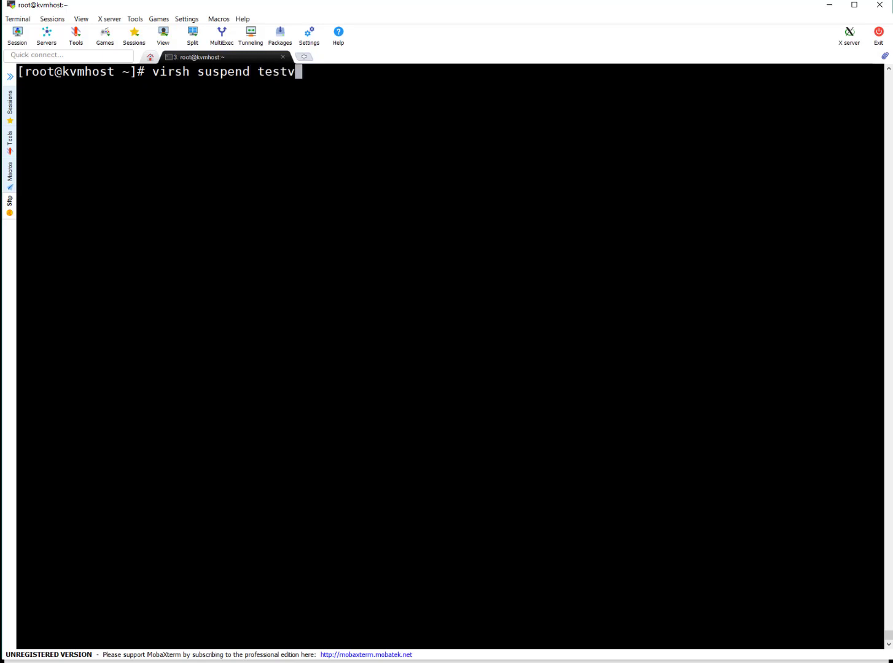
text(m1)
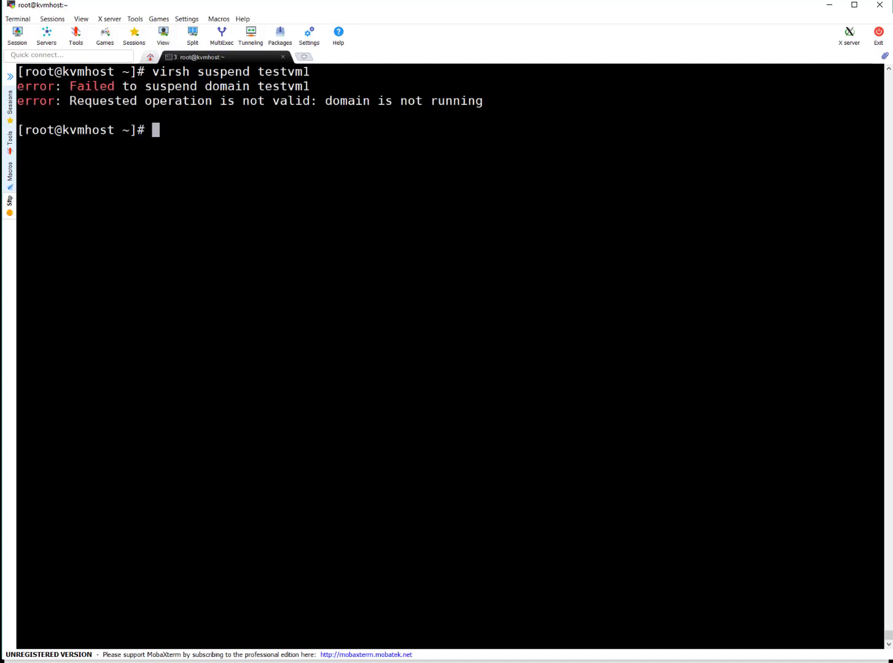
Start testvm1 and list all domains to confirm both VMs are running.
text(virsh start)
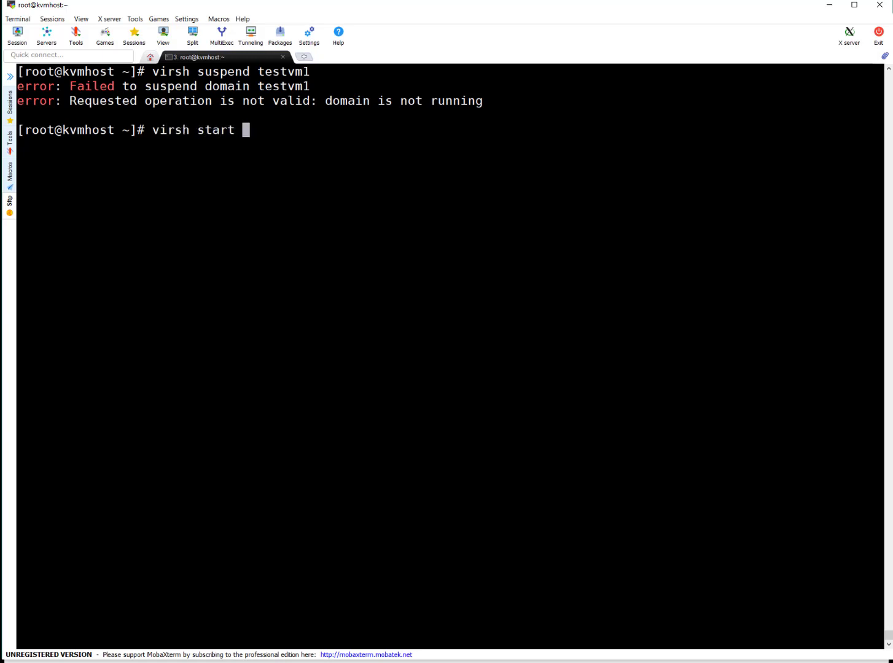
double_click(282, 72)
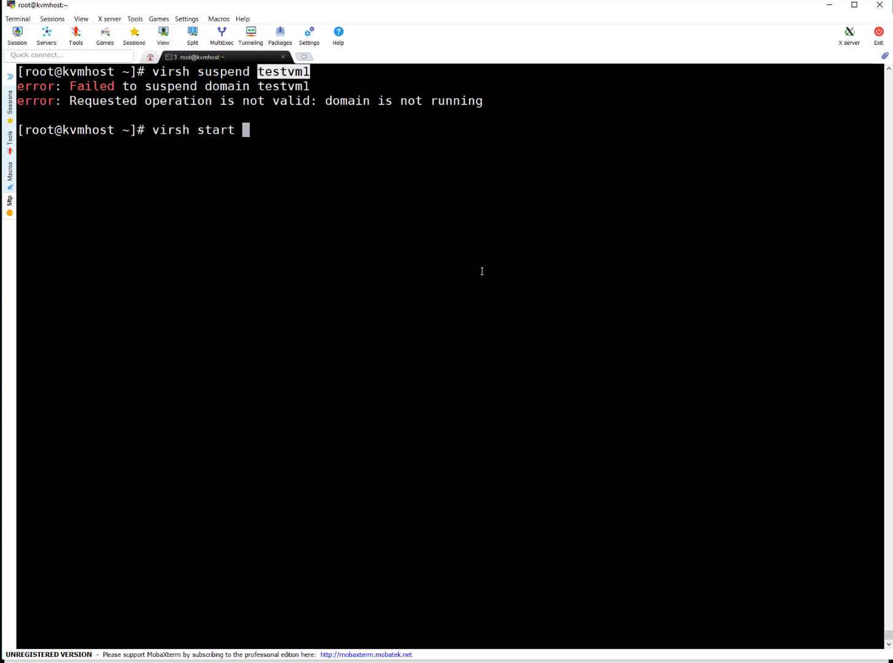
text(testvm1)
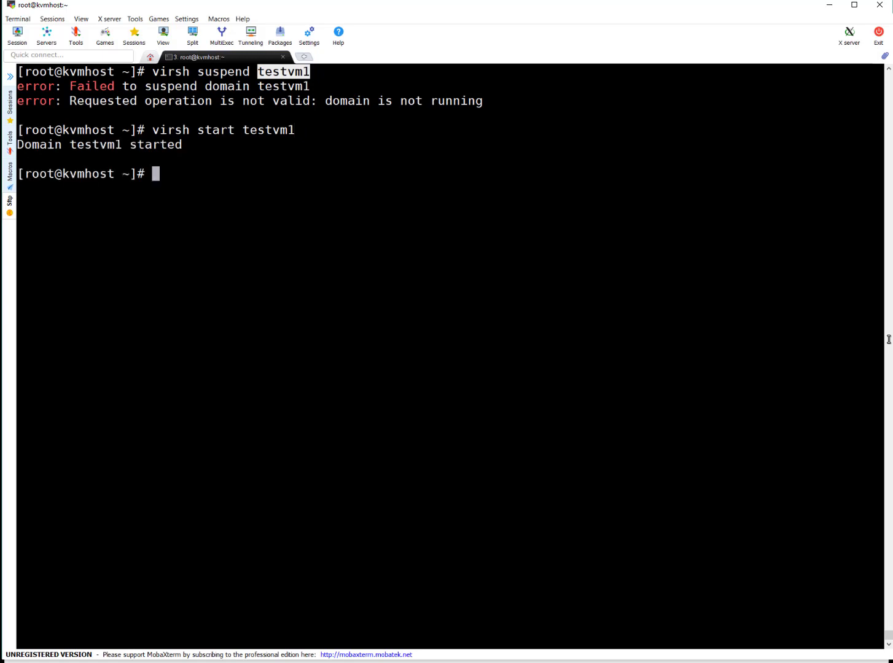
text(virsh list --all)
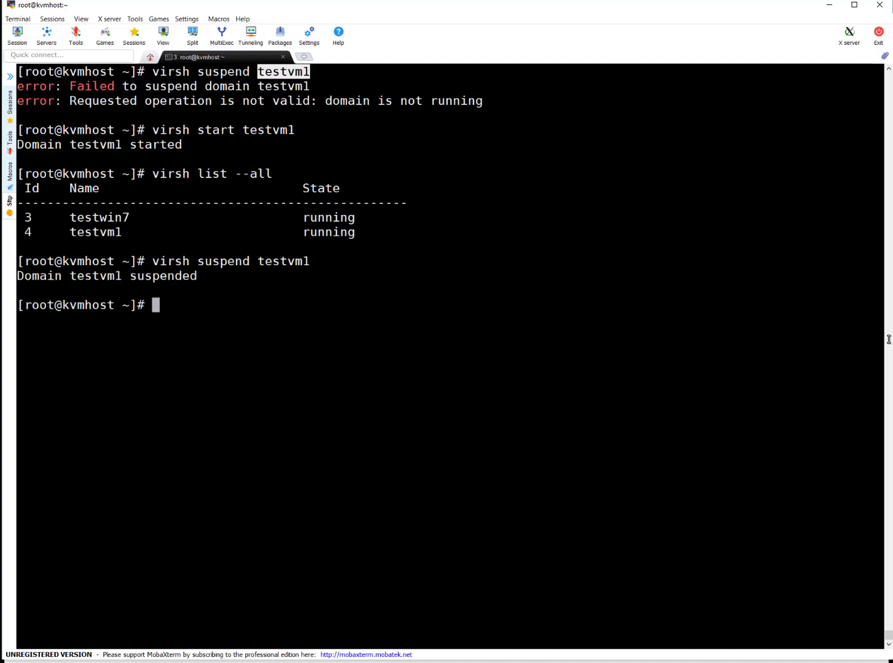
Suspend testvm1 and confirm the domain list shows it paused.
text(virsh suspend testvm1)
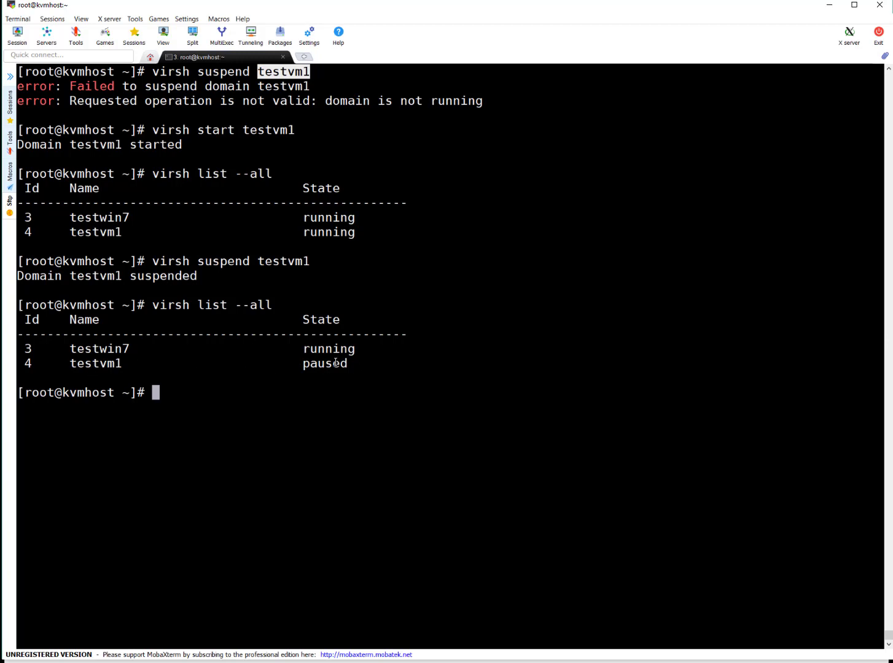
double_click(324, 363)
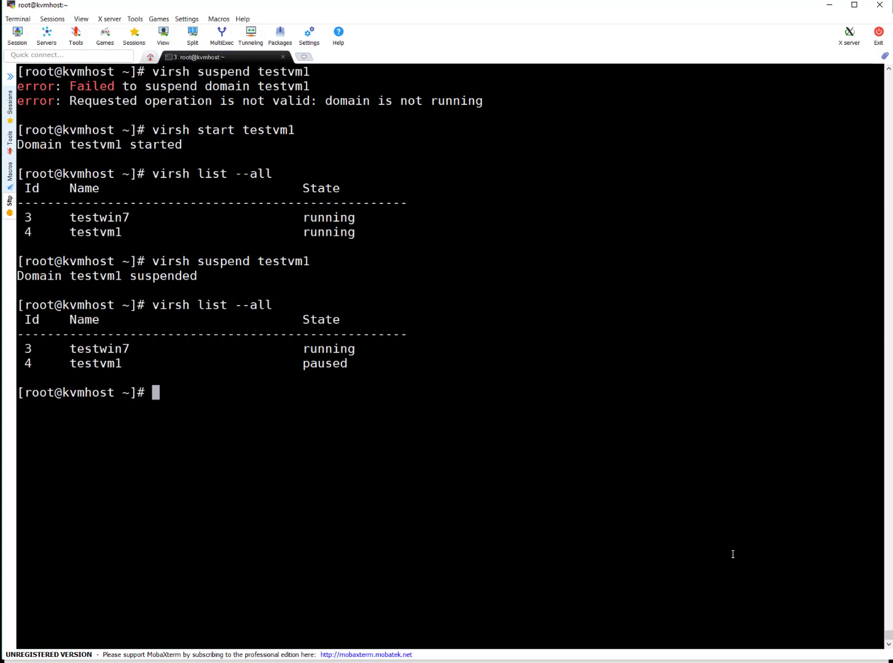
text(virsh suspend testvm1)
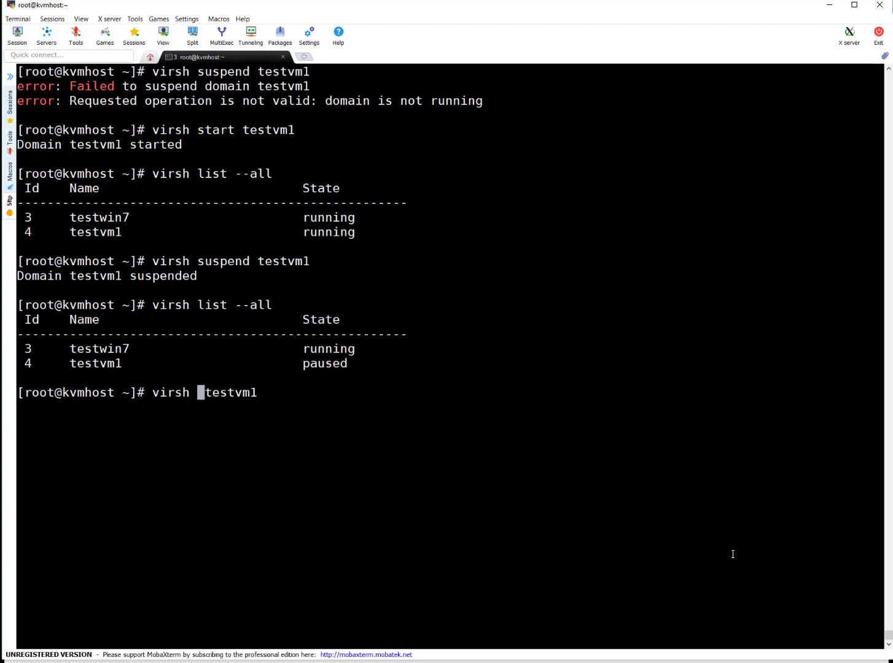
Resume domain 4 and confirm testvm1 and testwin7 are both running.
text(resume)
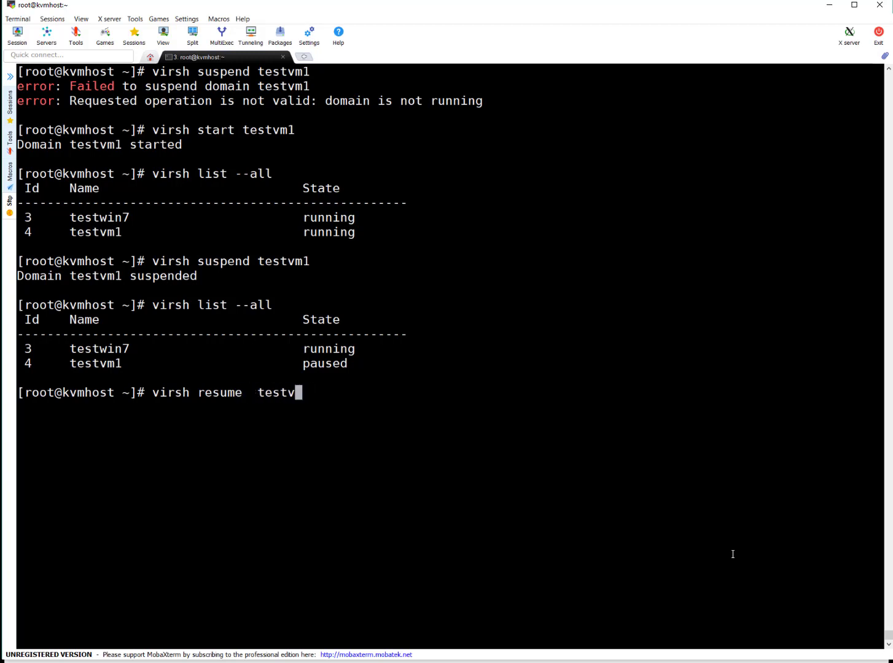
key(BackSpace)
text(4)
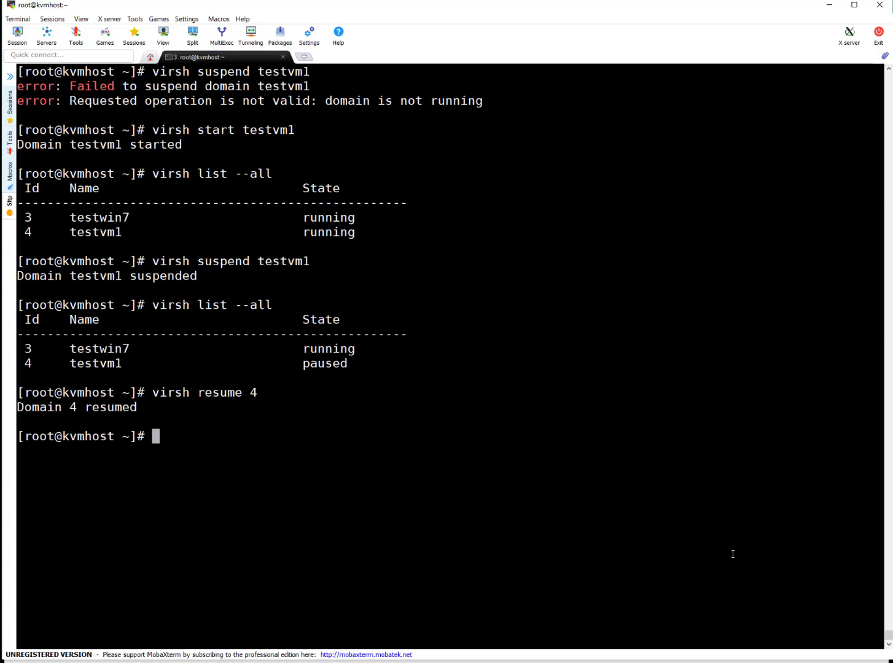
text(virsh list --all)
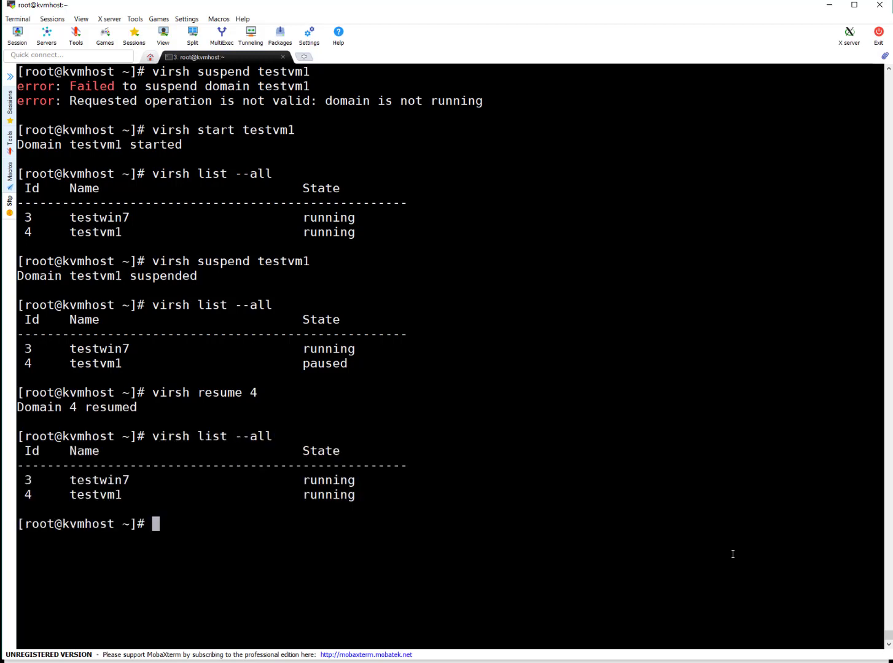
double_click(328, 494)
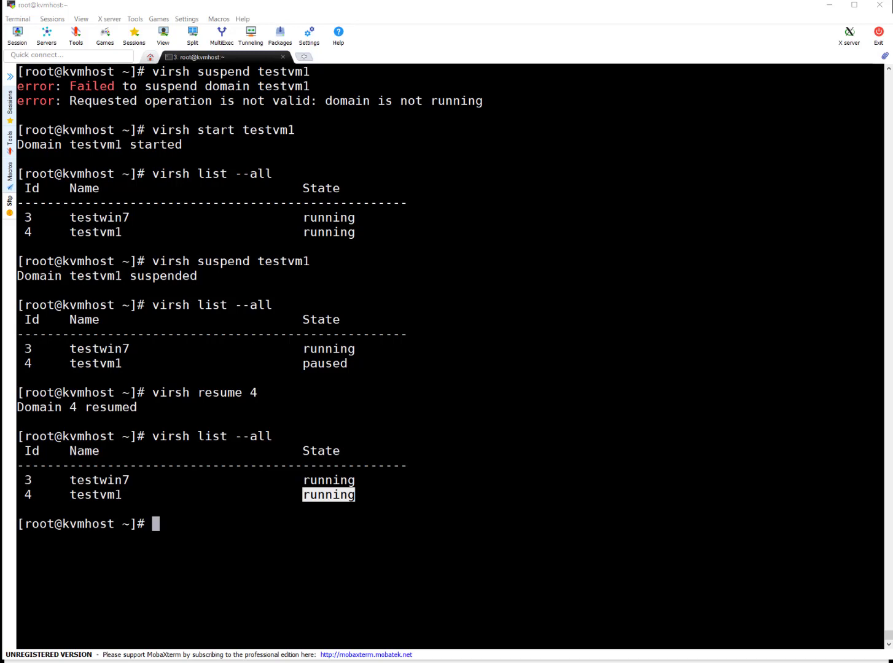
text(virsh)
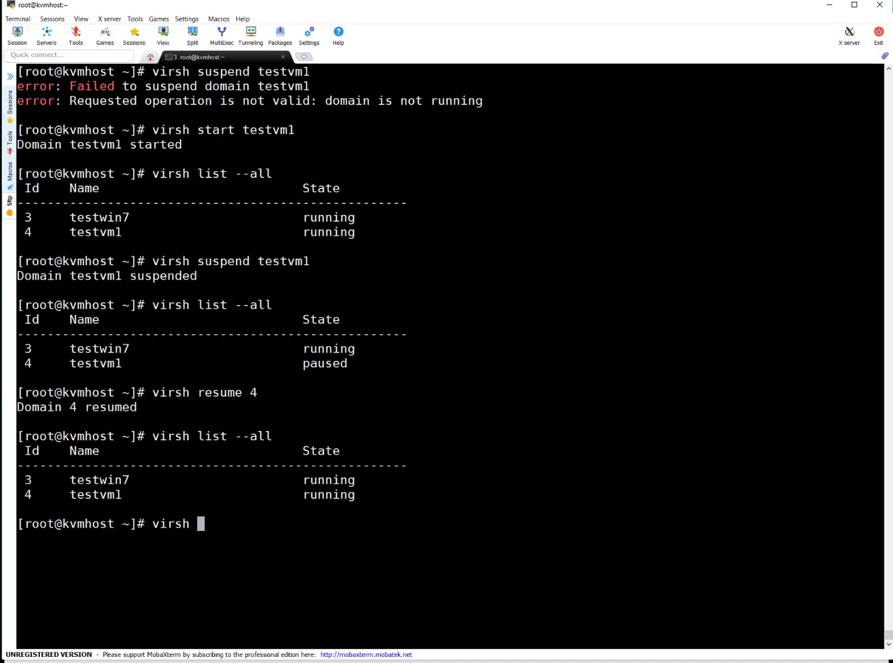
Run a plain 'virsh list' of the running domains.
text(list testwin7)
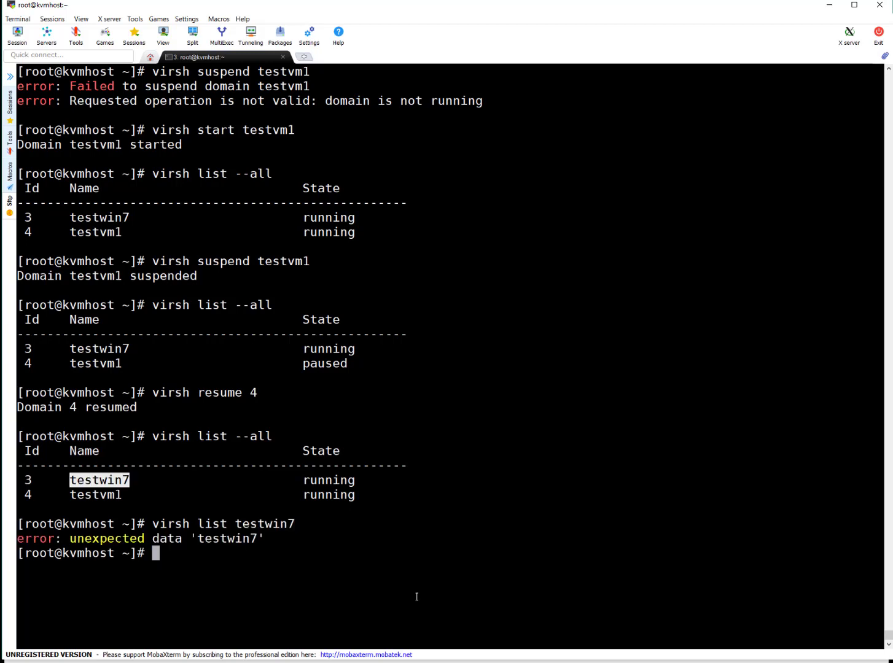
text(virsh list testwin7)
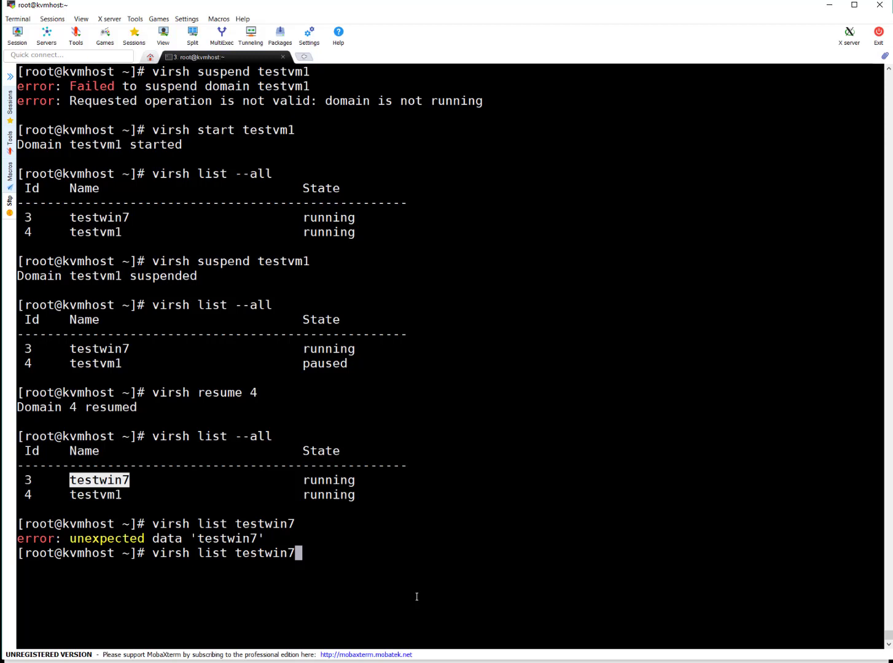
key(BackSpace)
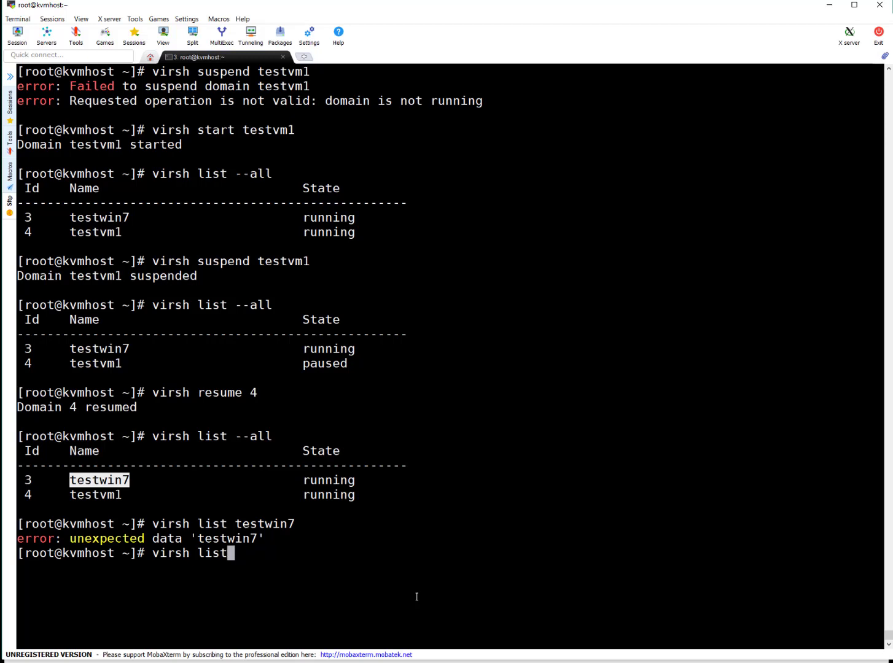
key(Return)
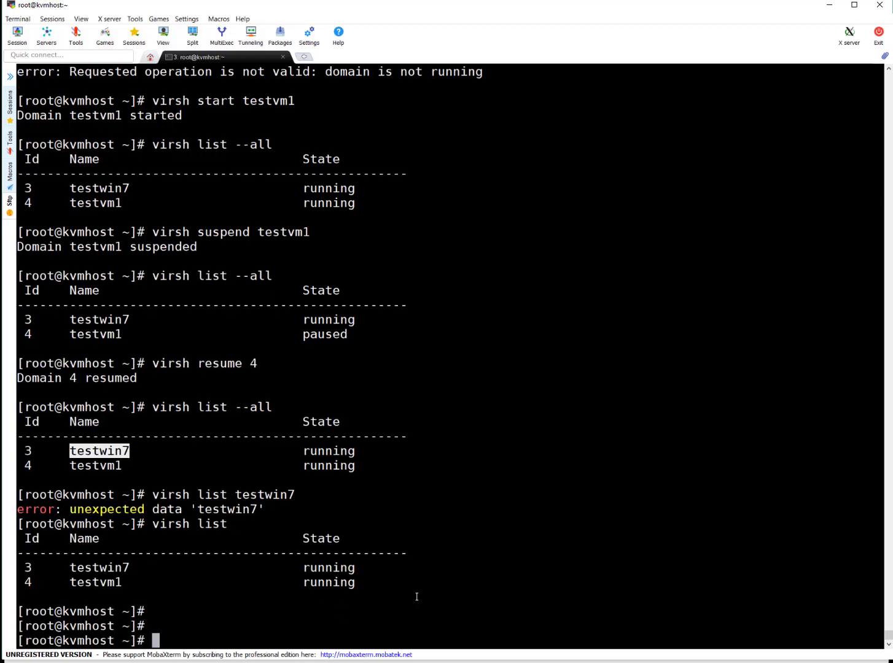
Show 'virsh dominfo testwin7' and copy testwin7's UUID.
text(virsh dom)
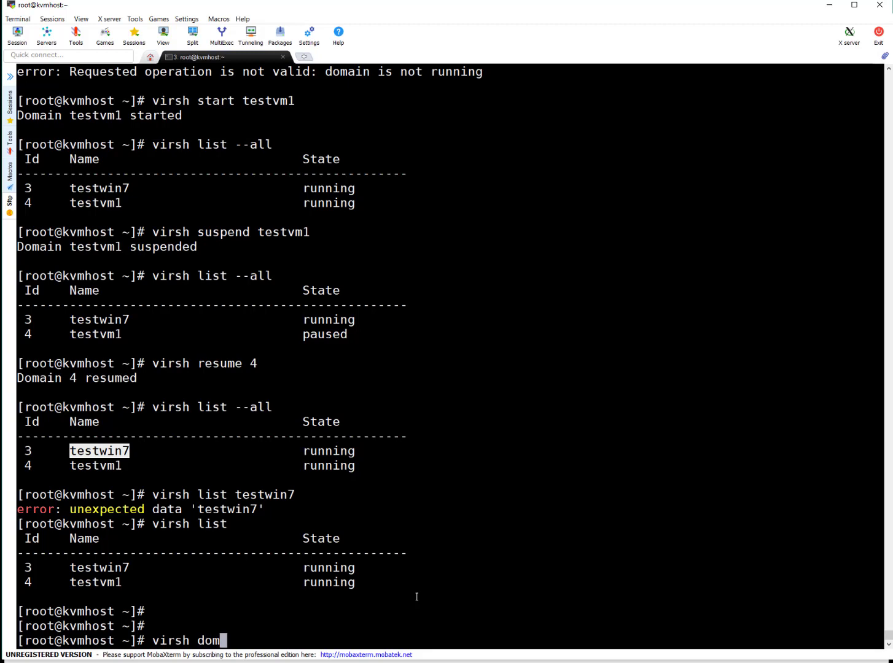
text(info testwin7)
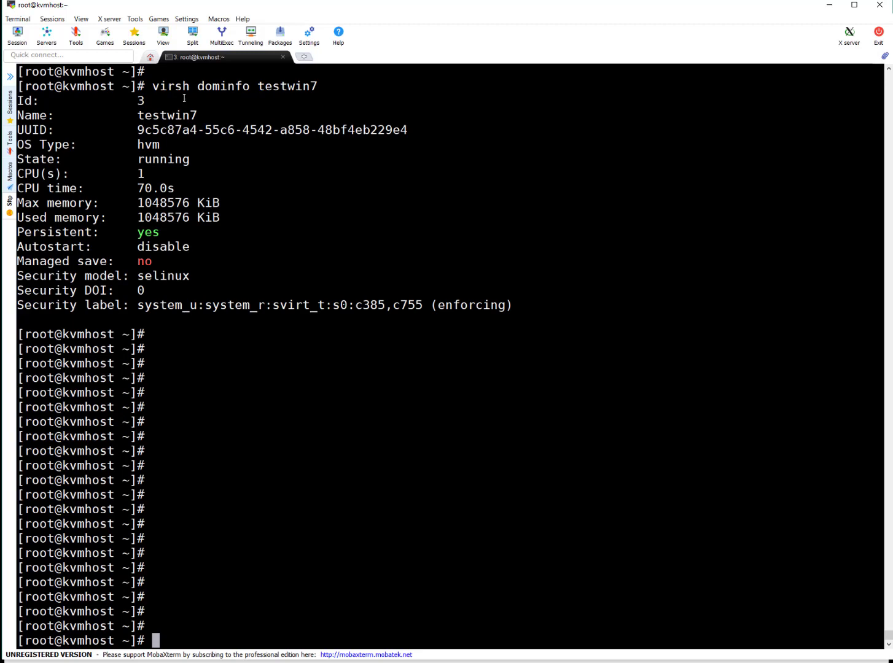
double_click(166, 115)
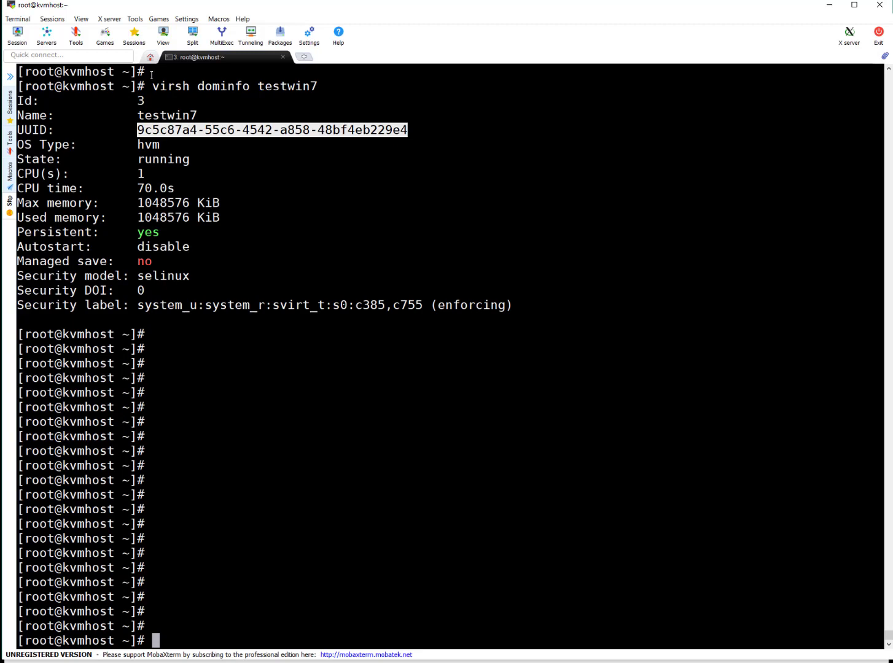
mouse_move(233, 60)
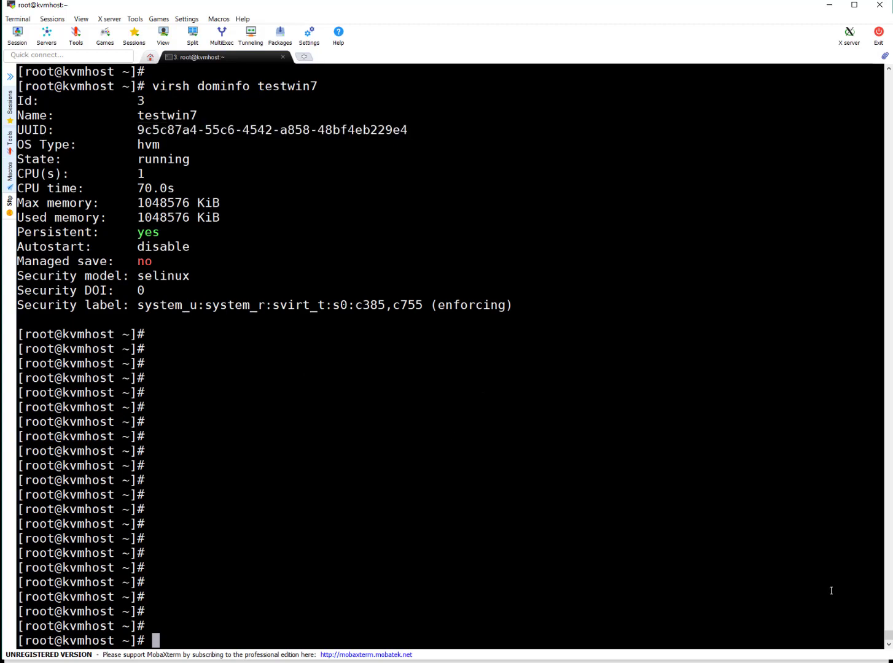
text(virsh)
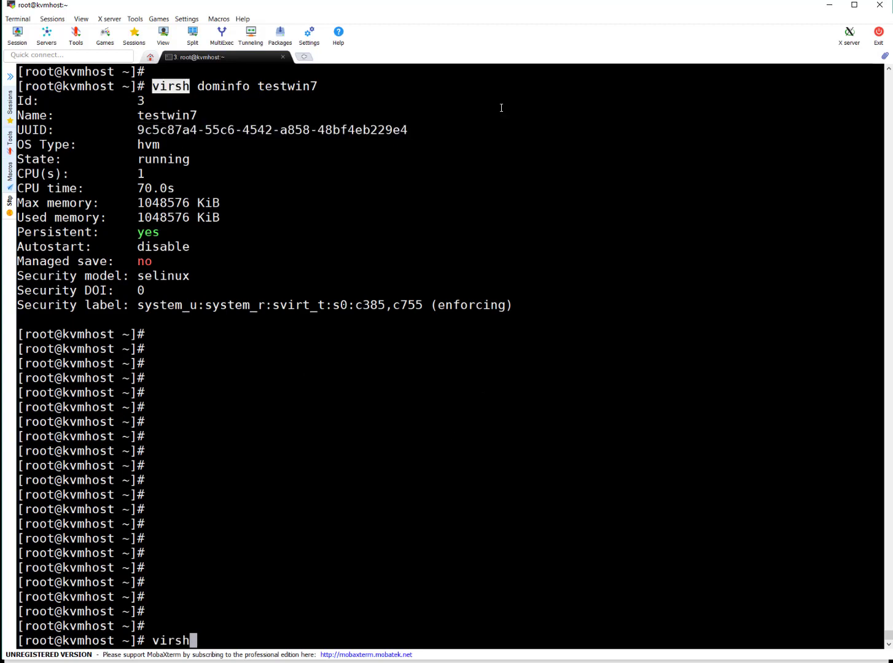
text(a)
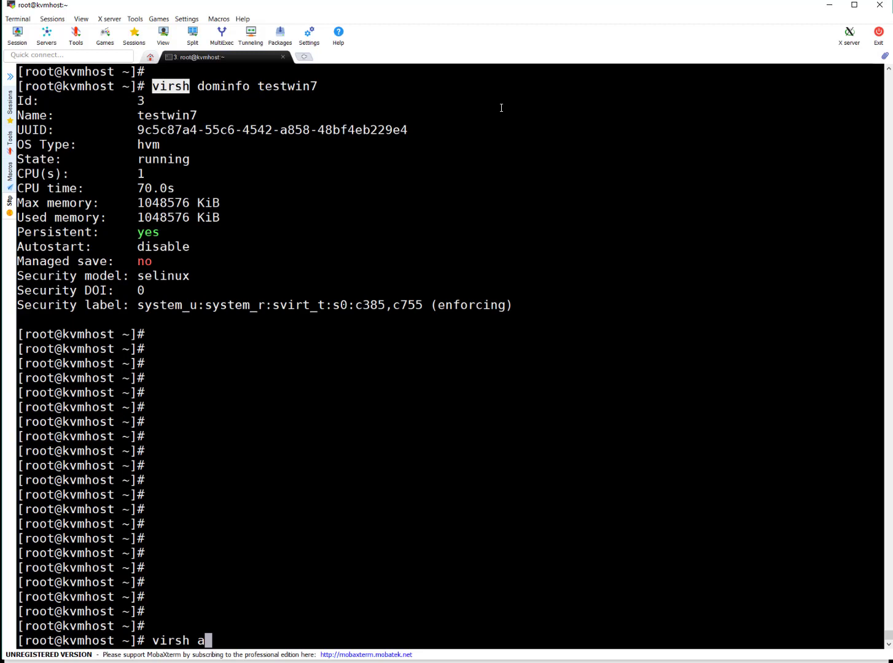
text(utostart)
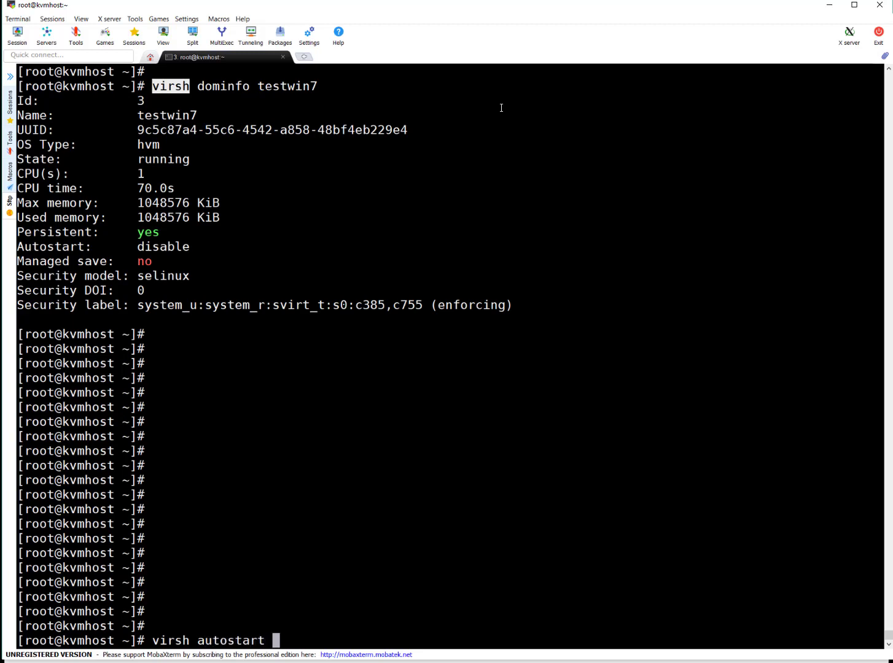
Enable autostart for UUID 9c5c87a4-55c6-4542-a858-48bf4eb229e4, verify it, then disable it.
double_click(271, 129)
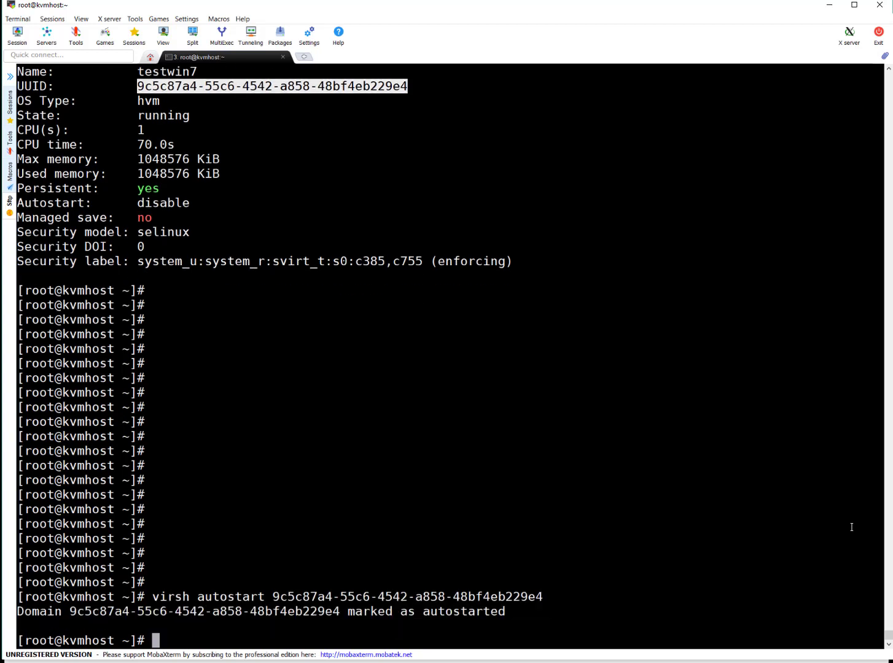
text(virsh autostart 9c5c87a4-55c6-4542-a858-48bf4eb229e4)
text(virsh dominfo testwin7)
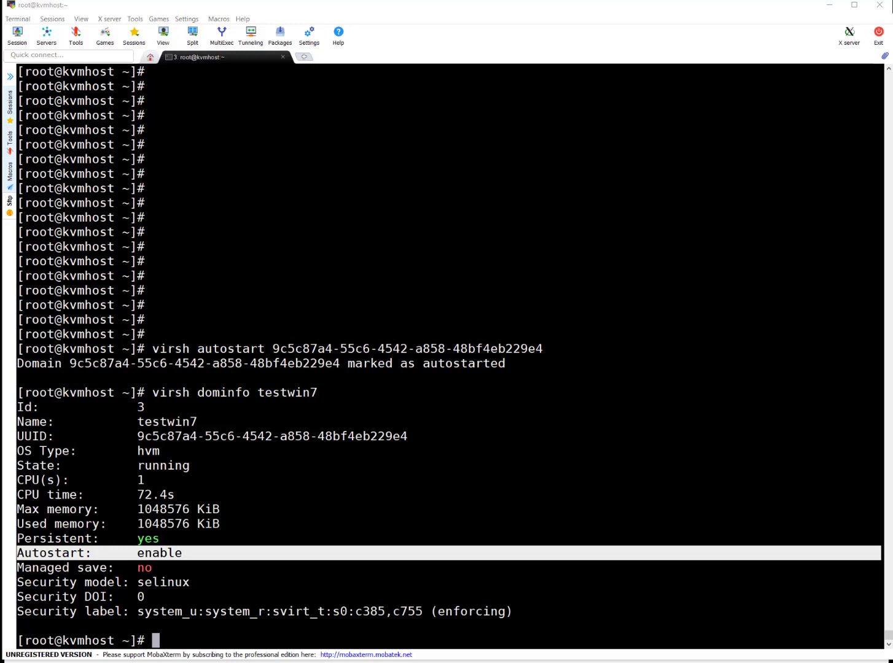
text(virsh autostart --disable   testwin7)
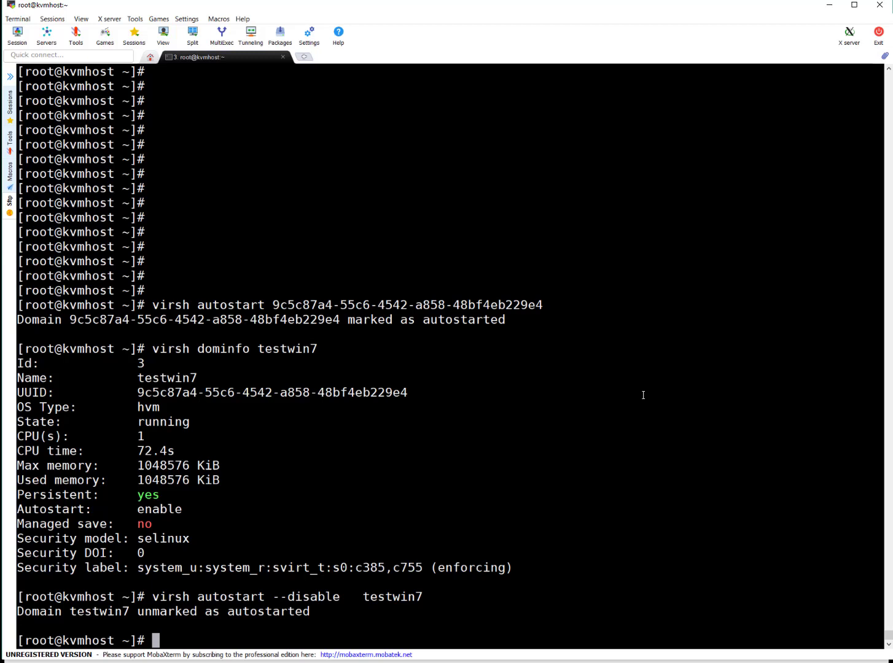
Run 'virsh domuuid testvm1', returning cd4e678c-a5b5-40a8-a84d-1b5b35c8d967.
text(virsh)
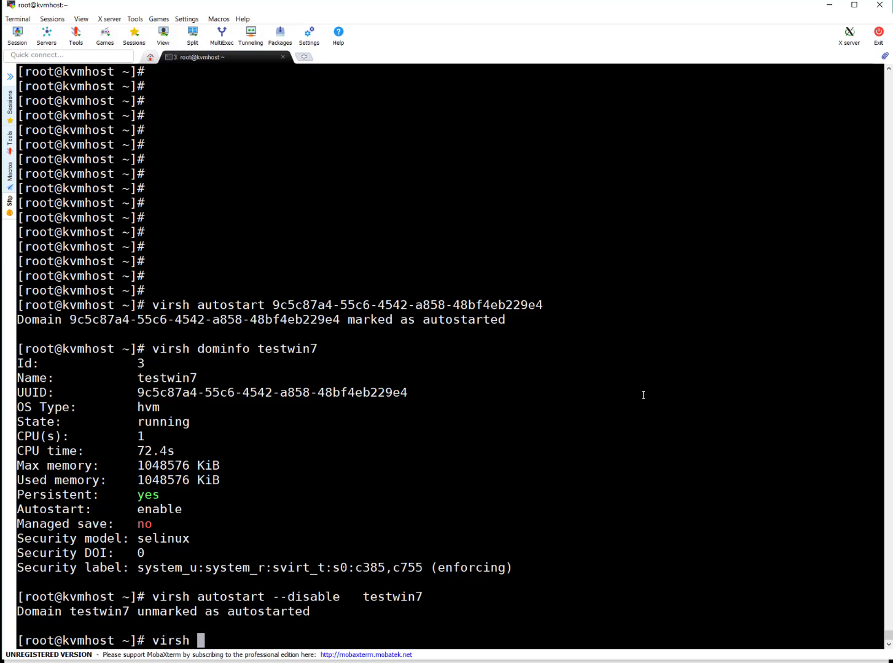
text(domuuid)
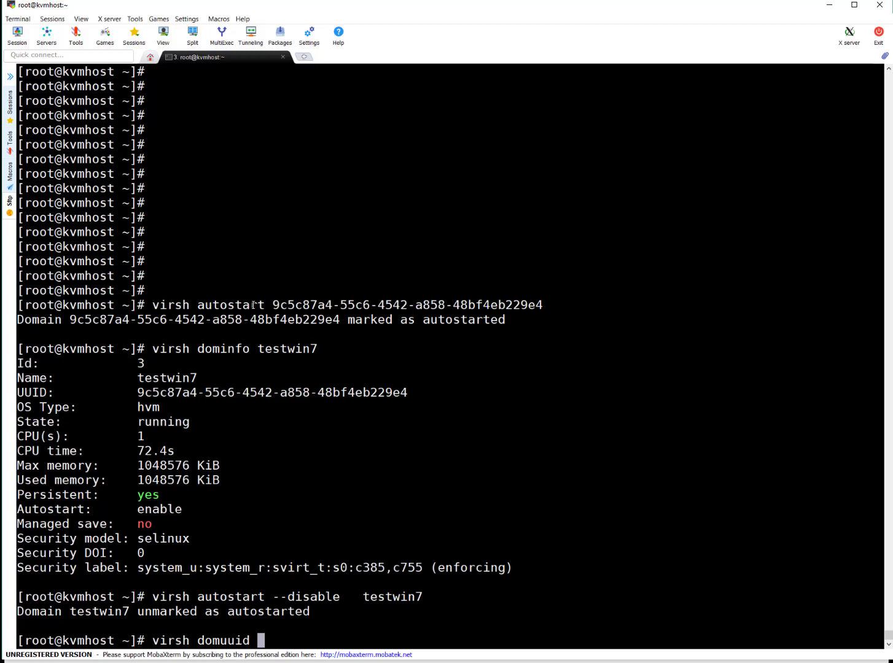
text(testvm1)
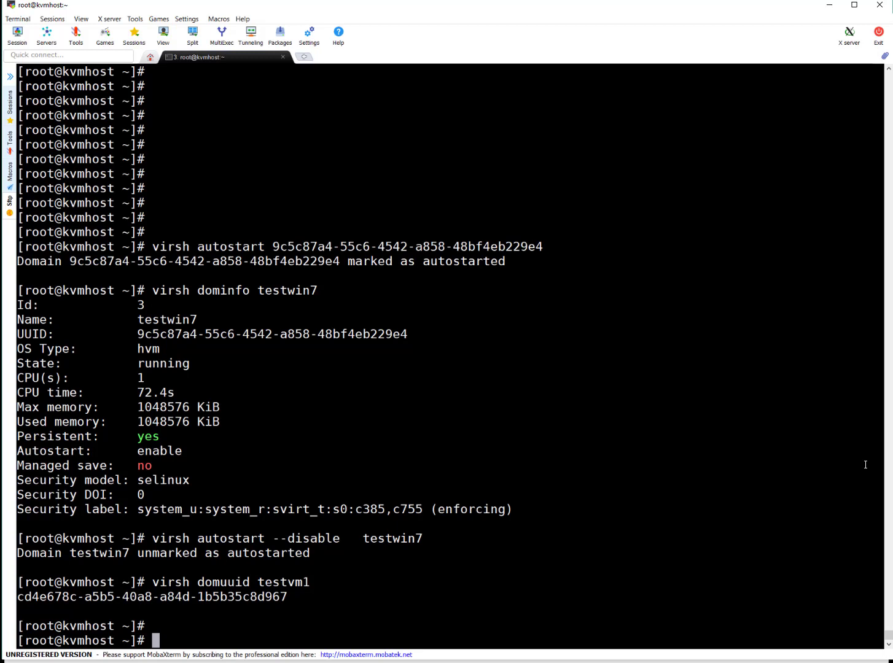
text(virsh al)
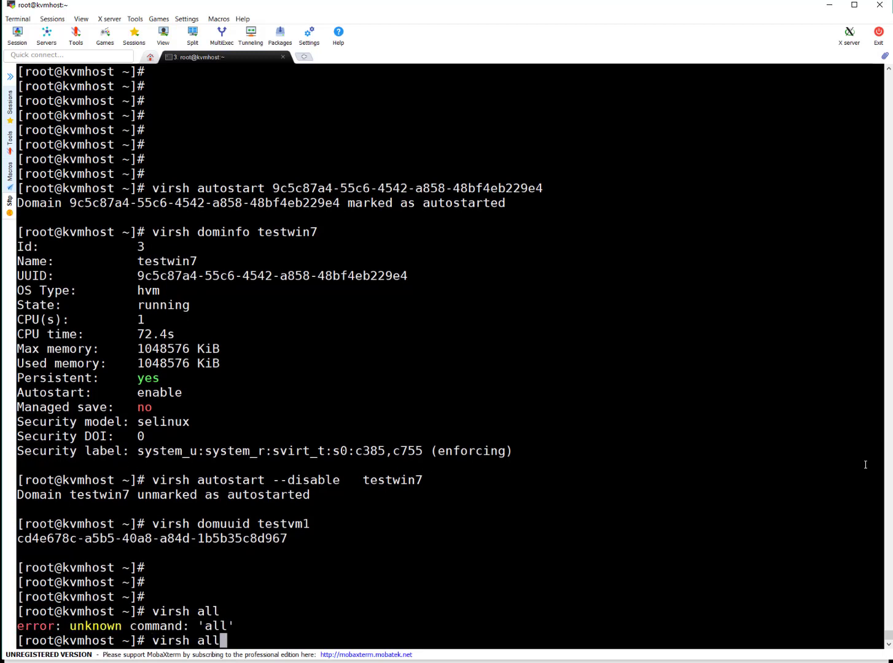
List all domains, then run 'virsh console 4' to reach testvm1's CentOS 7 login.
text(list --)
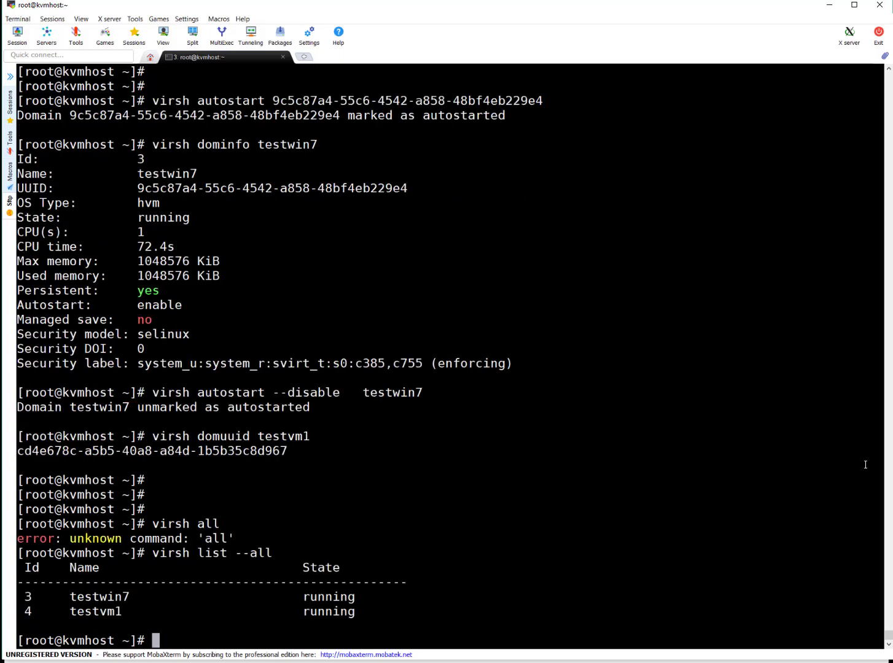
mouse_move(54, 604)
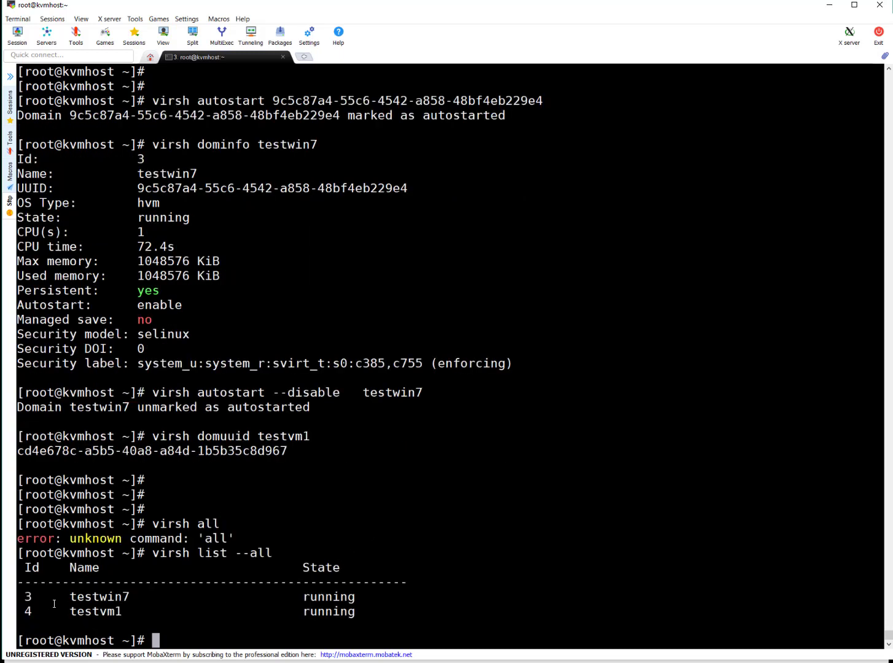
double_click(95, 611)
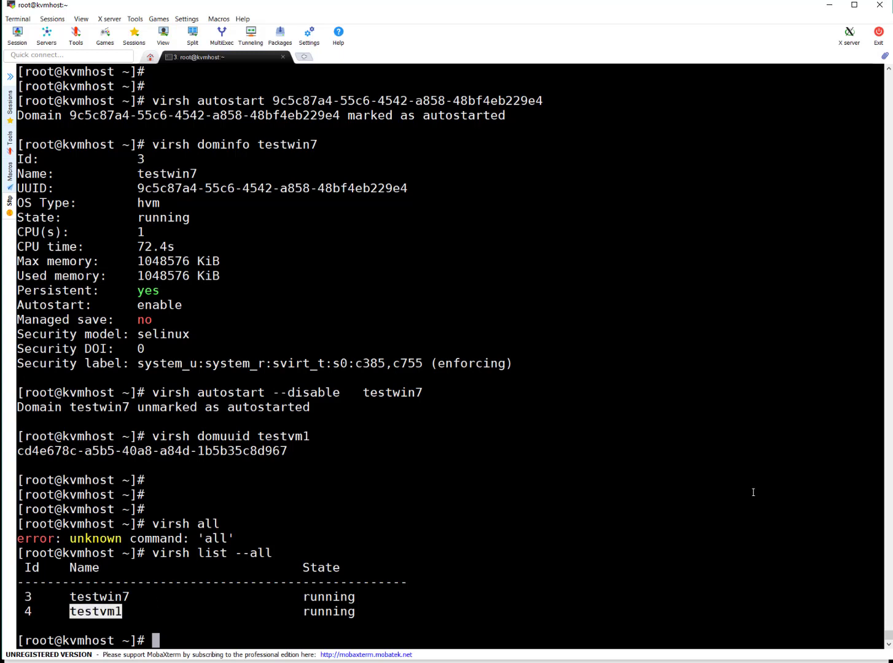
text(vis)
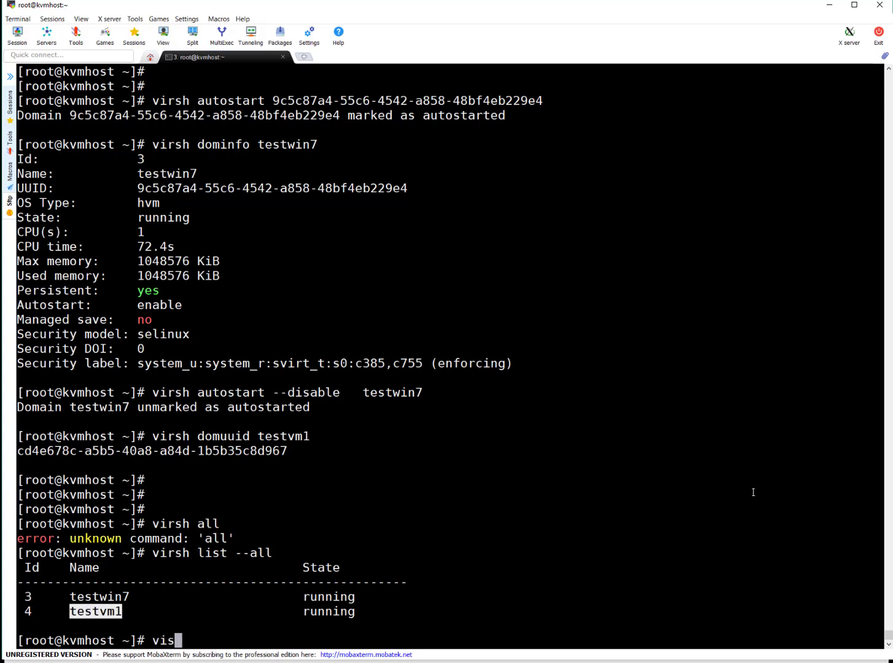
text(j)
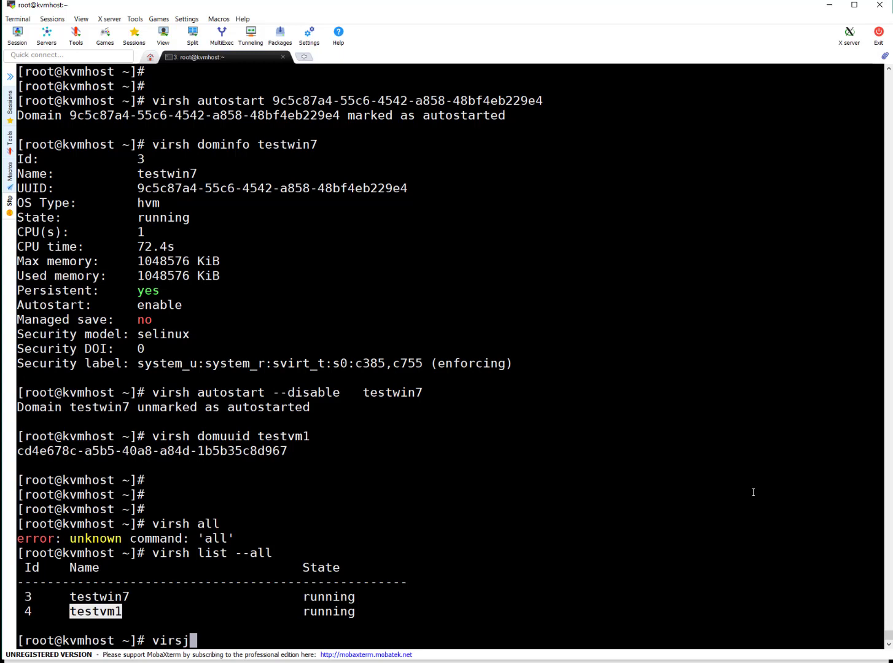
text(console)
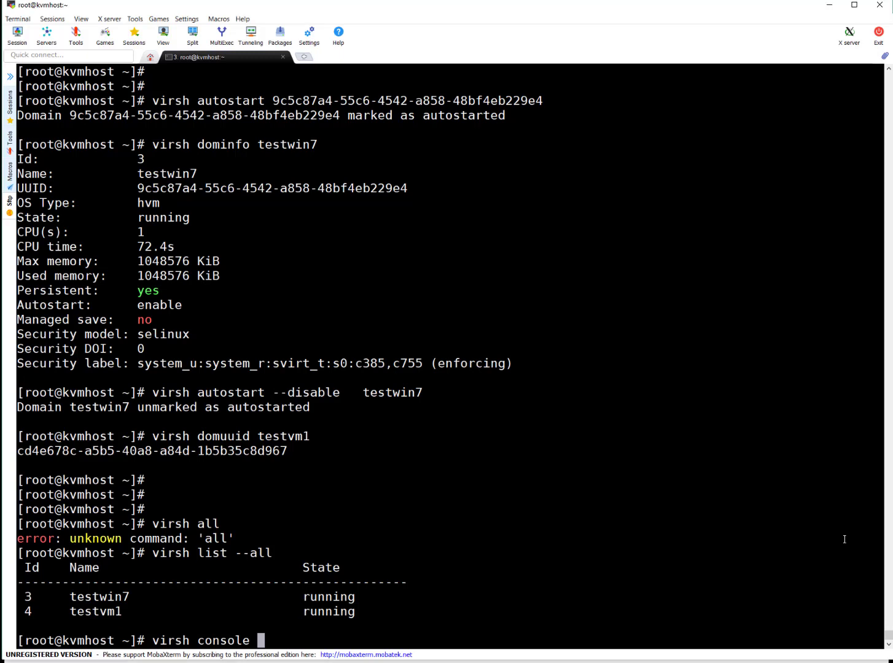
text(4)
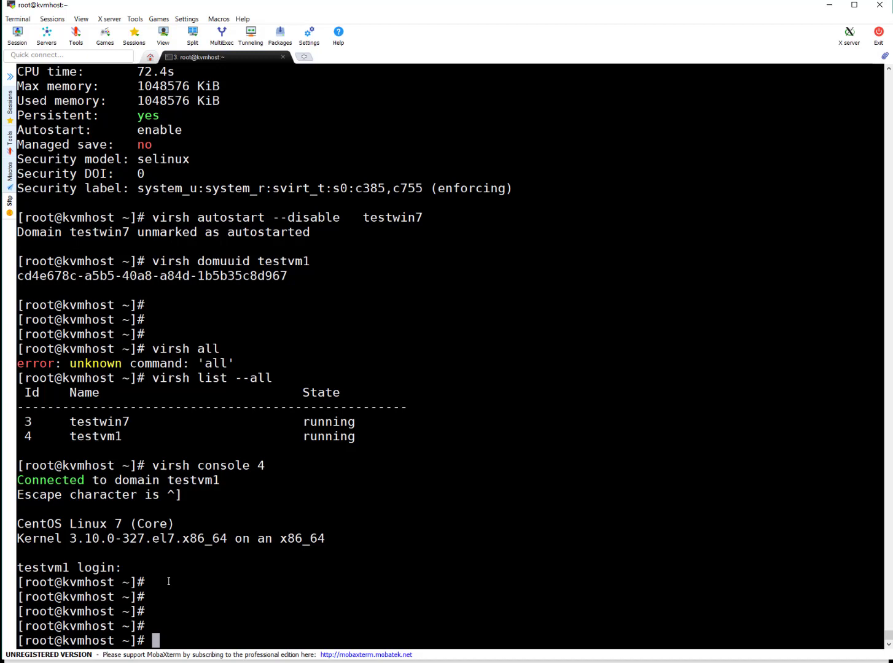
mouse_move(604, 456)
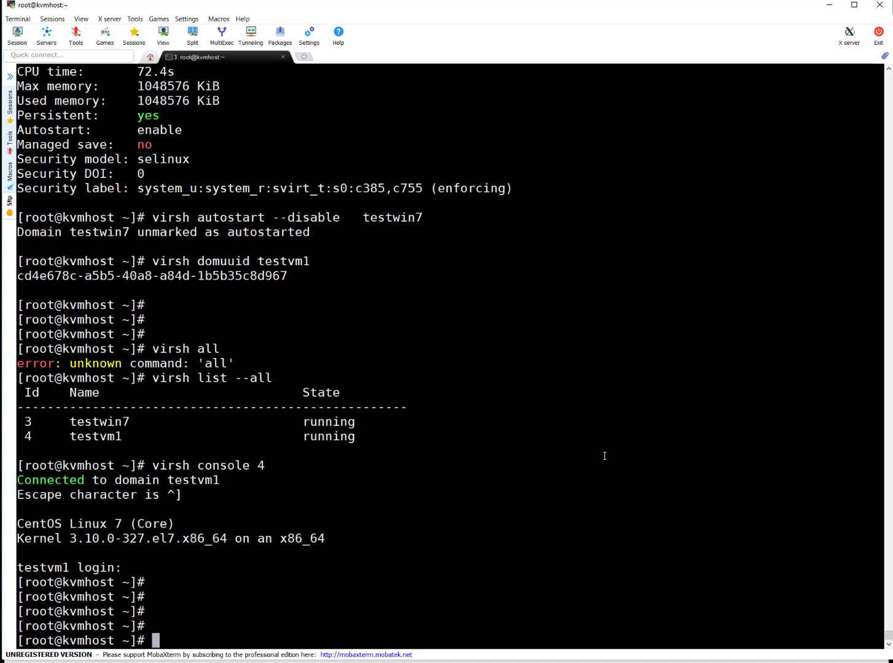
Copy the name testwin7 and list all domains.
double_click(99, 421)
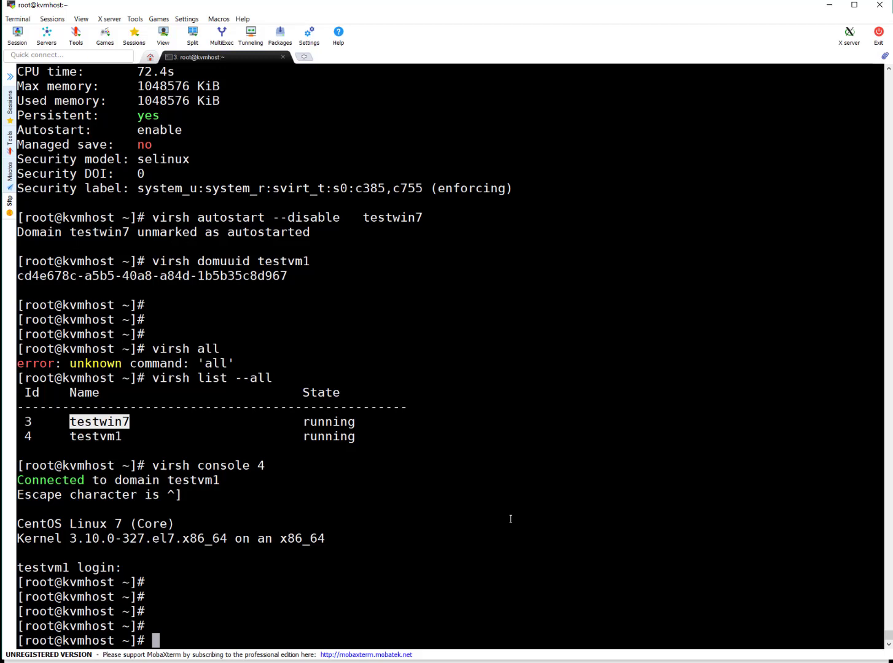
text(virsh shutdown testwin7)
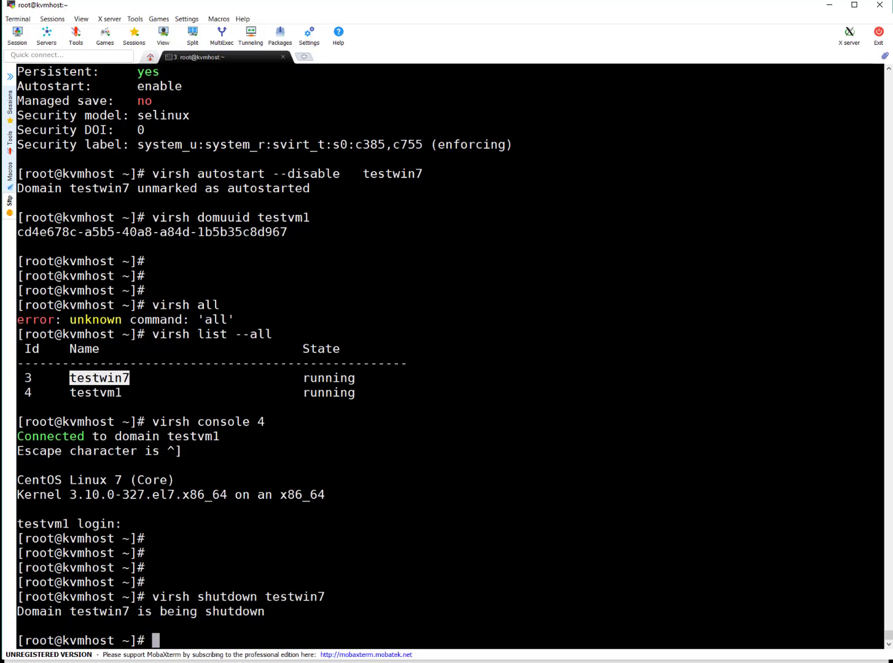
mouse_move(584, 544)
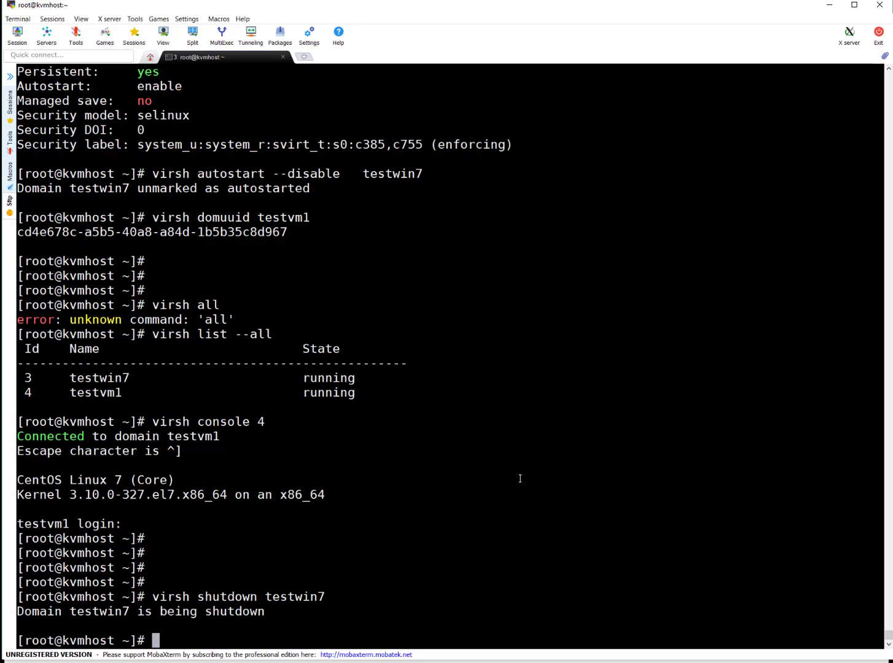
text(virsh list --all)
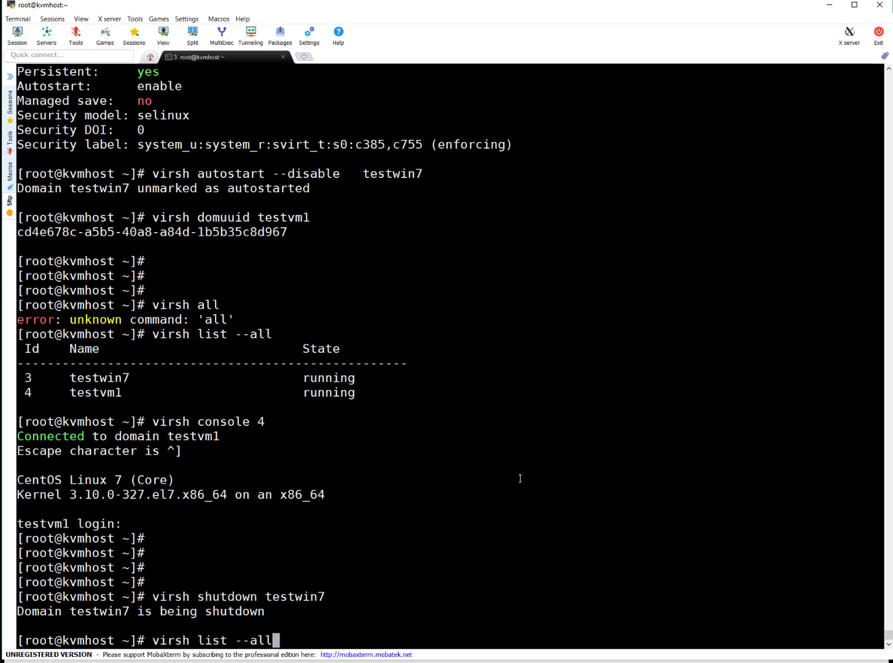
key(Return)
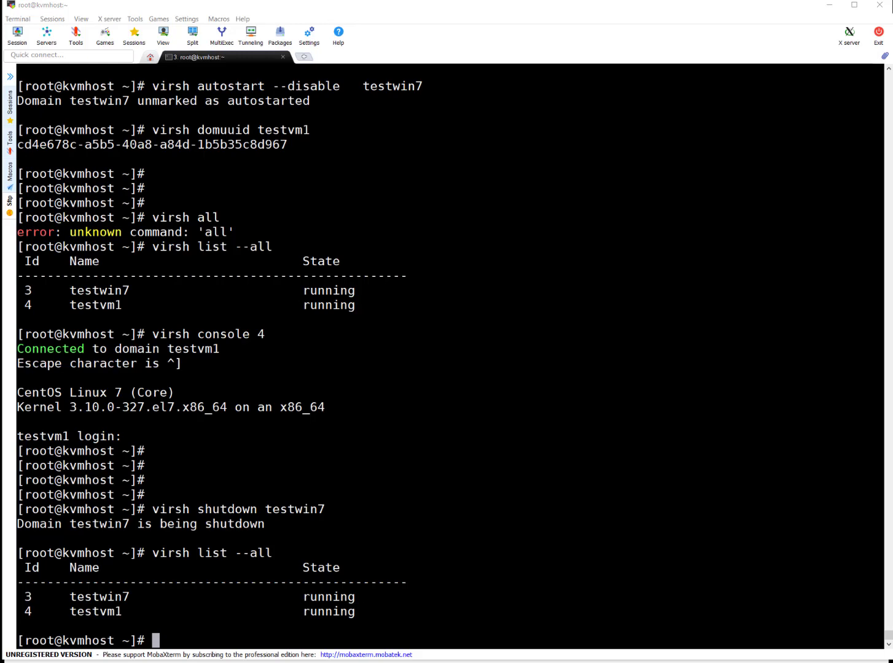
Undefine and destroy testwin7, then confirm only testvm1 remains running.
text(virsh undefine)
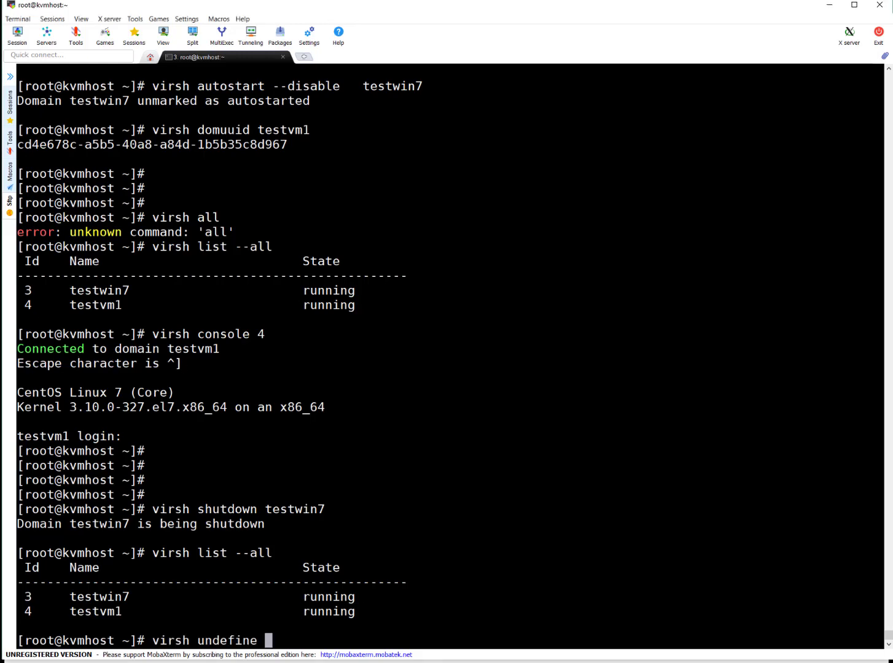
text(testwin7)
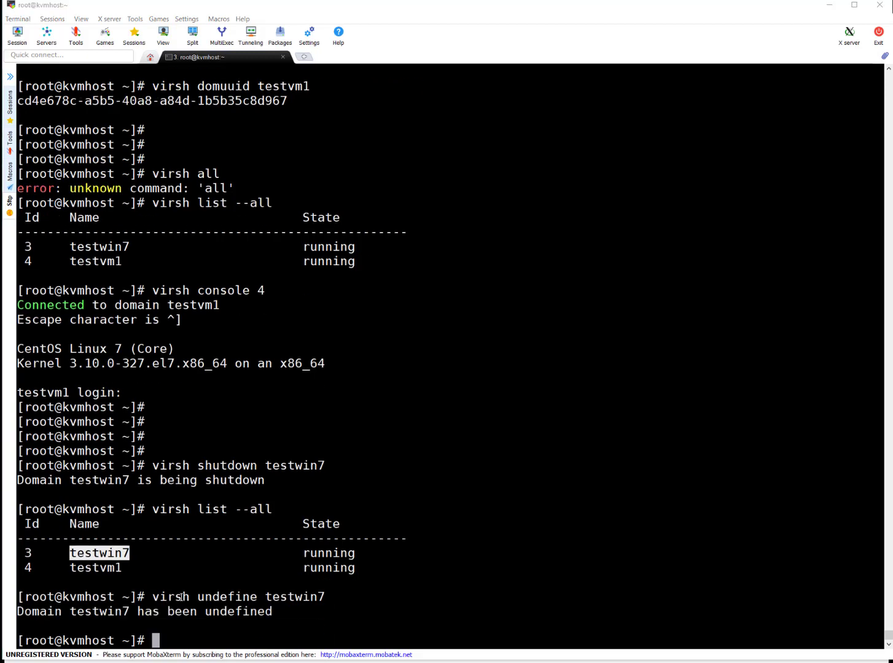
text(virsh destroy testwin7)
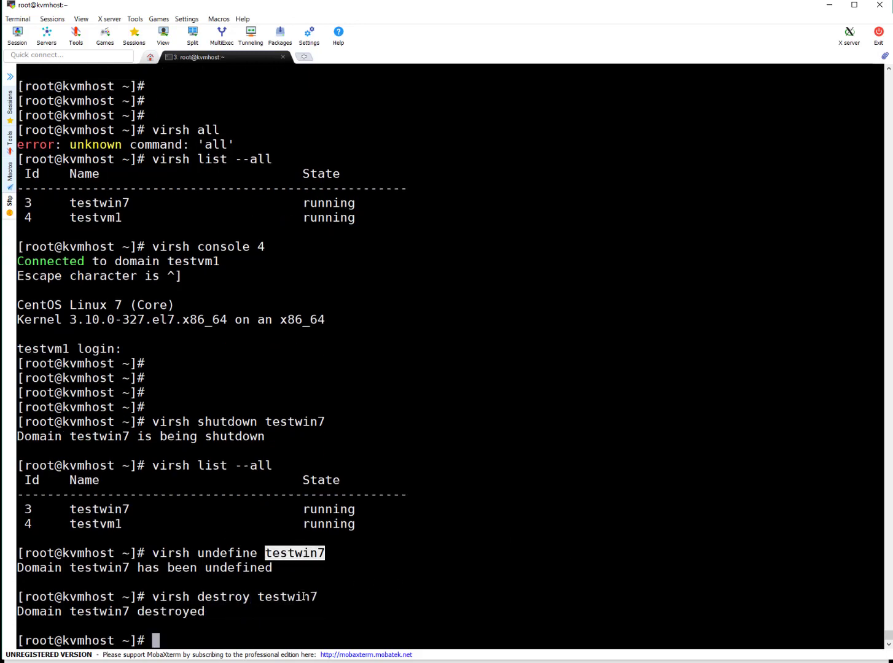
text(virsh list --all)
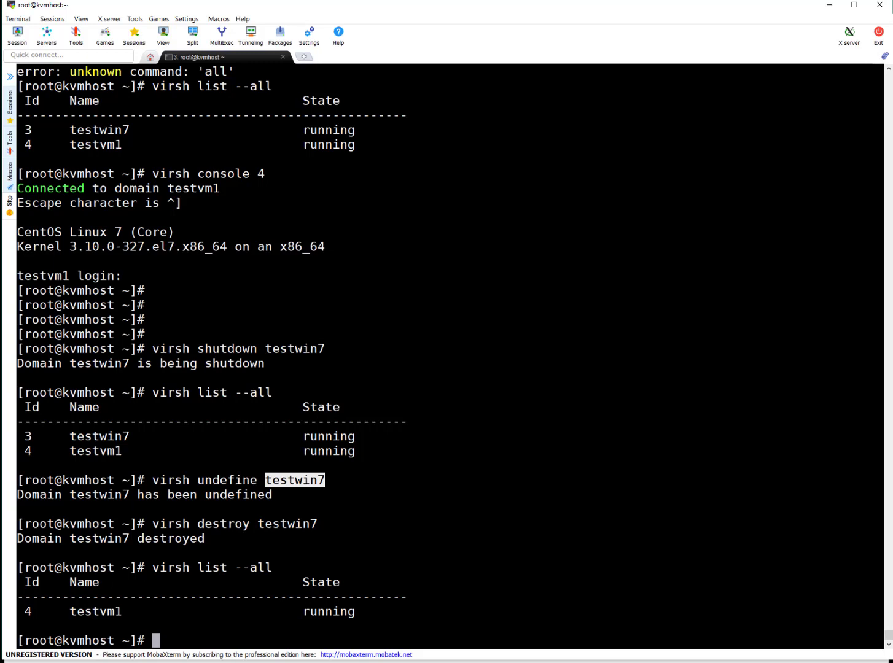
text(df -h)
text(ls -l /var/lib/libvirt/images)
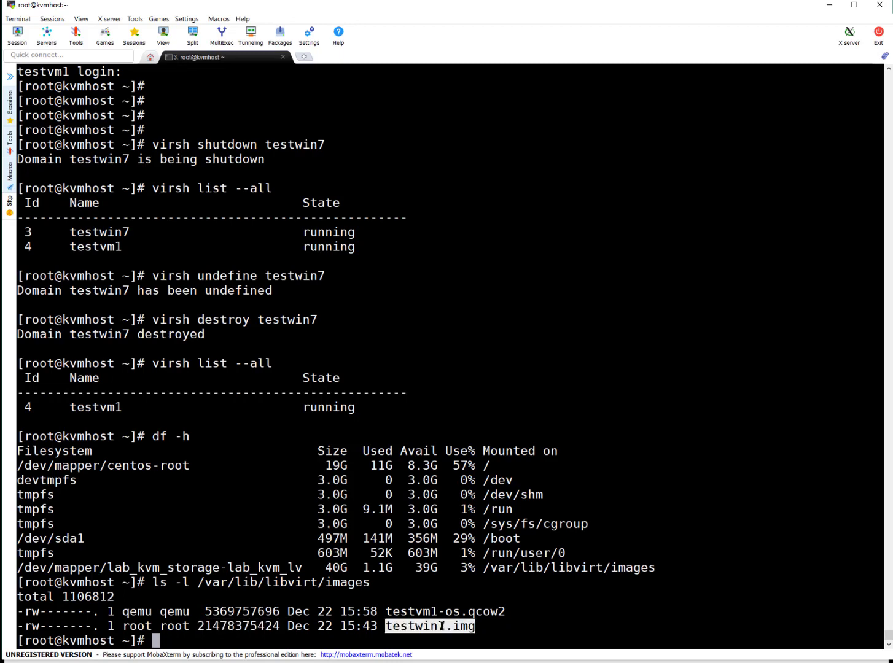
Check image sizes with du -sh and ls -lh, showing testwin7.img at 21G using 4.1M.
text(du -sh /var/lib/libvirt/images/*)
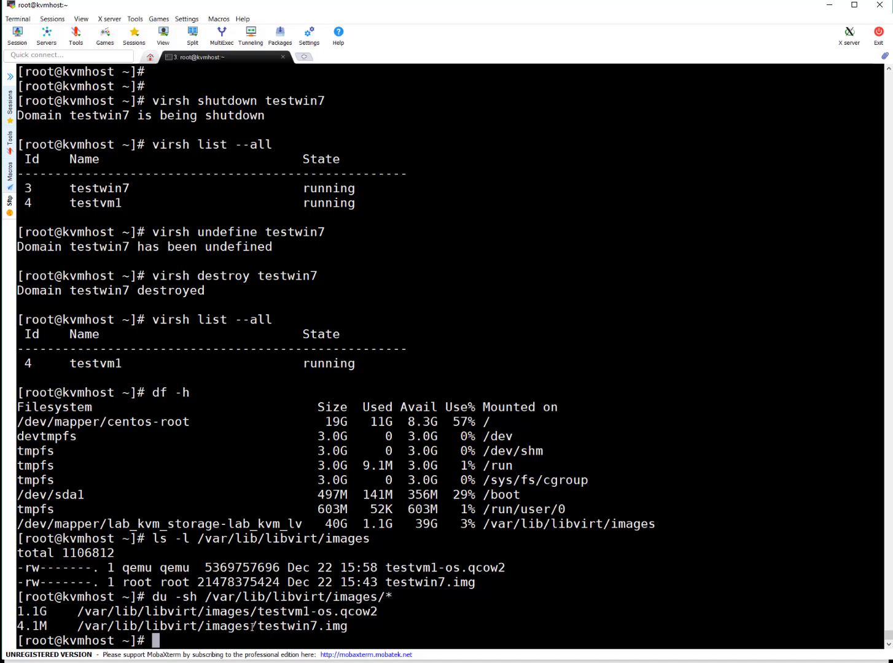
double_click(211, 625)
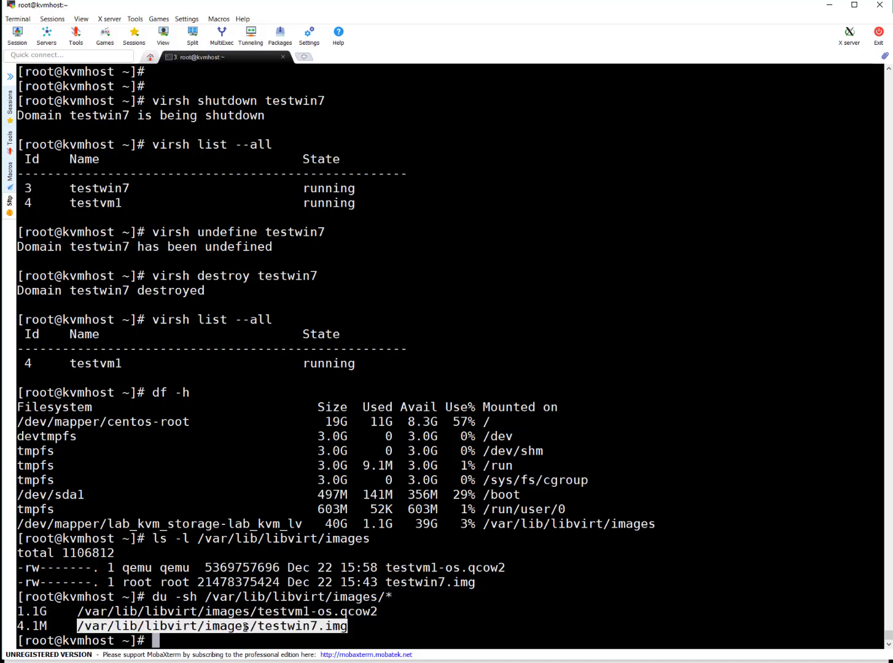
text(ls -lh /var/lib/libvirt/images/testwin7.img)
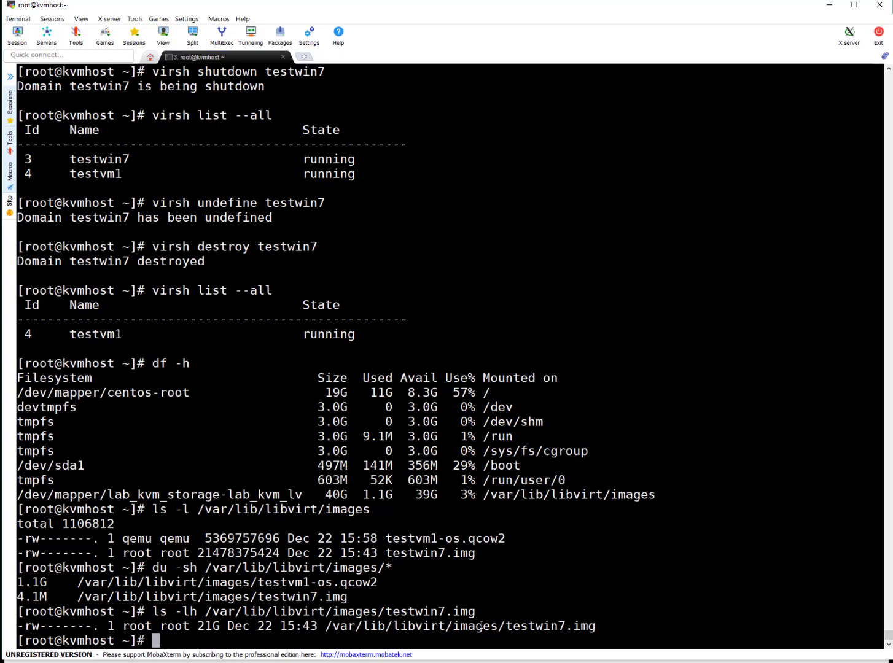
double_click(459, 626)
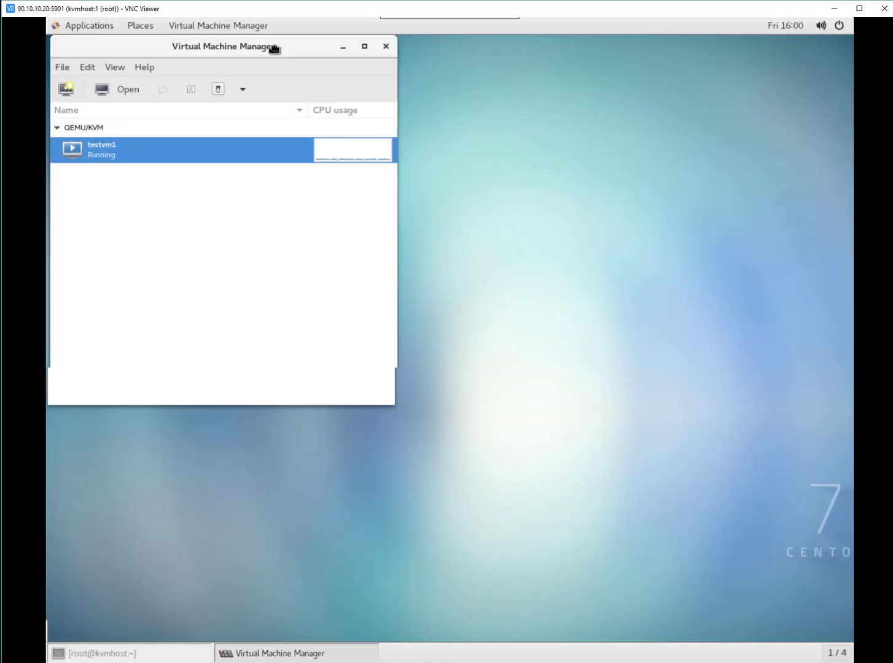
drag(223, 46, 245, 51)
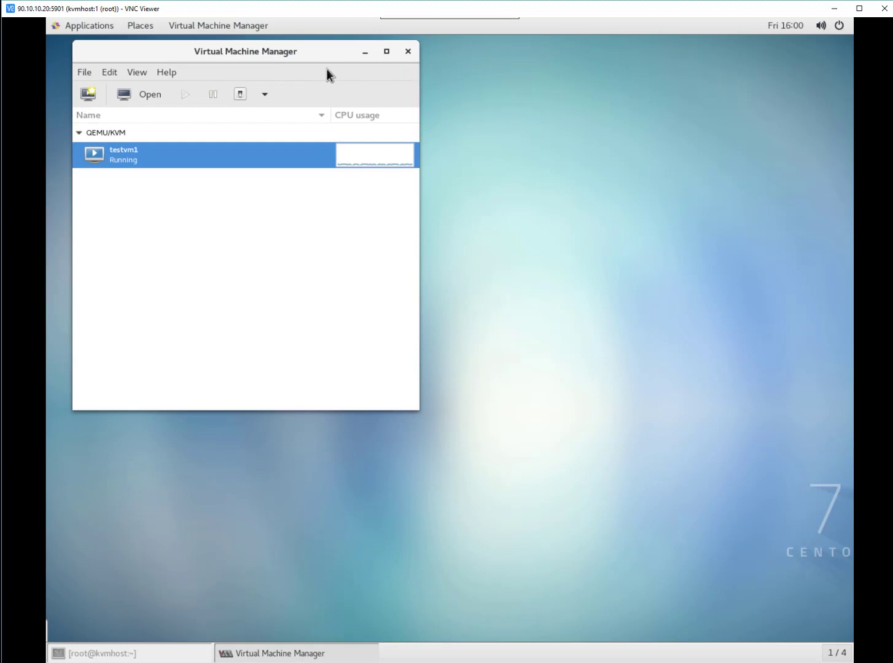
mouse_move(451, 174)
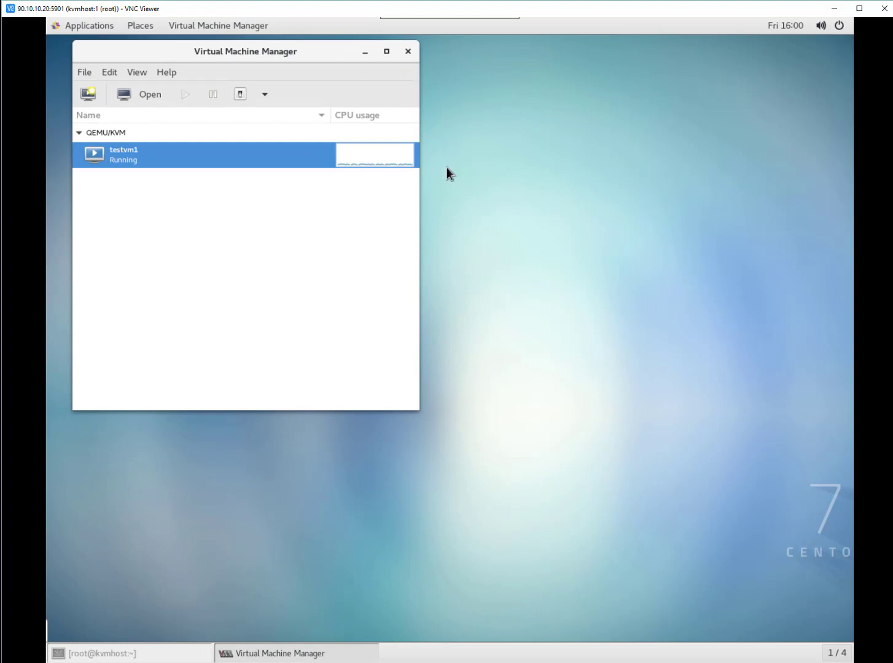
mouse_move(69, 36)
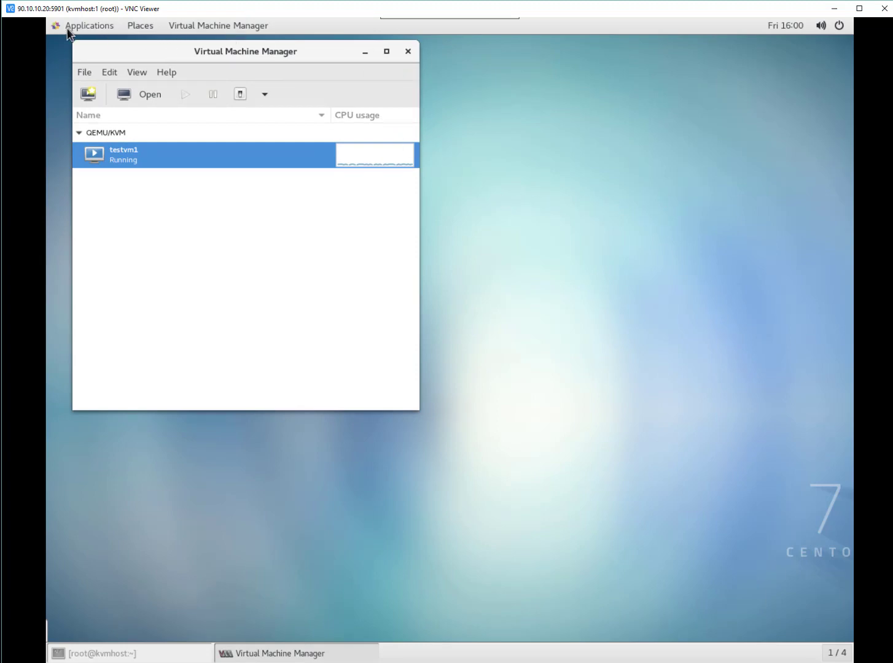
click(89, 25)
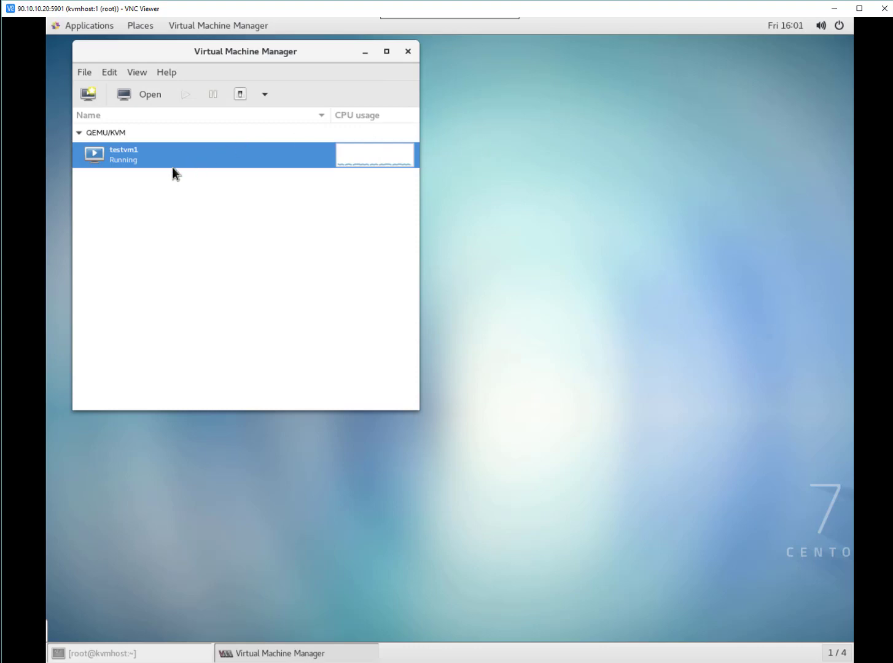
mouse_move(198, 187)
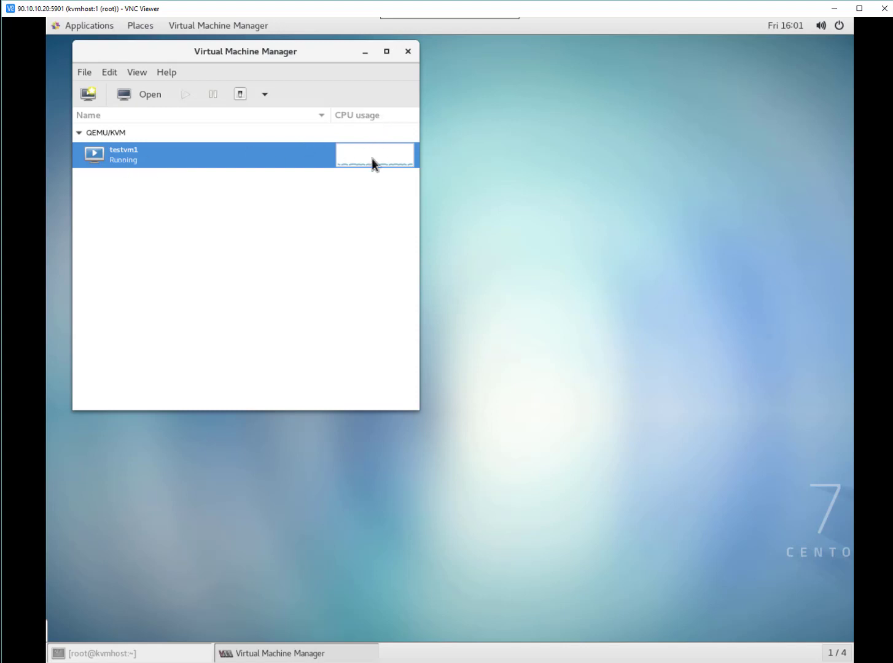
mouse_move(360, 153)
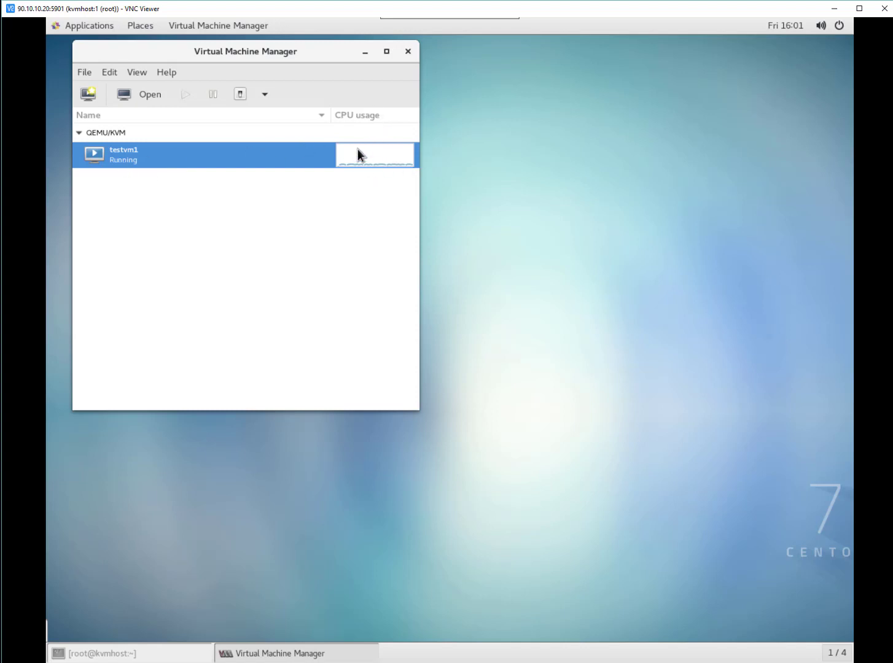
mouse_move(440, 207)
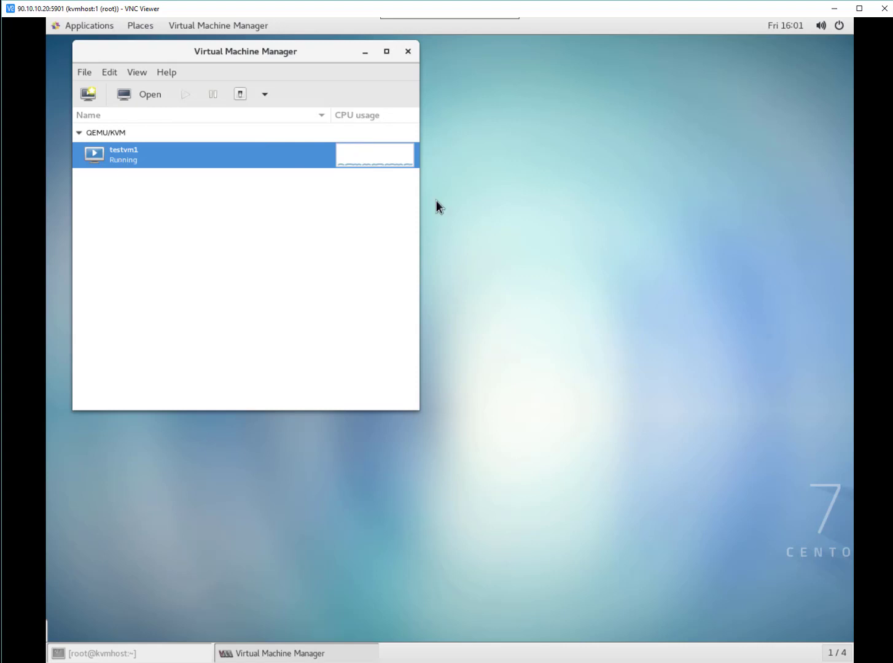
mouse_move(114, 83)
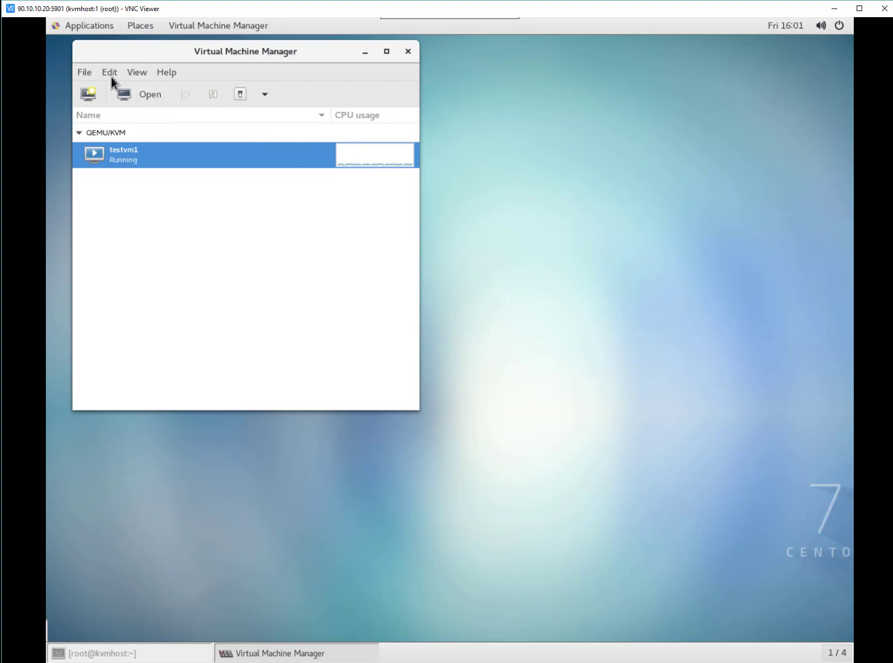
click(110, 72)
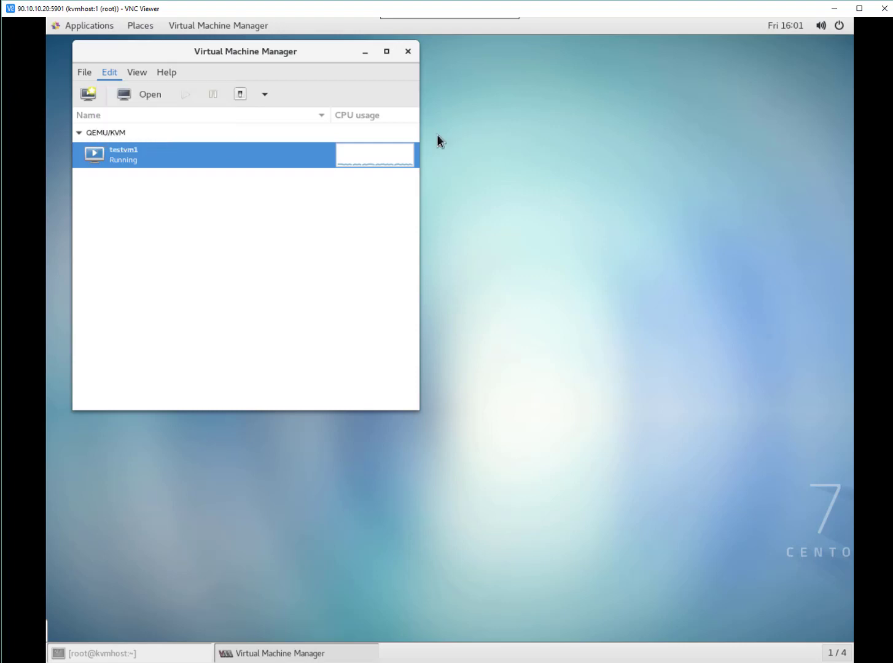
Open testvm1's console and browse its Virtual Machine and View menus.
double_click(123, 155)
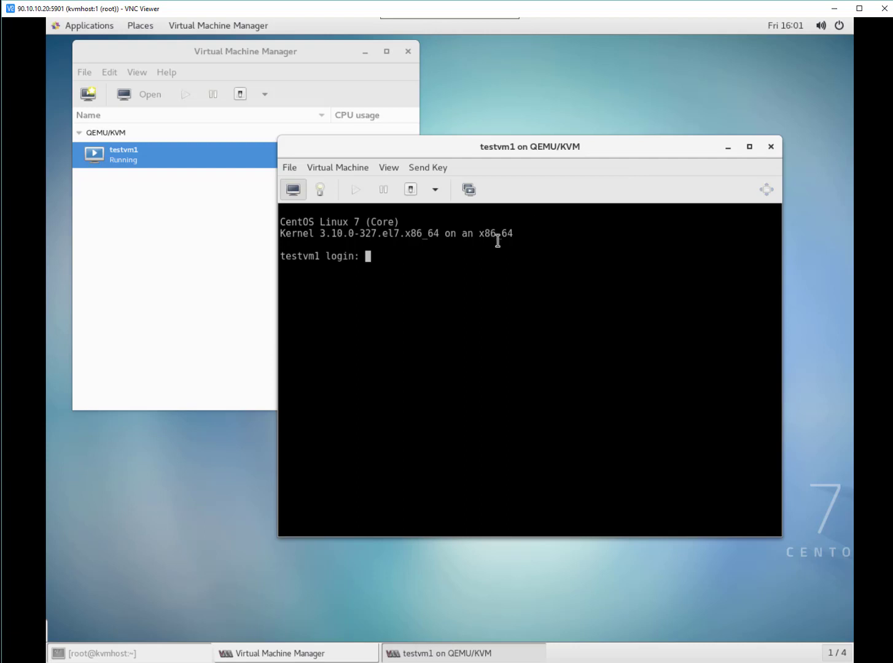
click(337, 167)
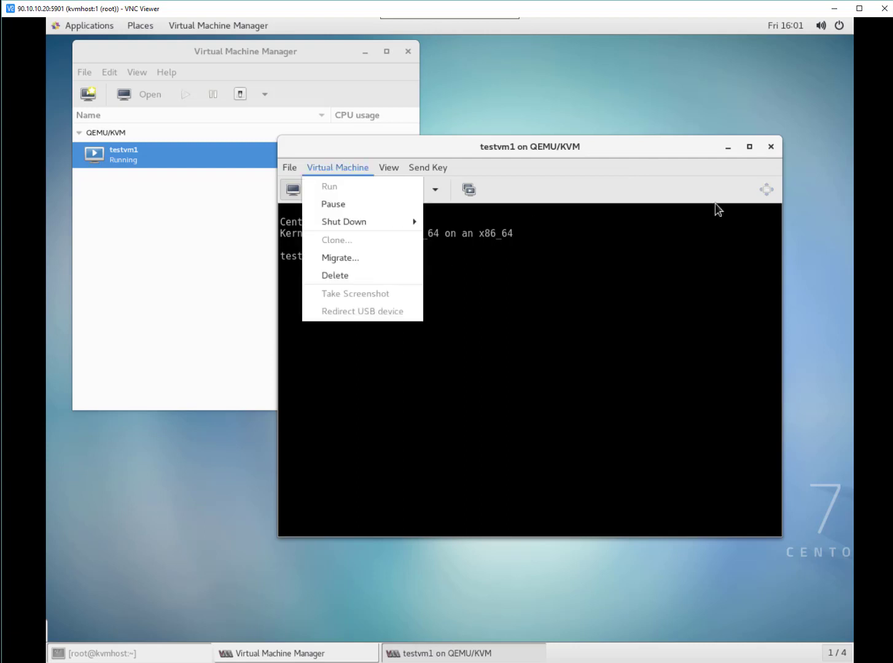
mouse_move(343, 221)
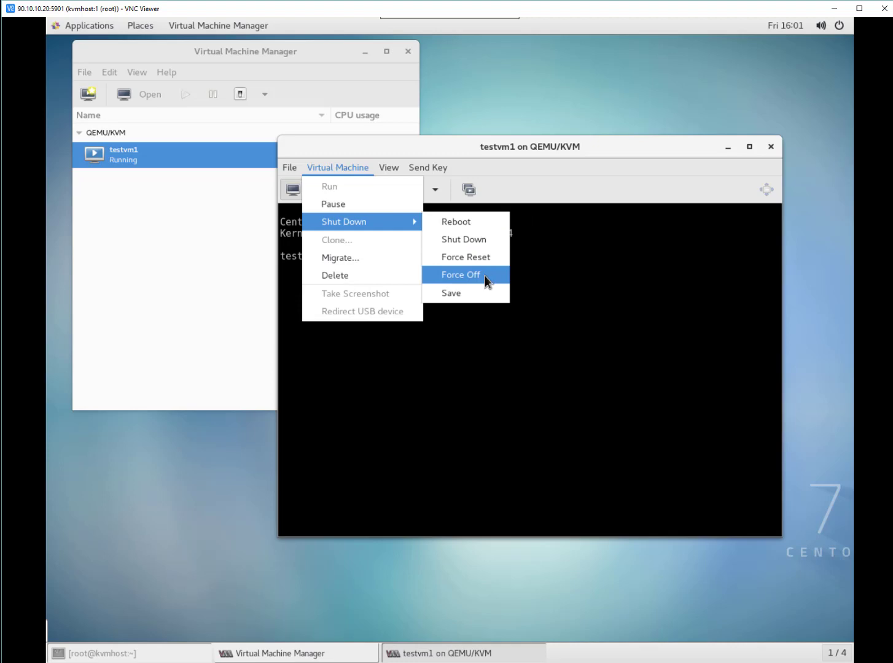
mouse_move(462, 298)
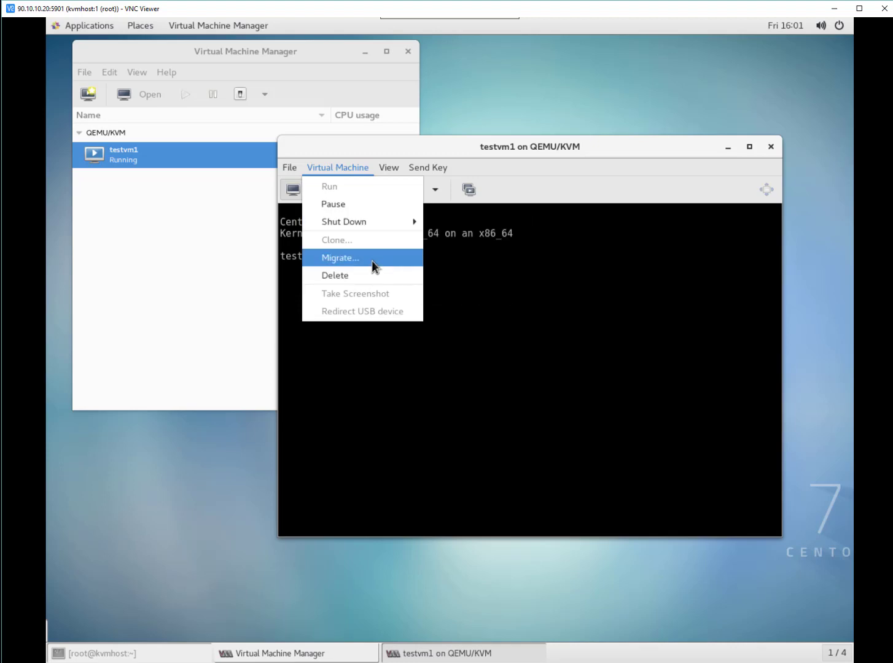
mouse_move(361, 275)
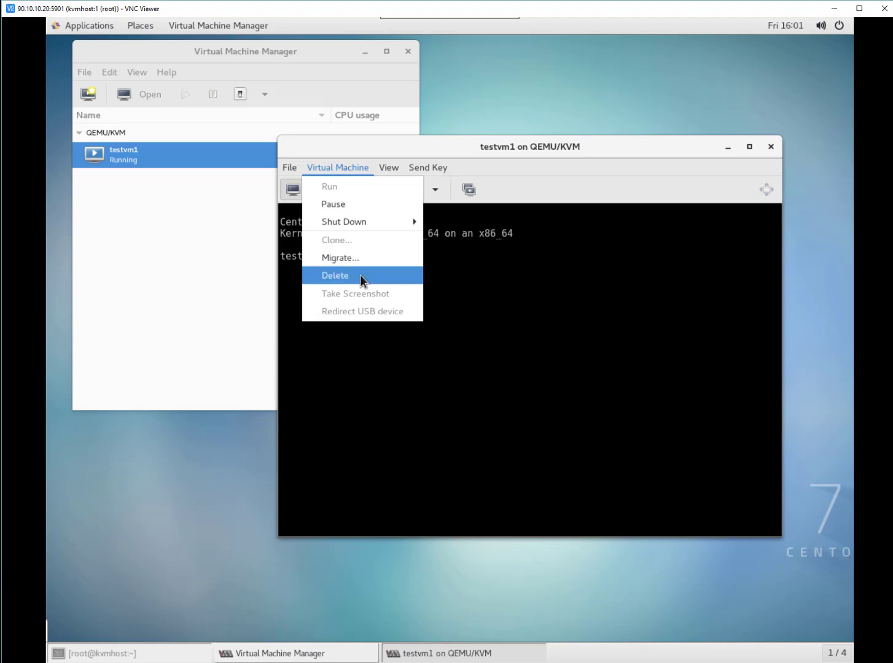
click(388, 167)
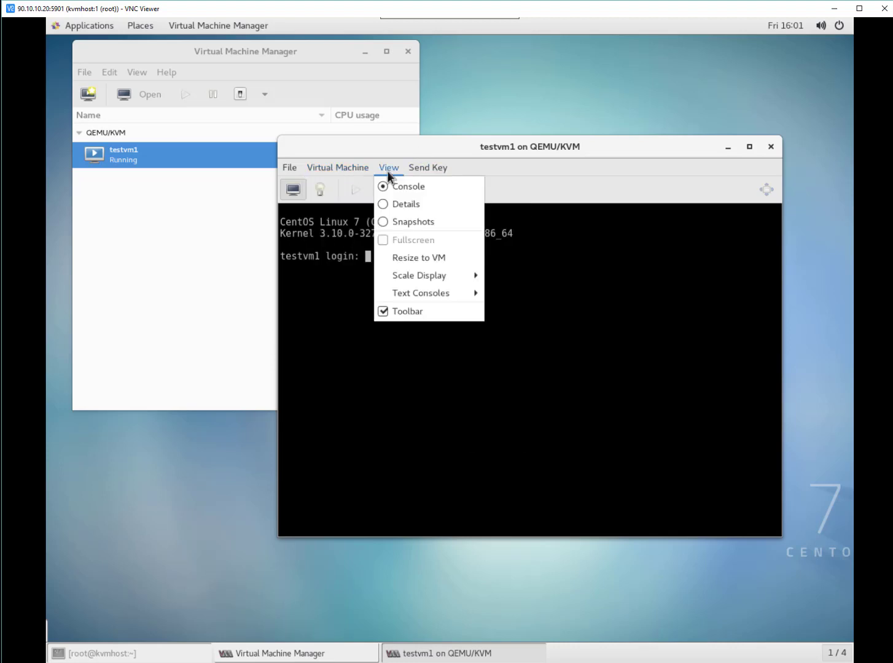
Browse the Send Key, Virtual Machine and File menus, then quit Virtual Machine Manager.
click(427, 167)
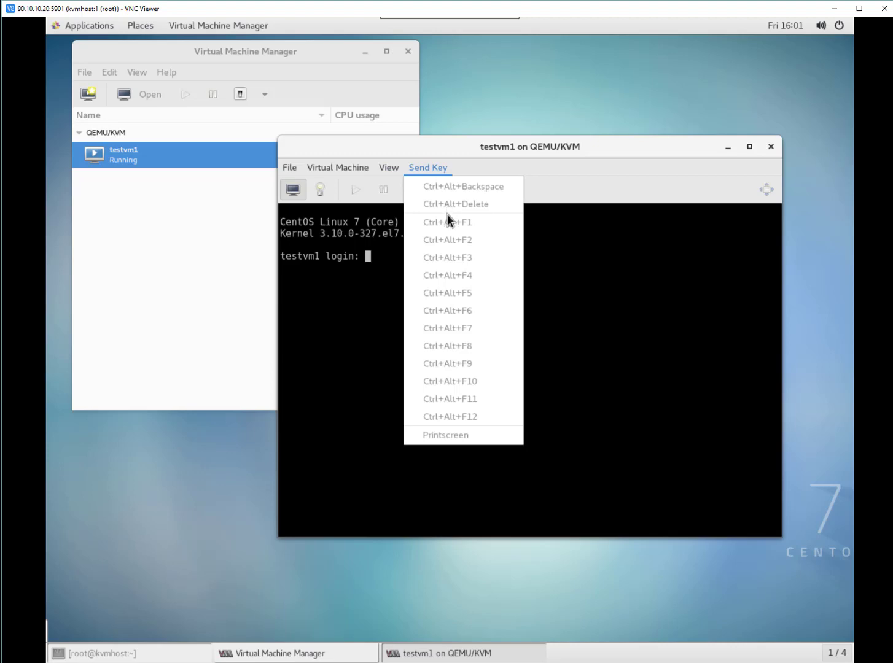
click(337, 167)
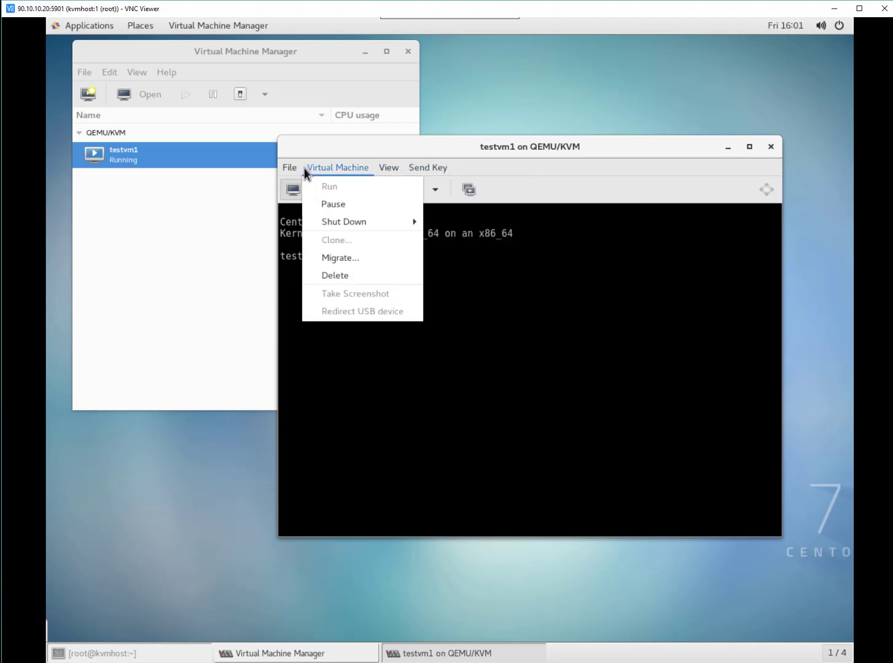
click(288, 167)
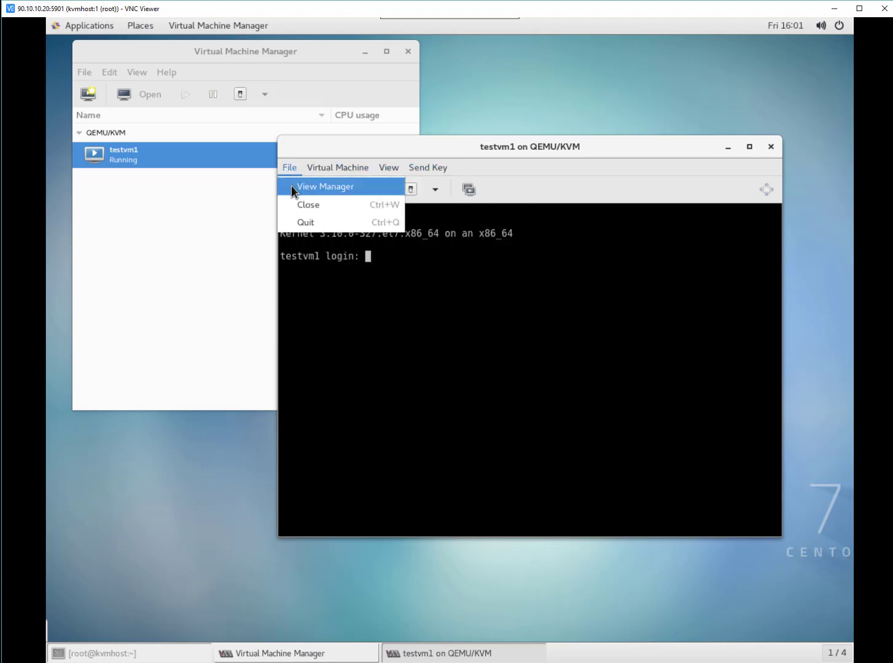
click(308, 204)
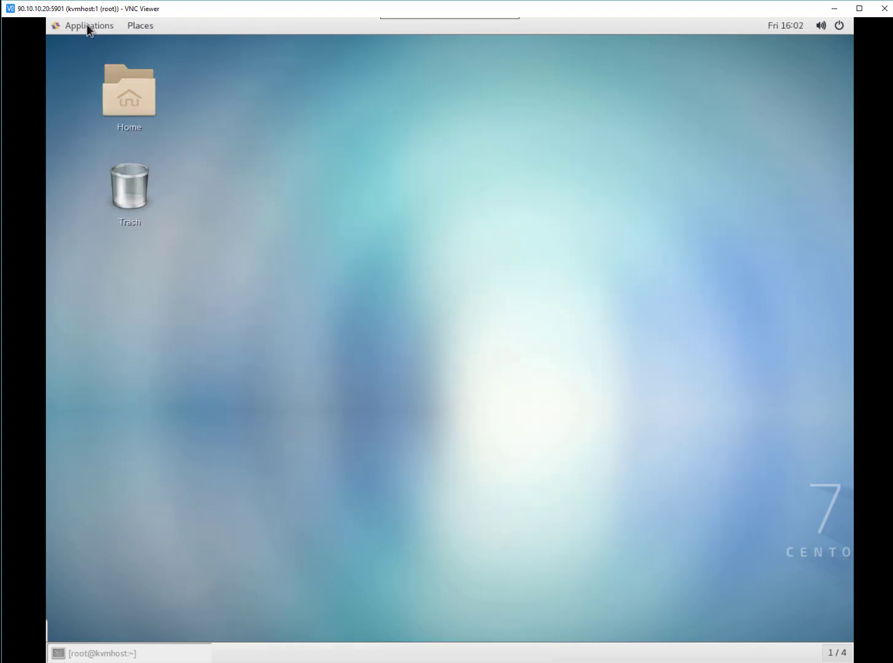
Relaunch Virtual Machine Manager from the applications launcher and view testvm1's context menu.
click(89, 25)
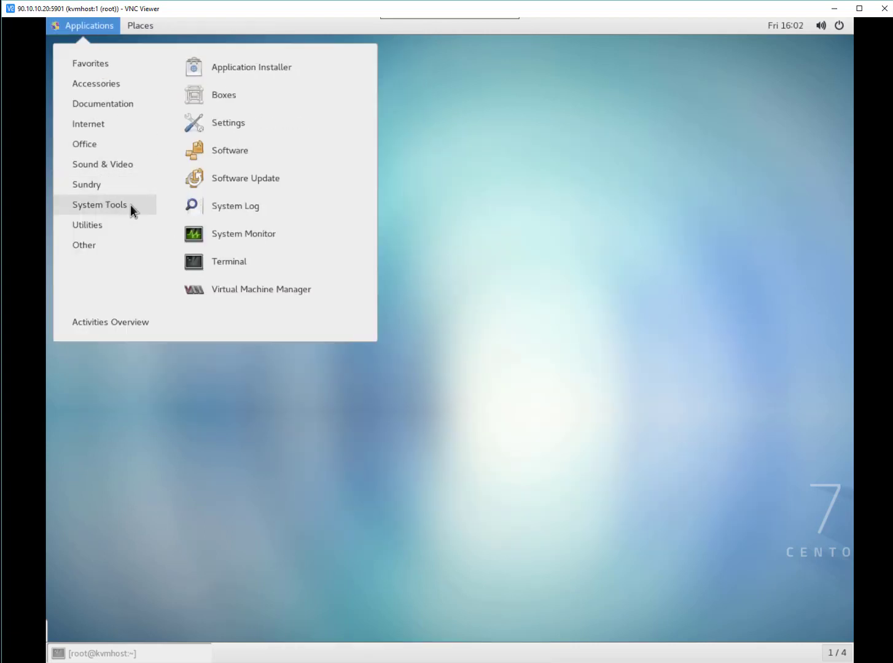
click(260, 289)
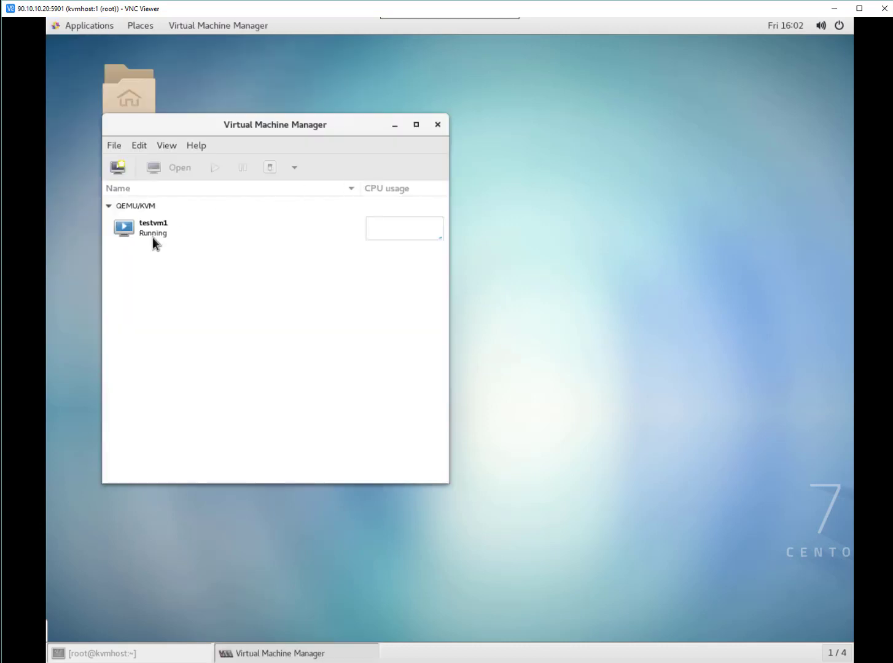
right_click(154, 227)
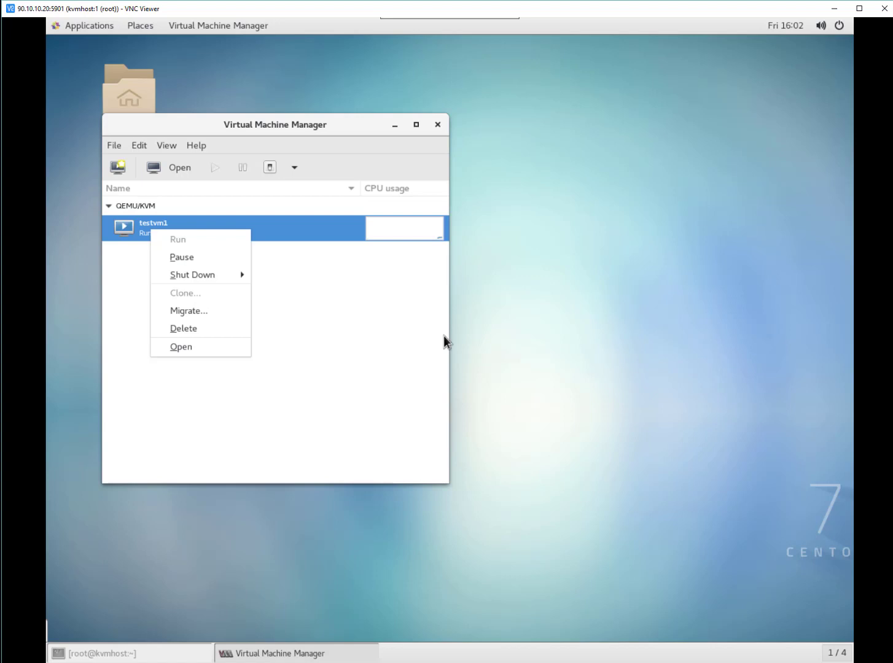
Browse the File, Edit and Help menus, dismiss them, and open testvm1's console.
click(113, 146)
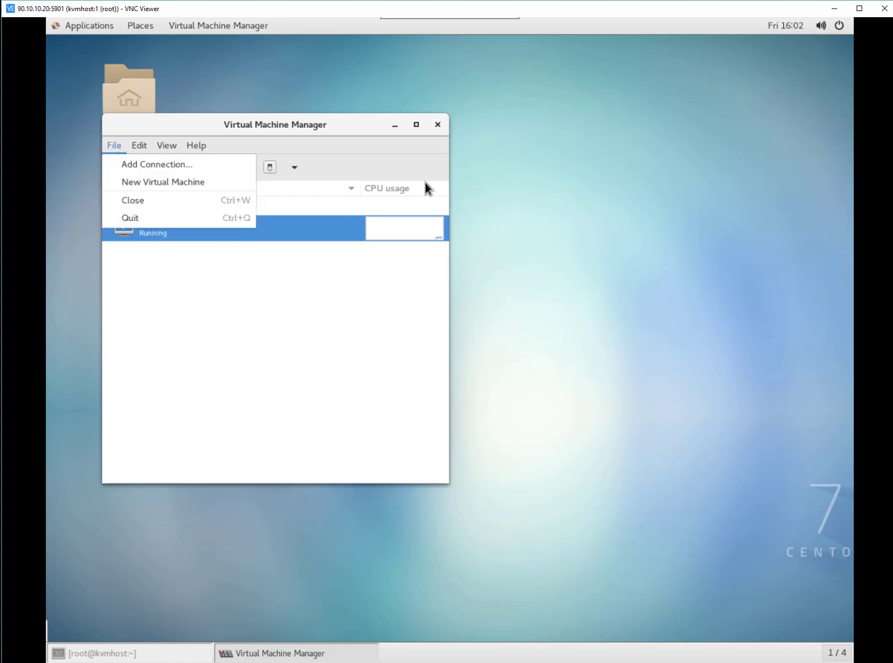
click(139, 145)
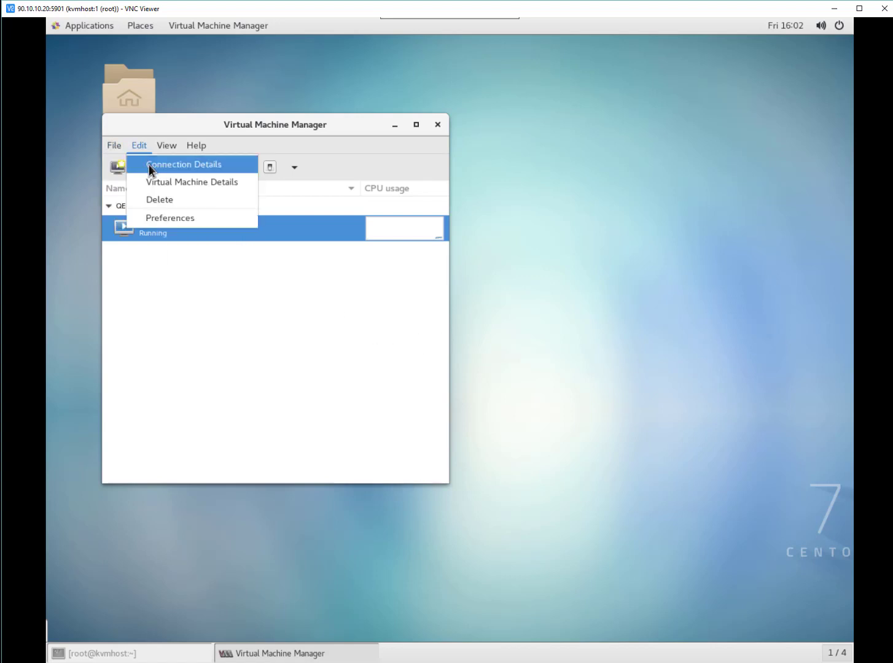
click(196, 145)
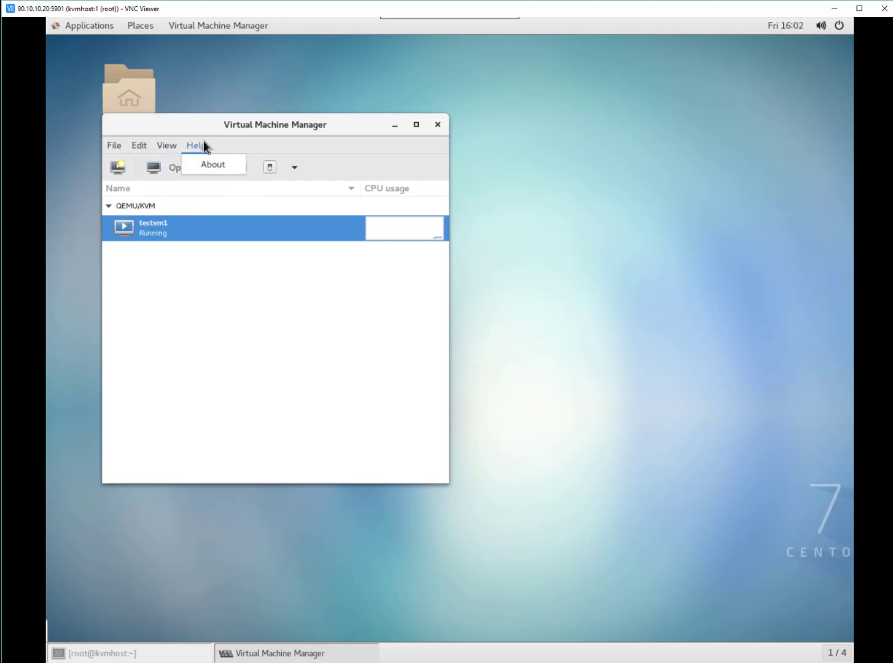
click(488, 302)
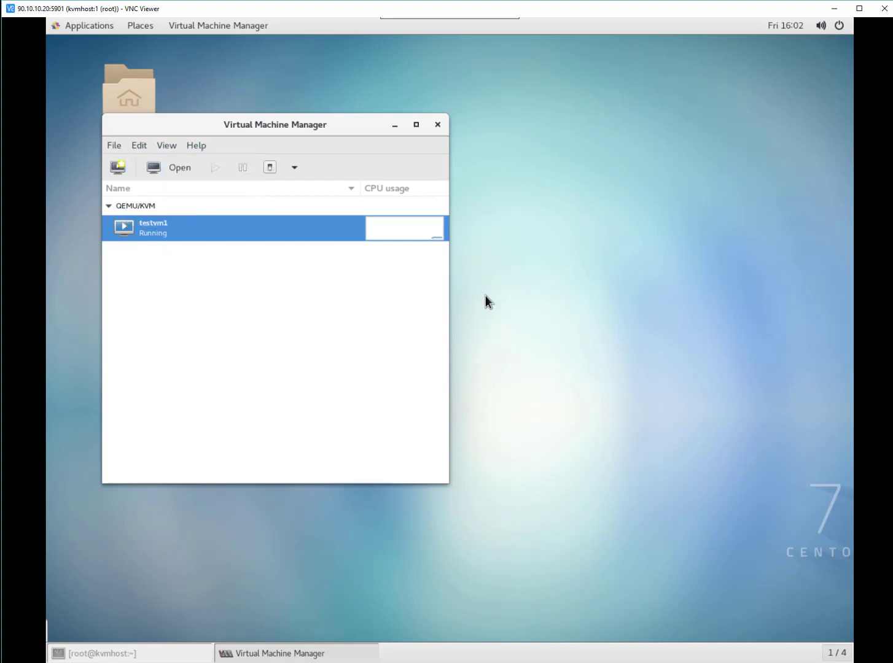
double_click(153, 228)
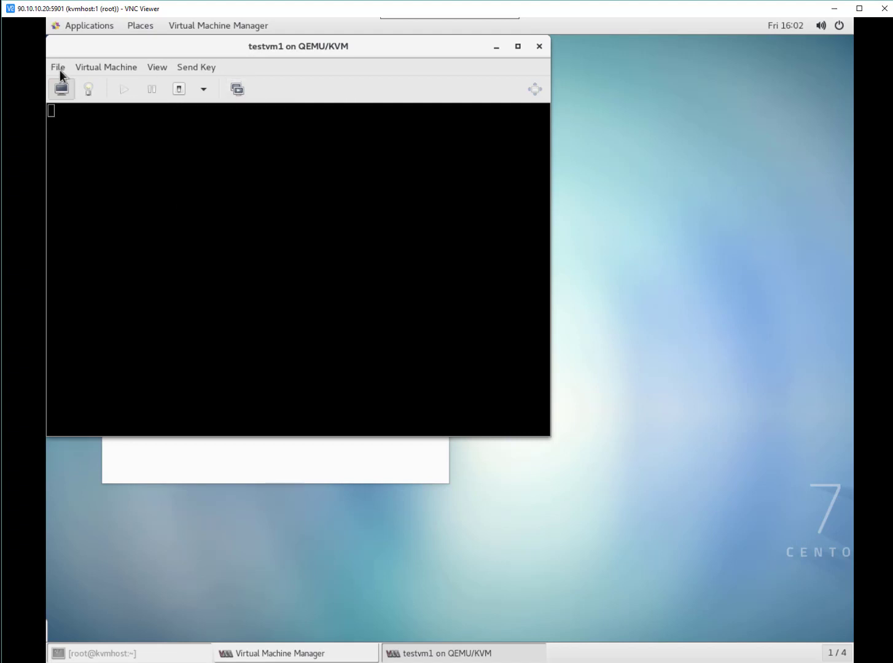
click(57, 67)
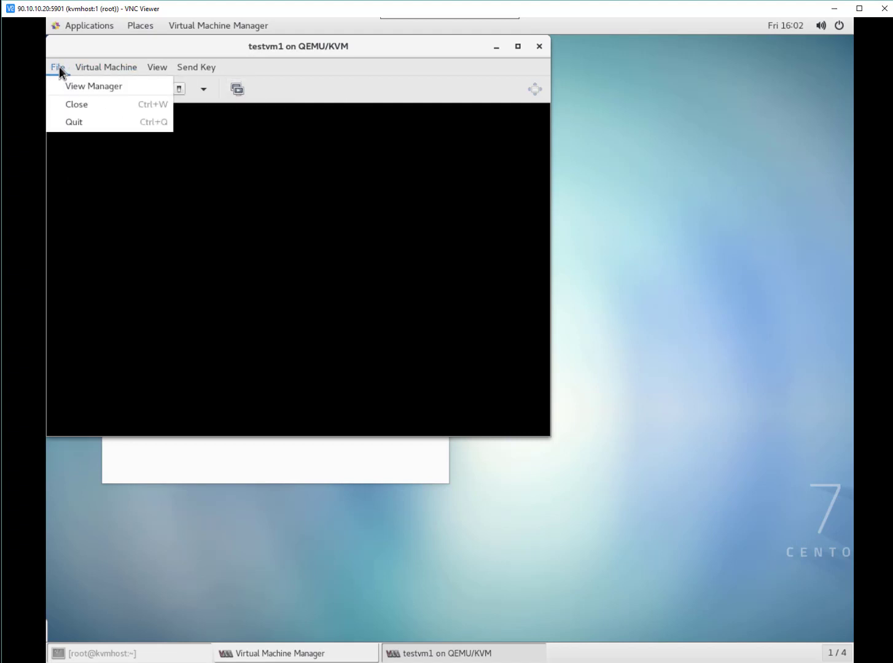
click(106, 67)
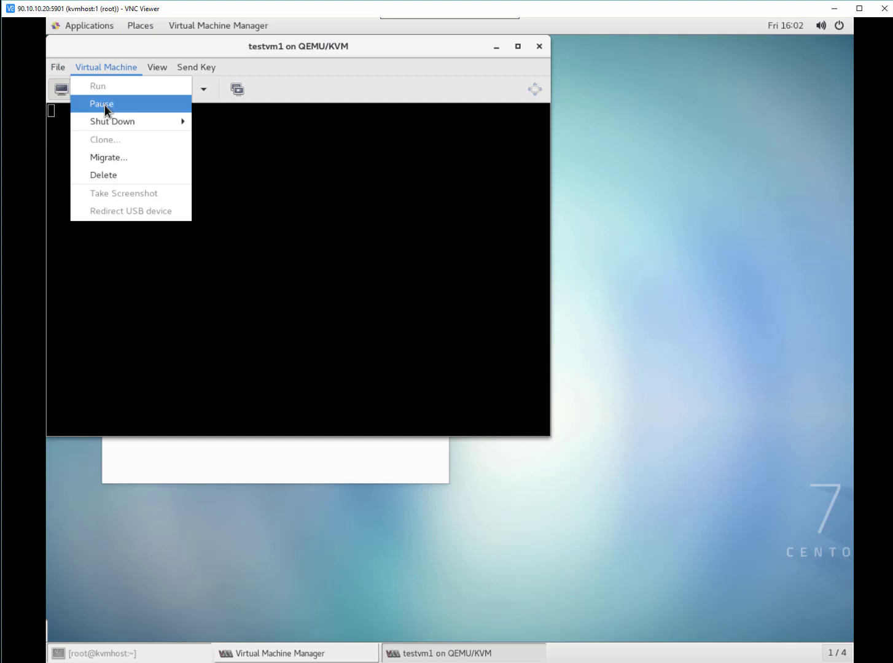
click(157, 67)
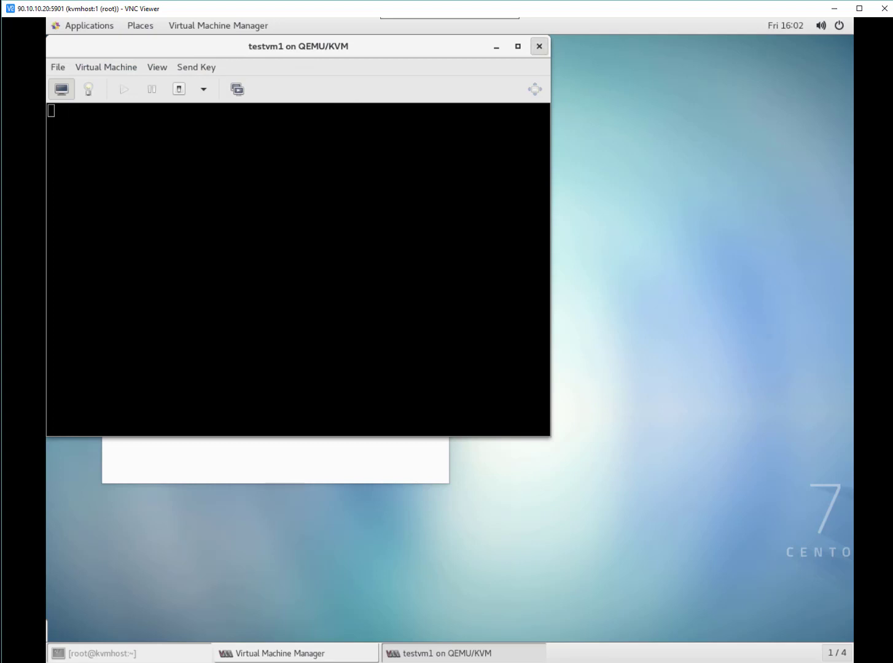
click(538, 45)
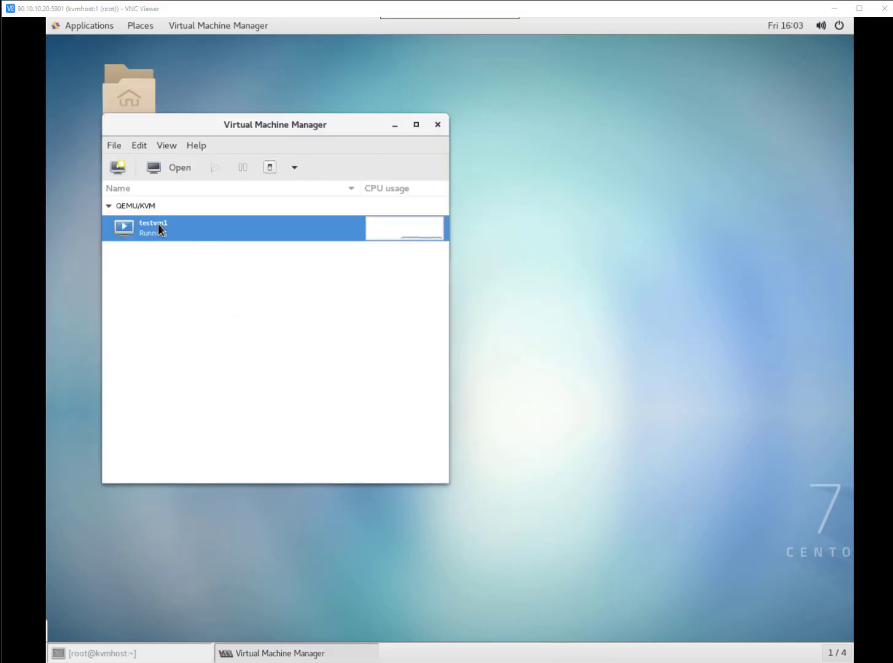
mouse_move(170, 167)
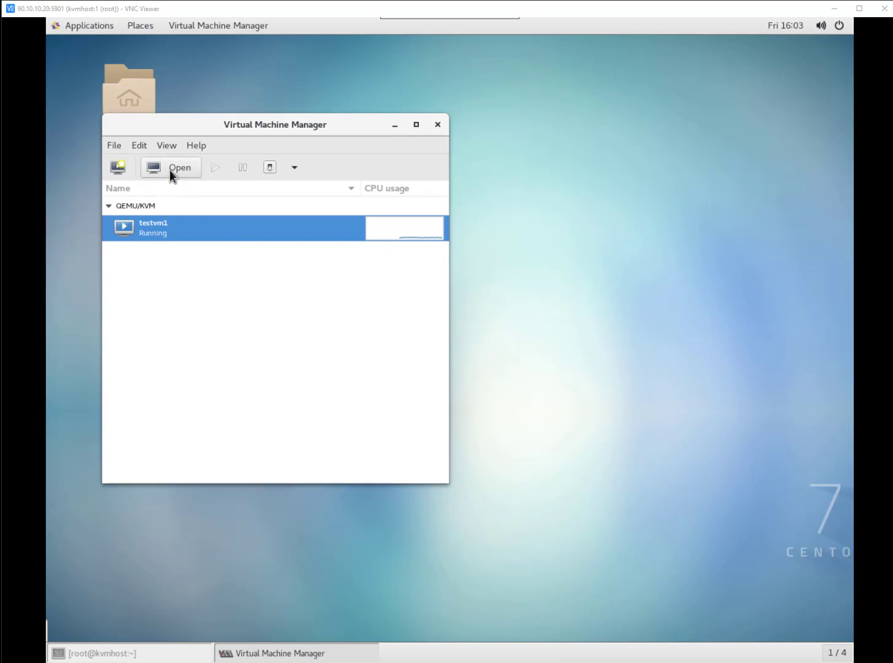
click(179, 167)
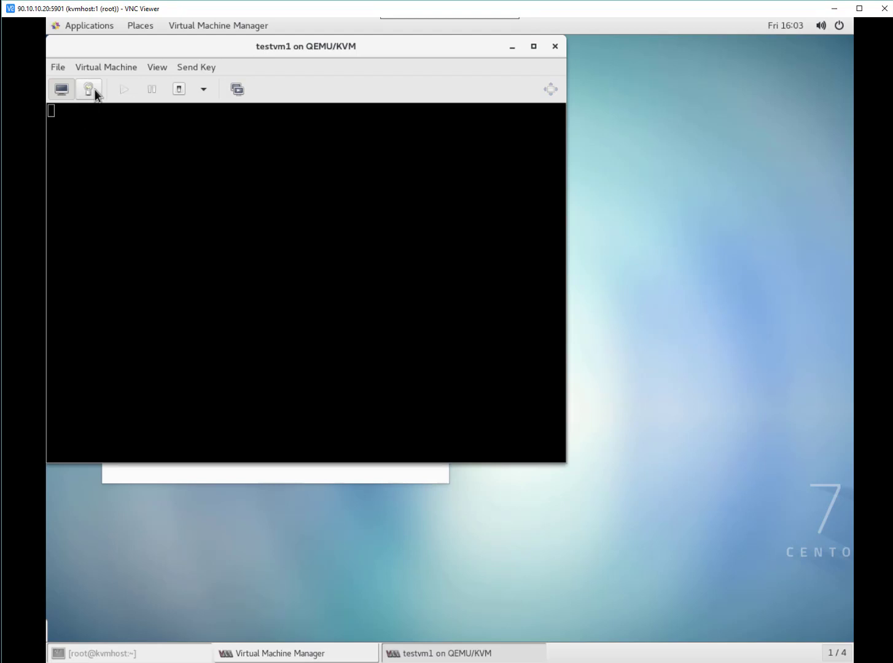
Show testvm1's hardware details, viewing the Overview and Performance pages.
click(88, 90)
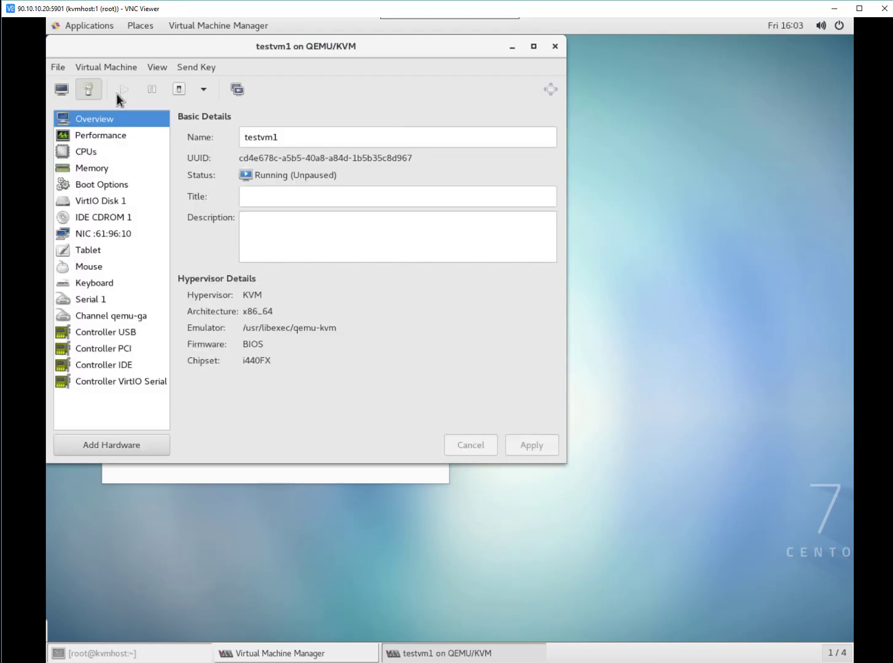
click(397, 136)
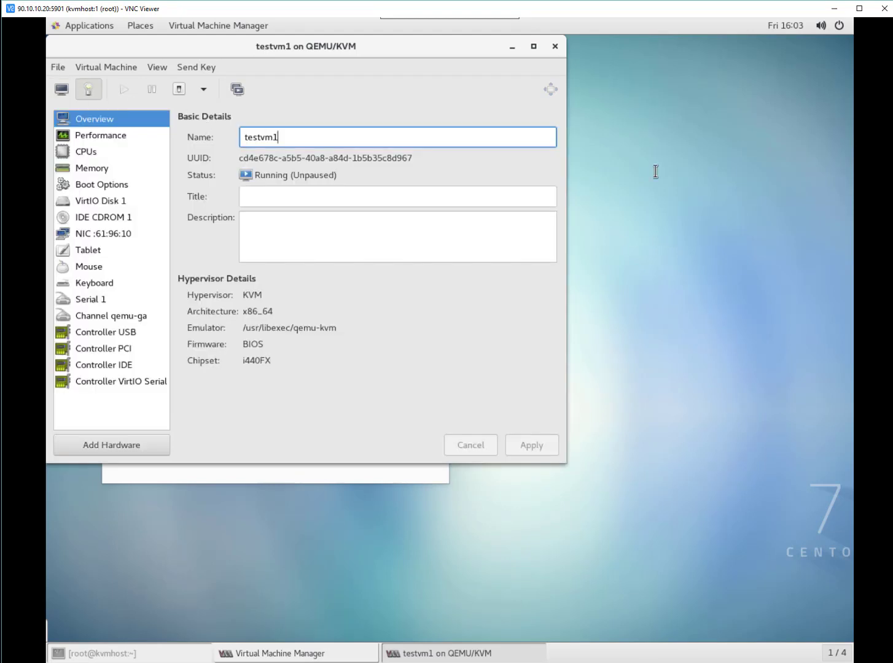
click(99, 135)
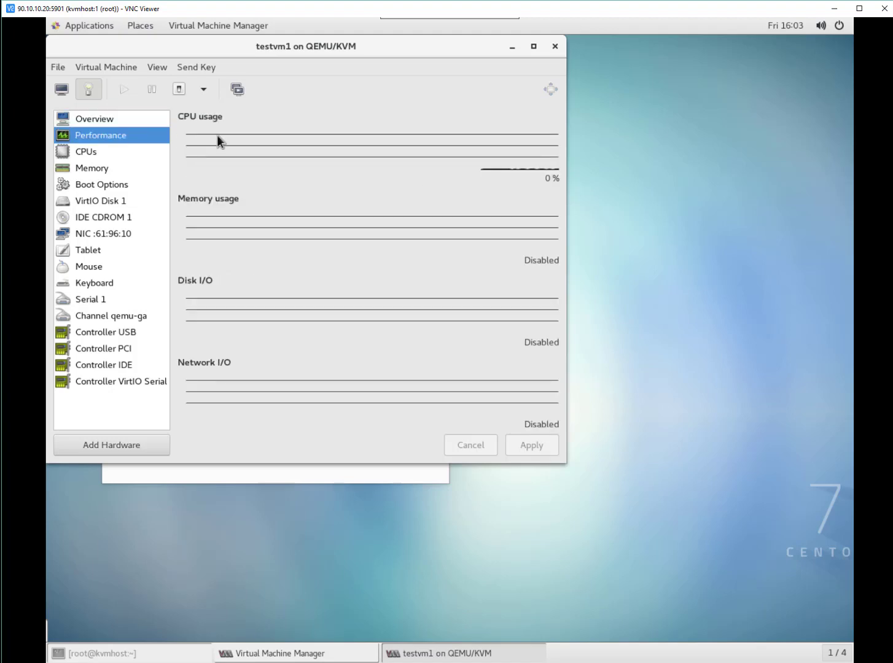
mouse_move(423, 266)
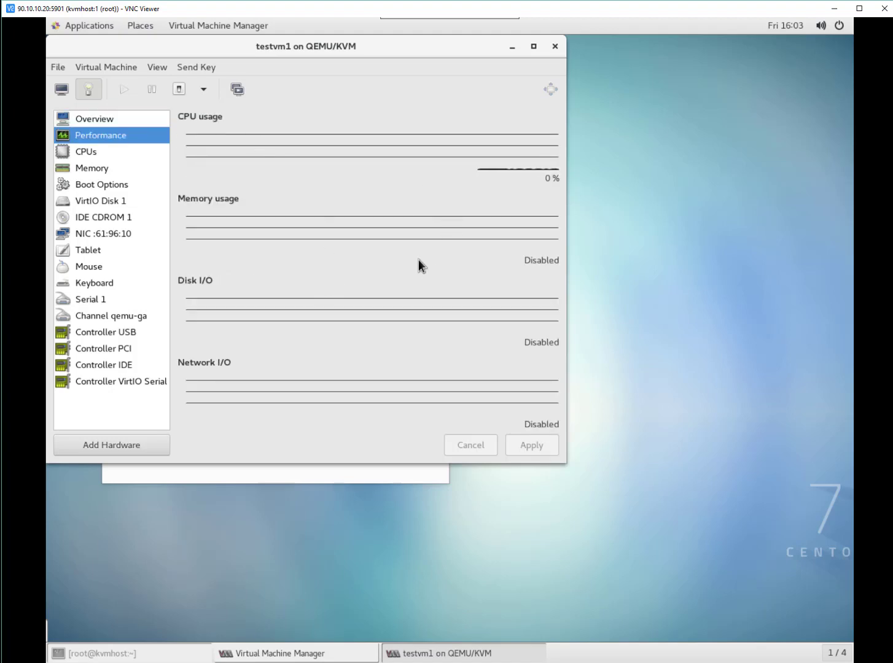
mouse_move(418, 261)
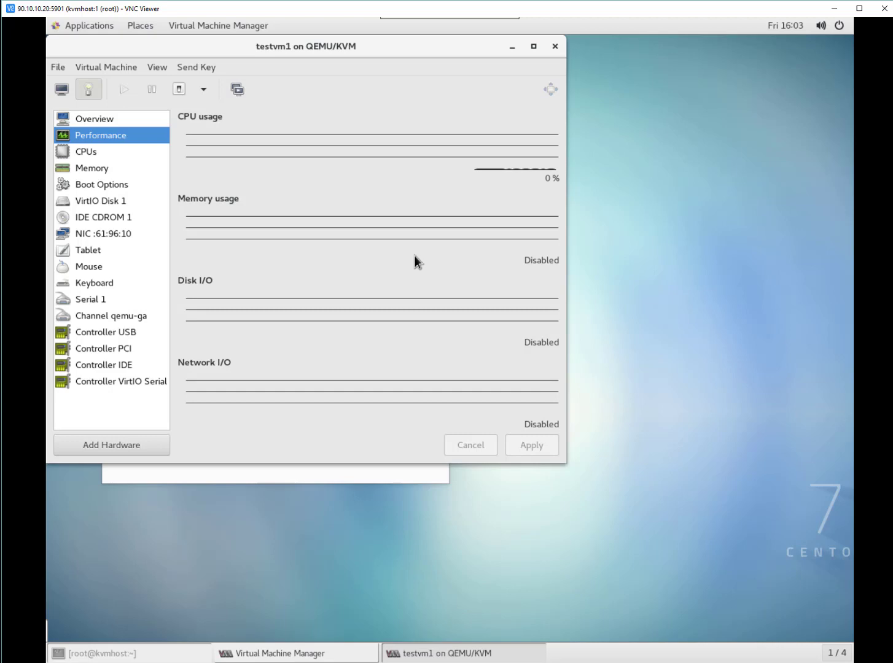
Set CPU allocation to 3 with maximum 4, then switch to Memory, discarding the changes.
click(86, 152)
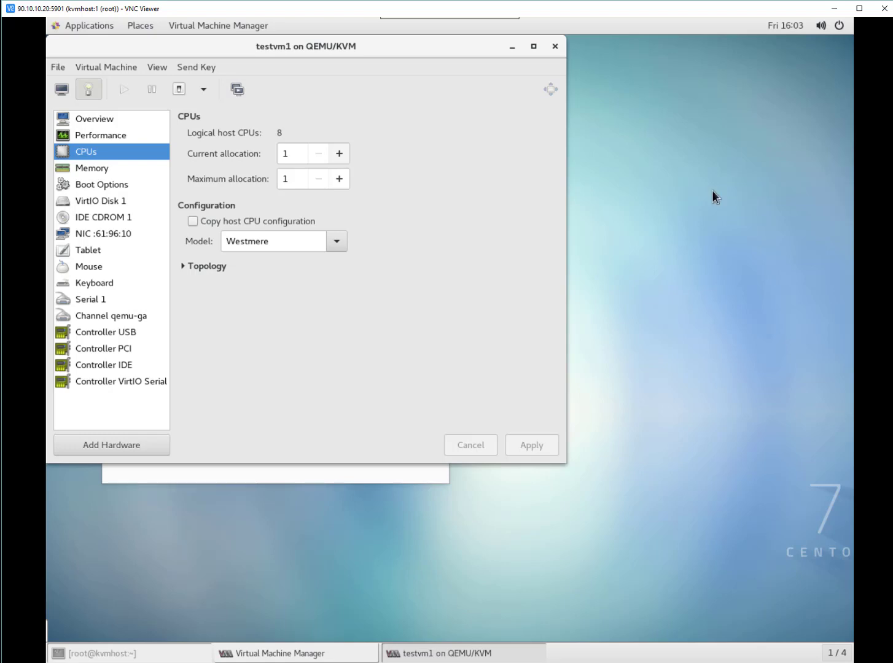
text(3)
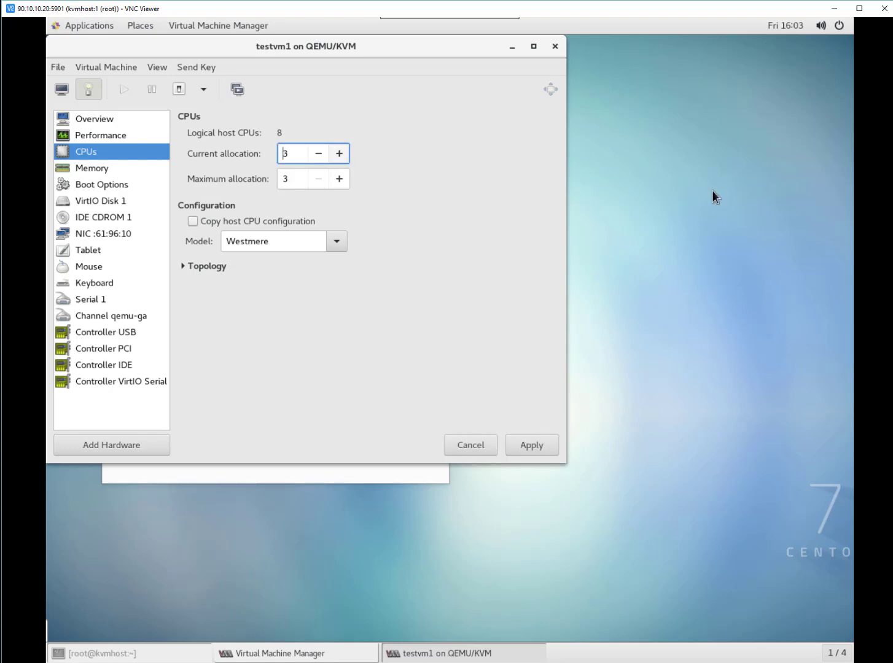
click(339, 178)
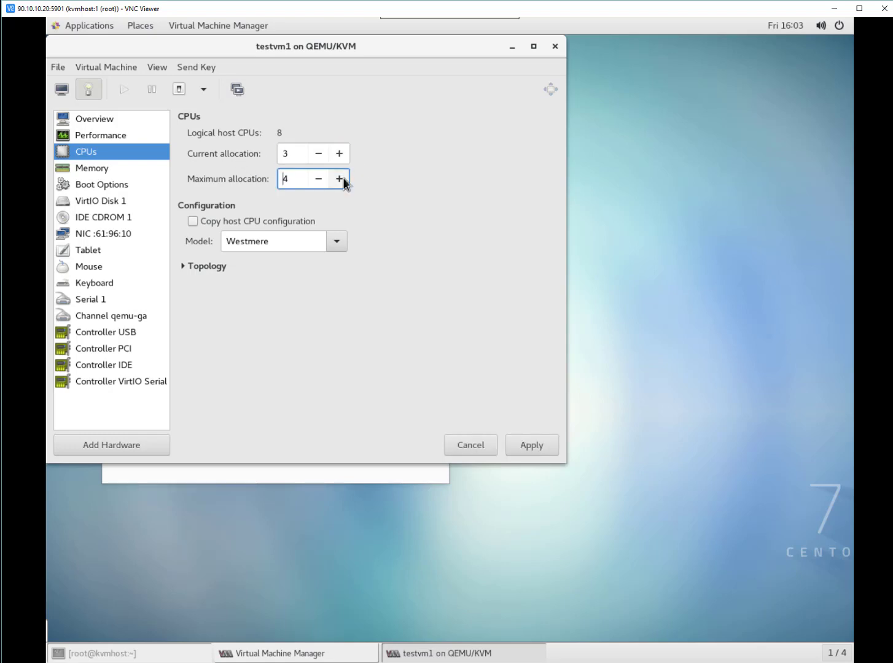
click(92, 168)
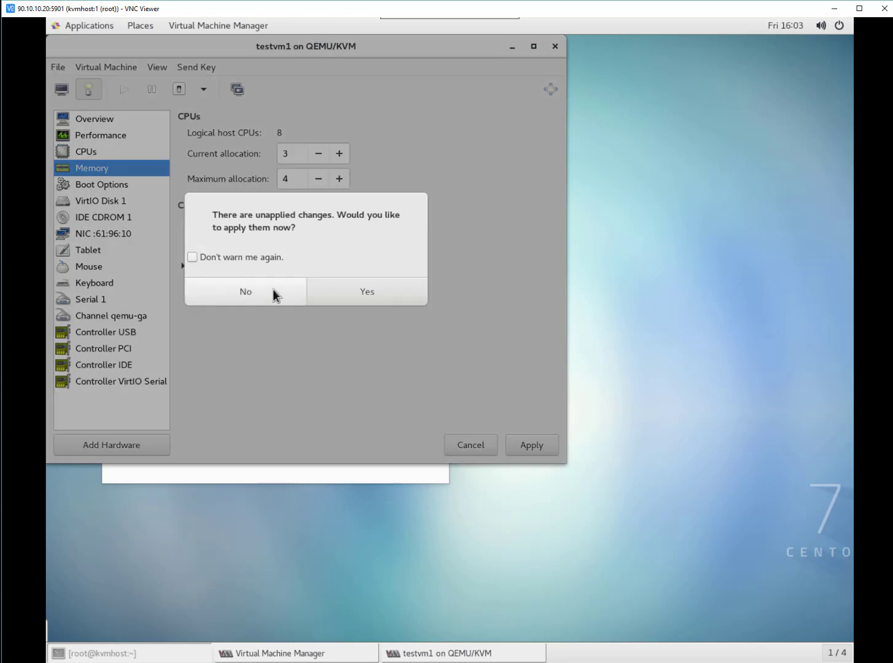
click(245, 292)
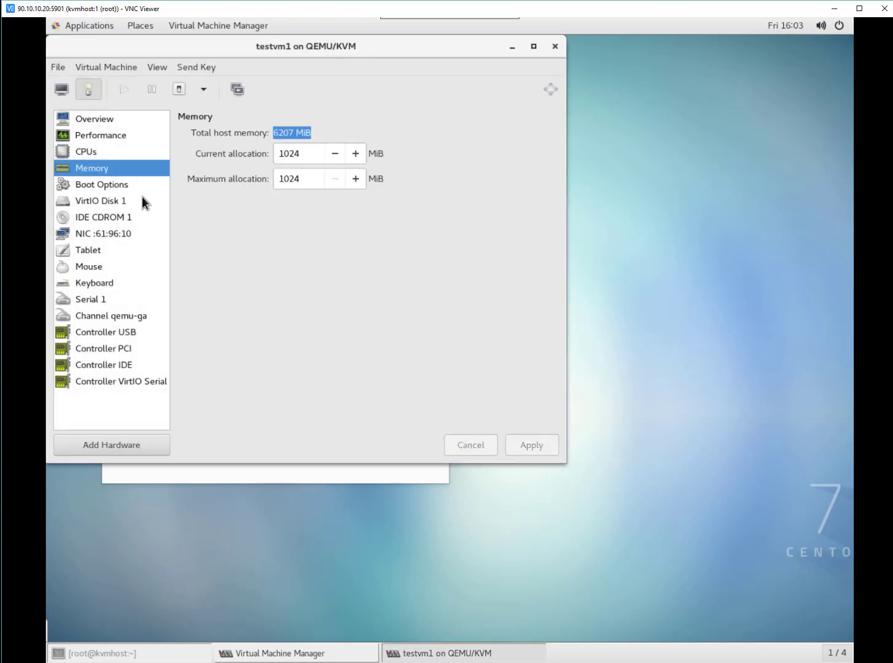
click(102, 184)
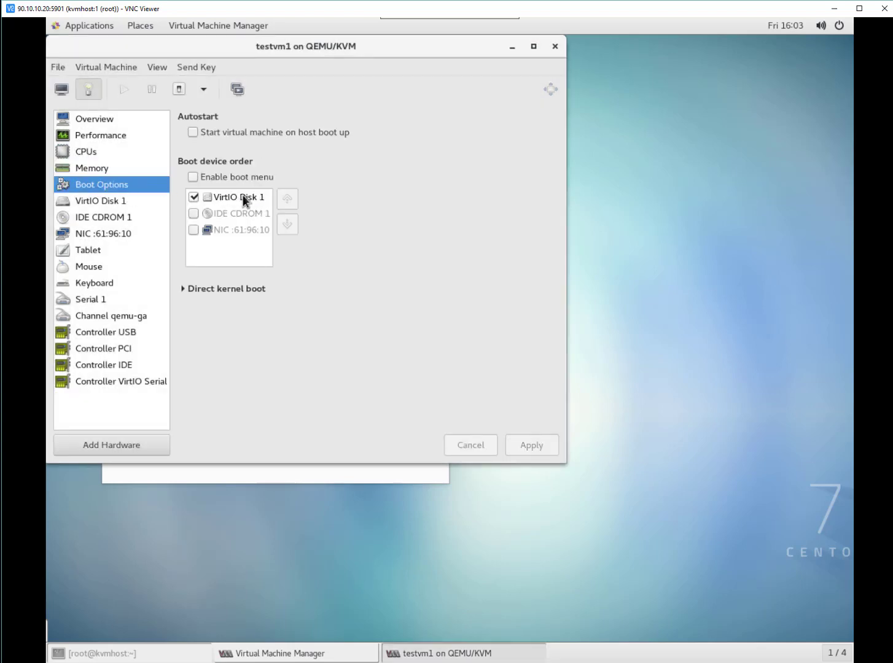
mouse_move(251, 227)
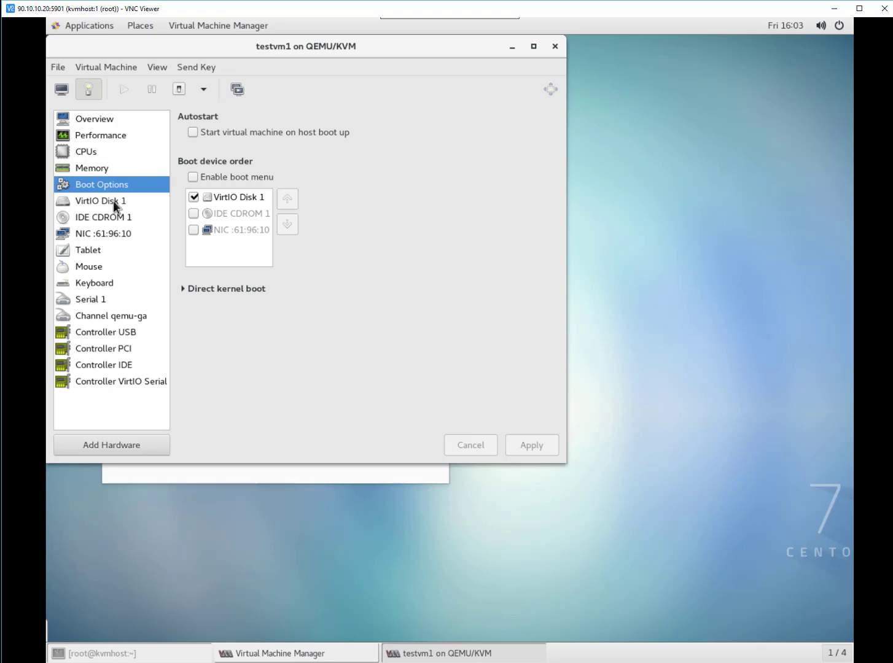
click(88, 249)
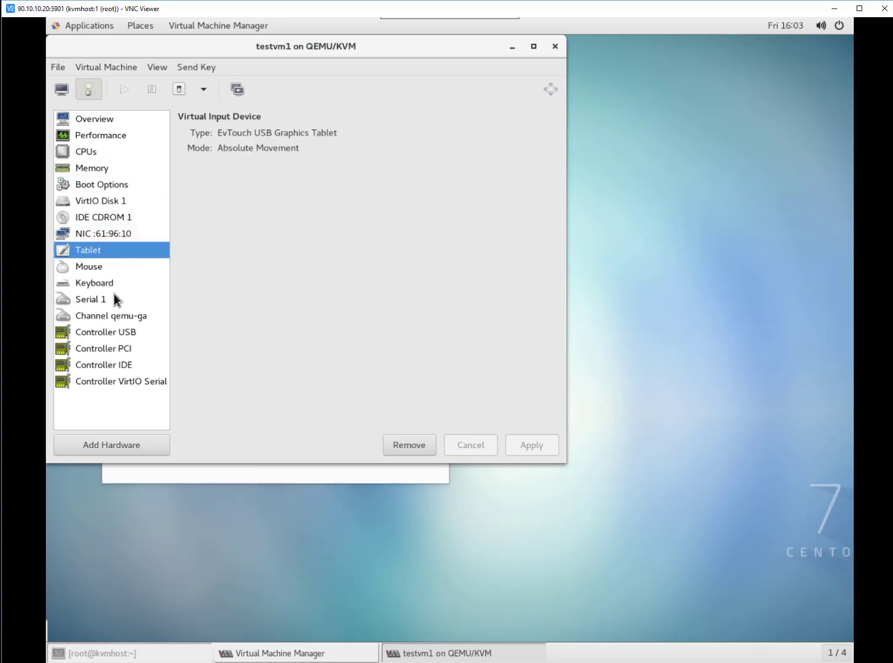
click(94, 282)
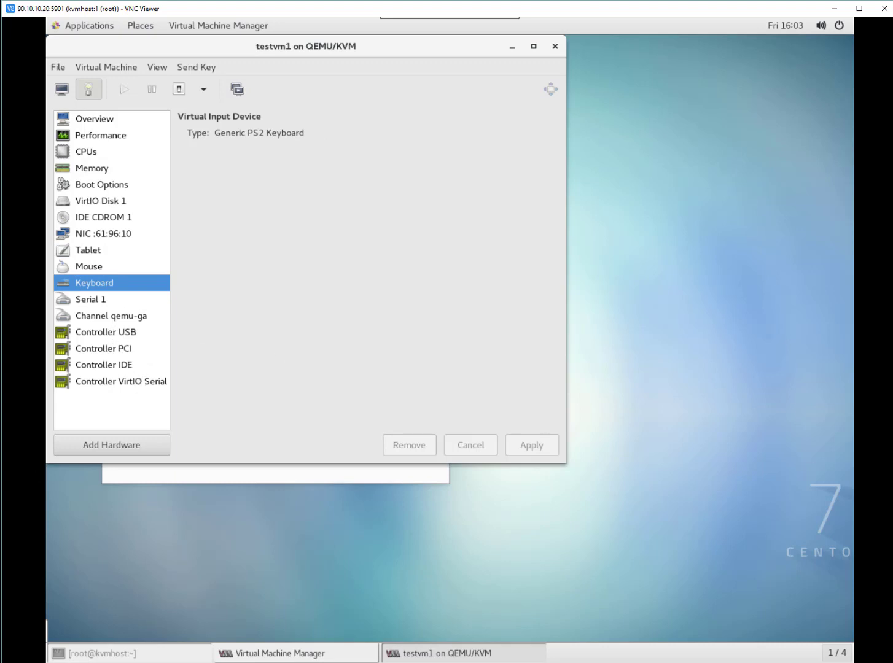
mouse_move(133, 191)
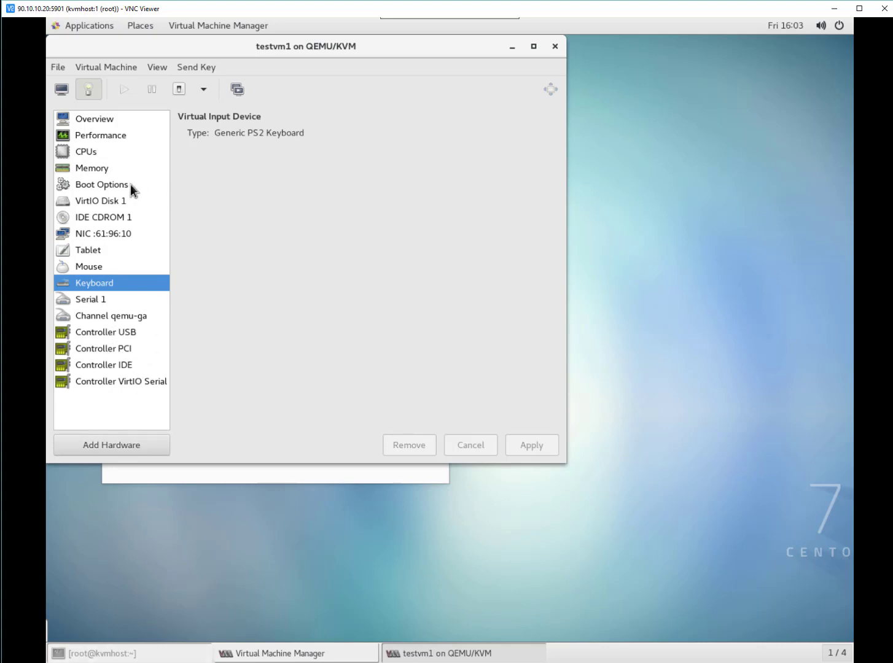
click(92, 168)
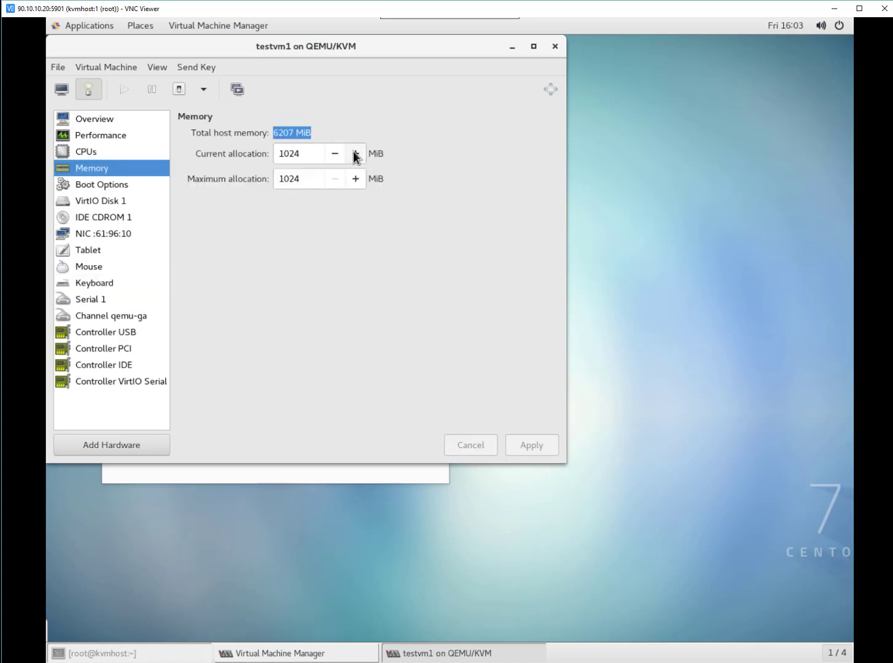
Enter 204 as testvm1's current memory allocation, apply, accept the shutdown notice, close the window.
click(355, 154)
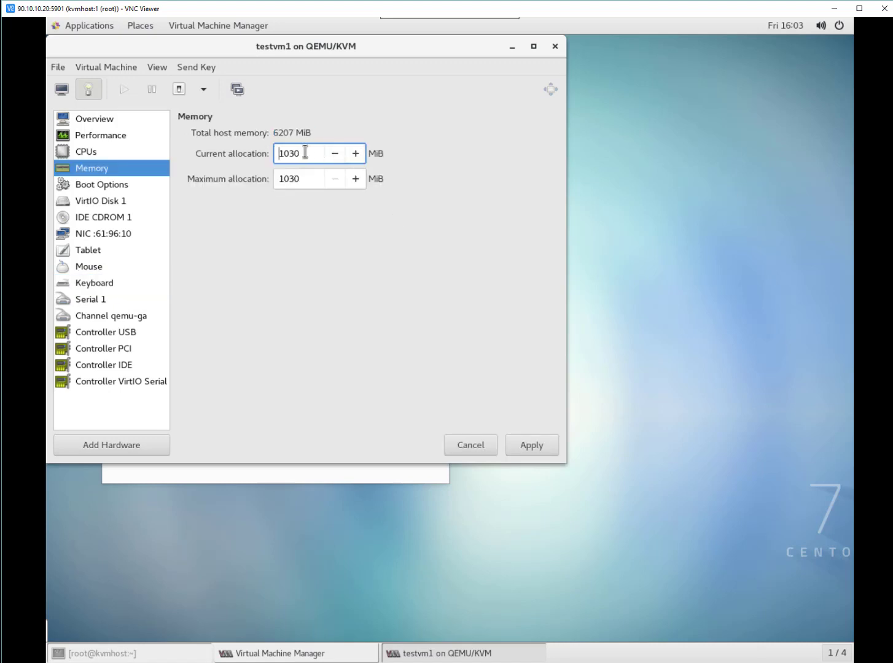
text(204)
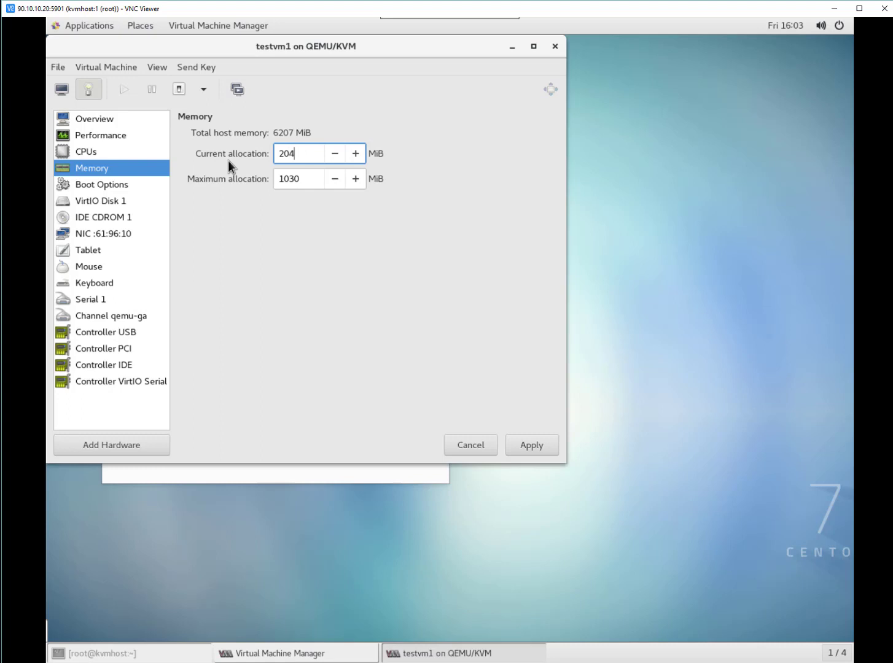
click(531, 444)
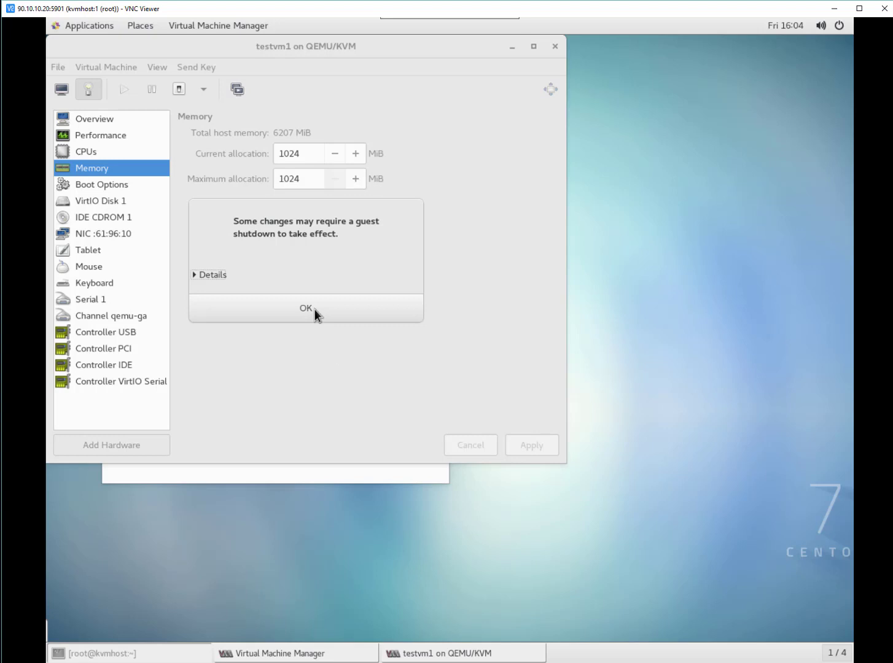
click(305, 308)
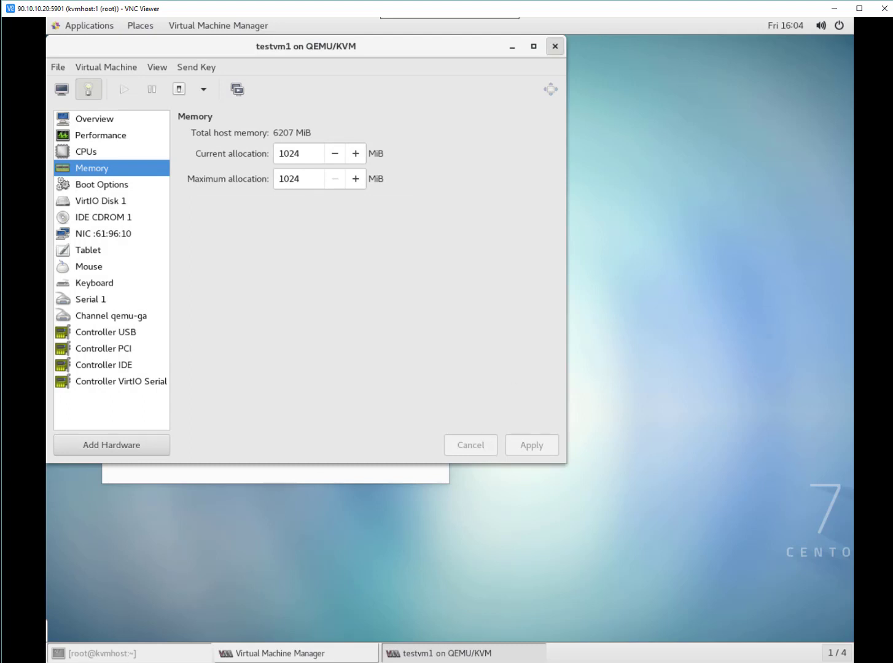
click(553, 46)
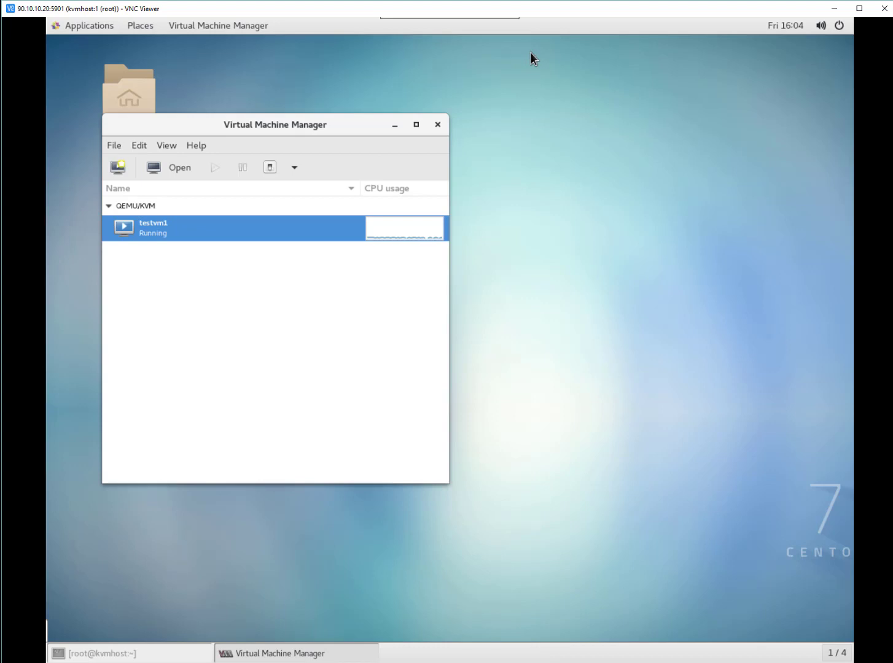
mouse_move(535, 55)
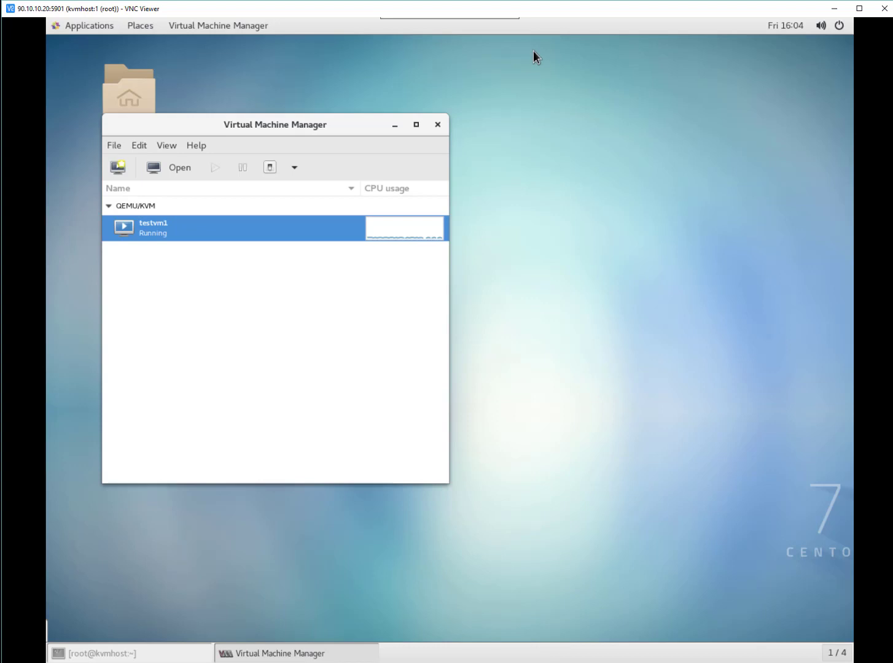